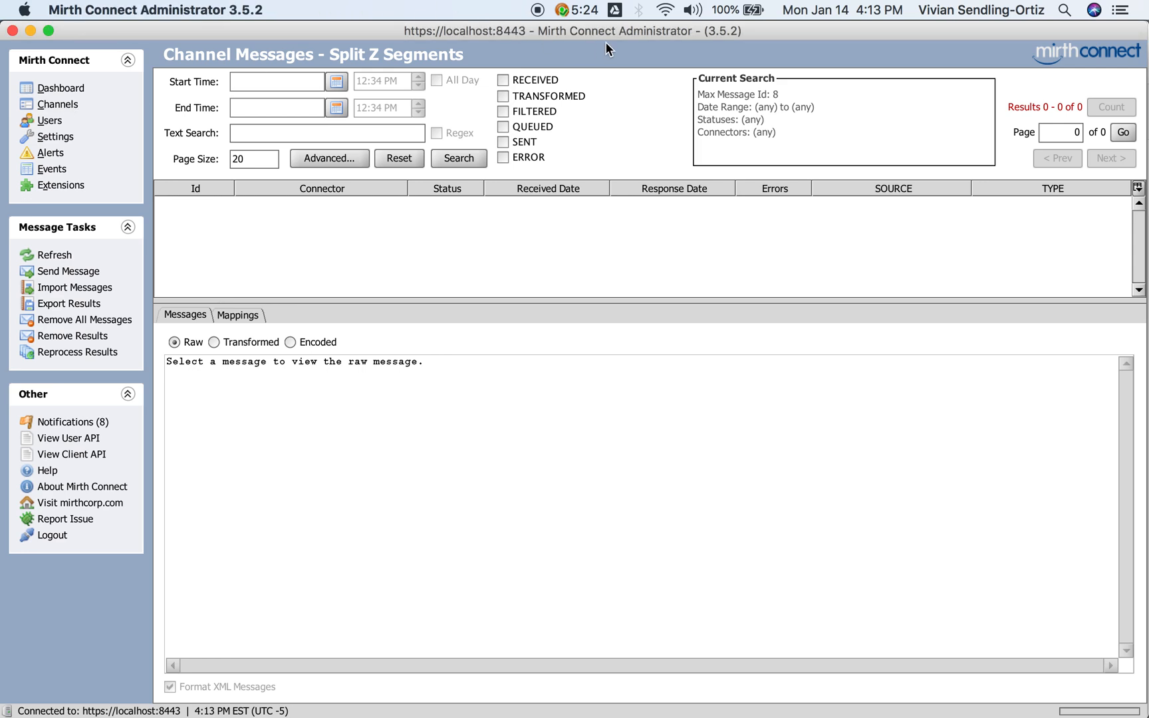
mouse_move(743, 40)
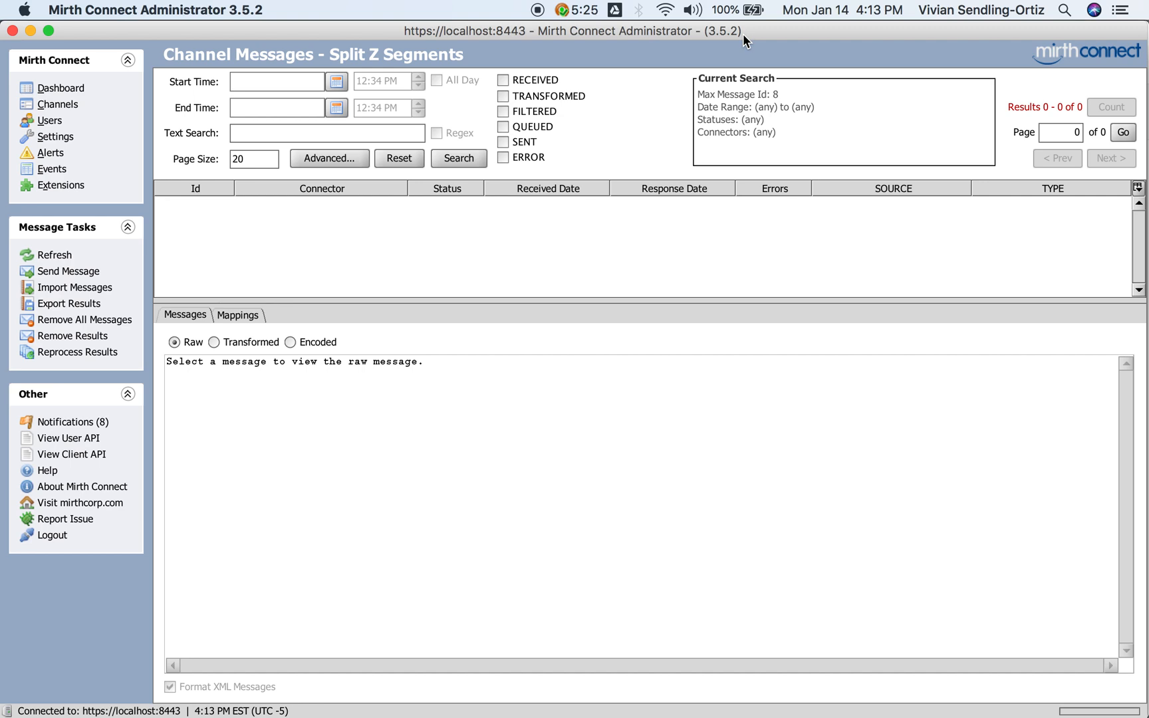
mouse_move(56, 104)
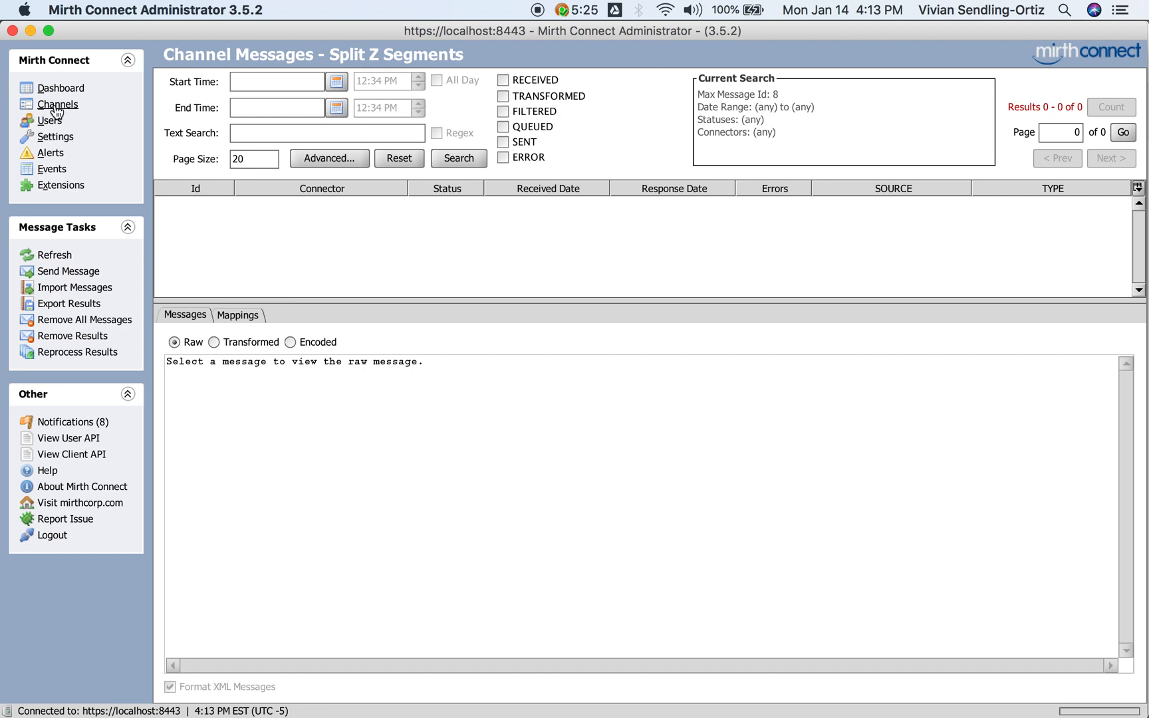
Step: Open the Split Z Segments channel from the Channels list for editing
click(56, 104)
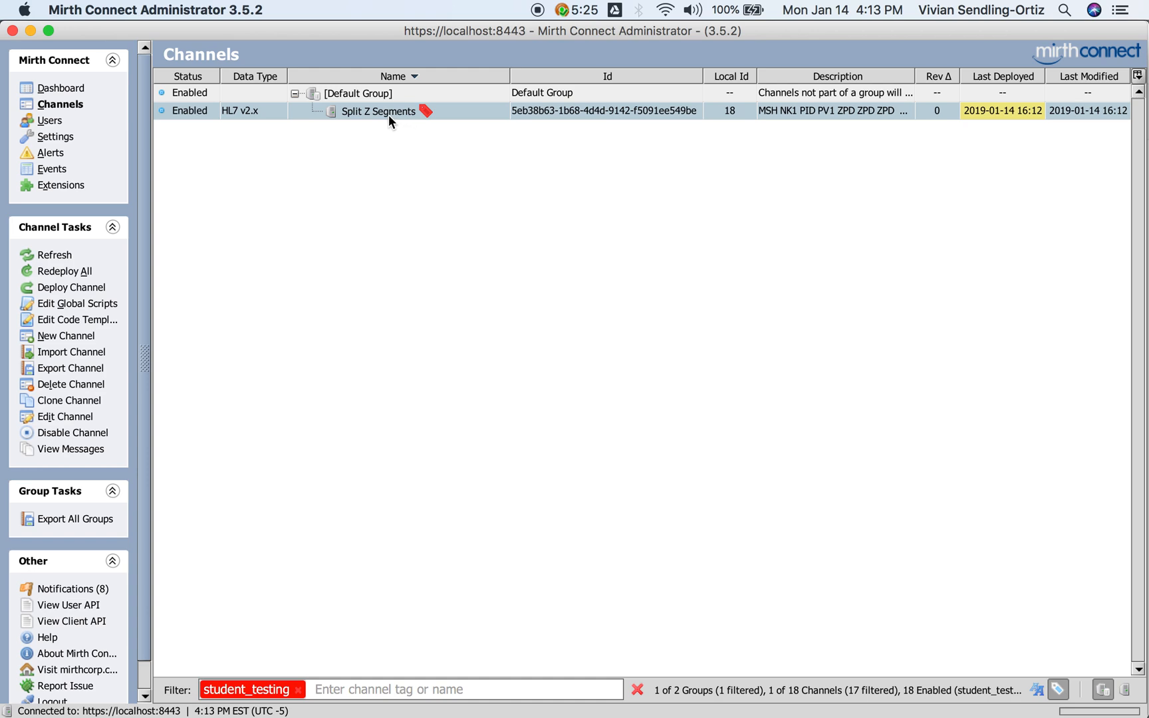
double_click(378, 110)
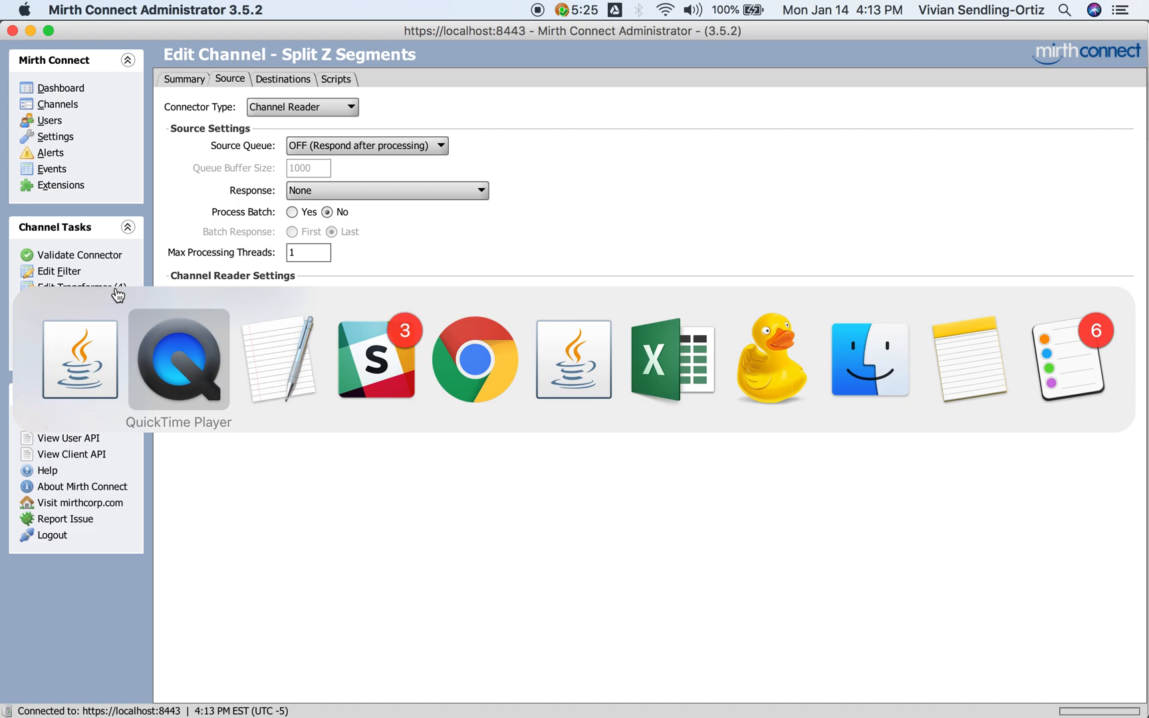
Step: Read the Slack hl7-starter-course request to split three ZPD segments into three messages
click(376, 359)
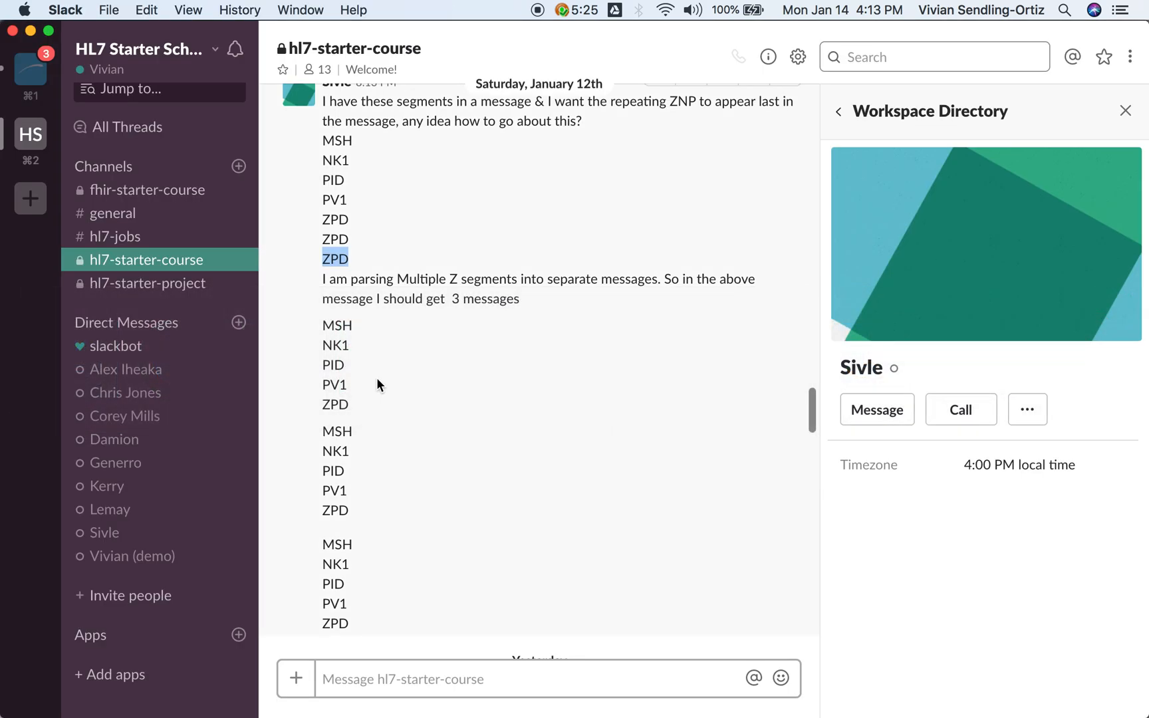
scroll(up, 3)
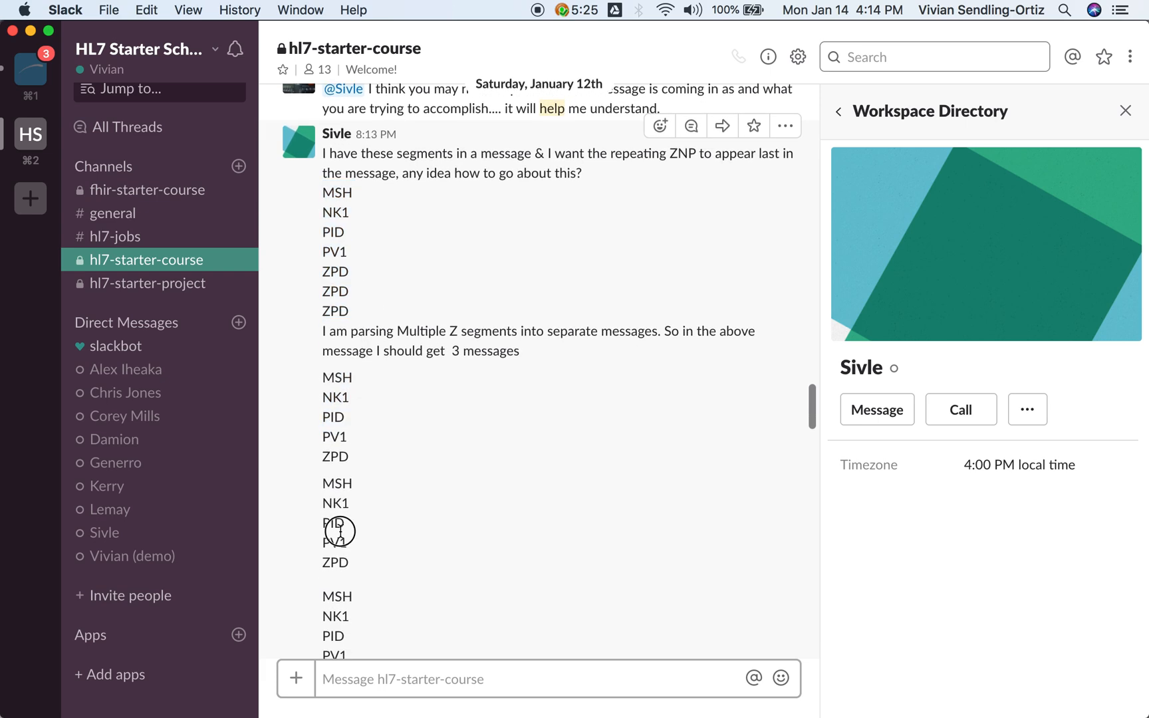
mouse_move(352, 288)
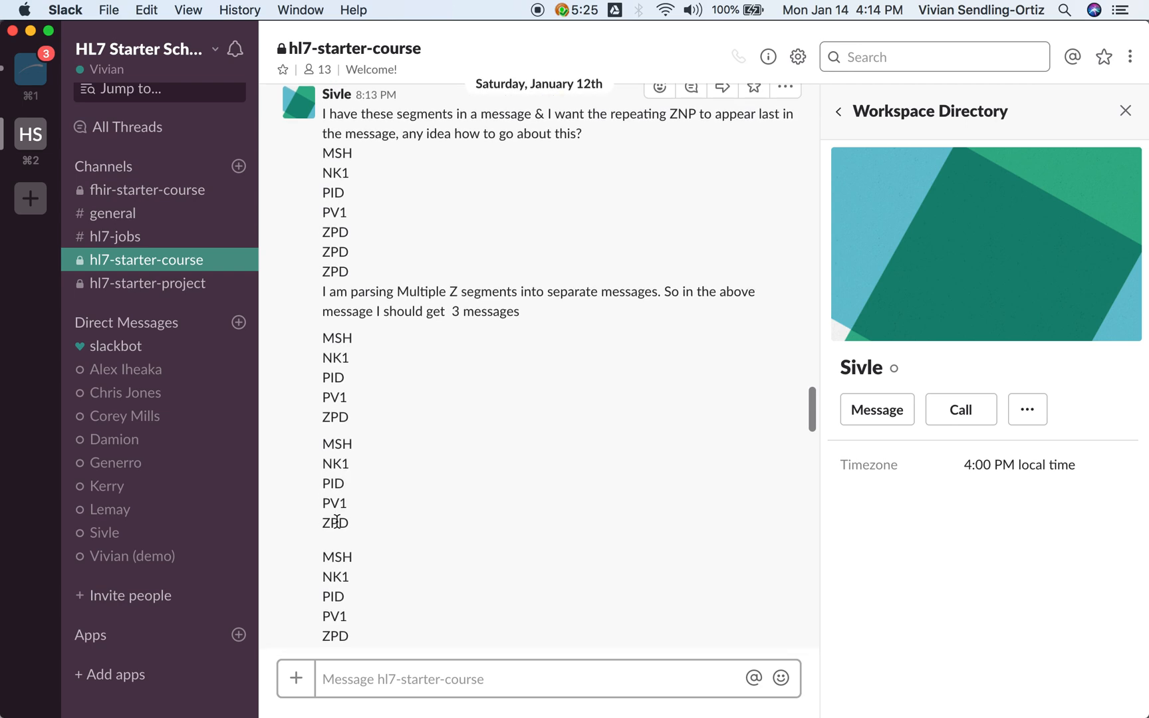
scroll(up, 3)
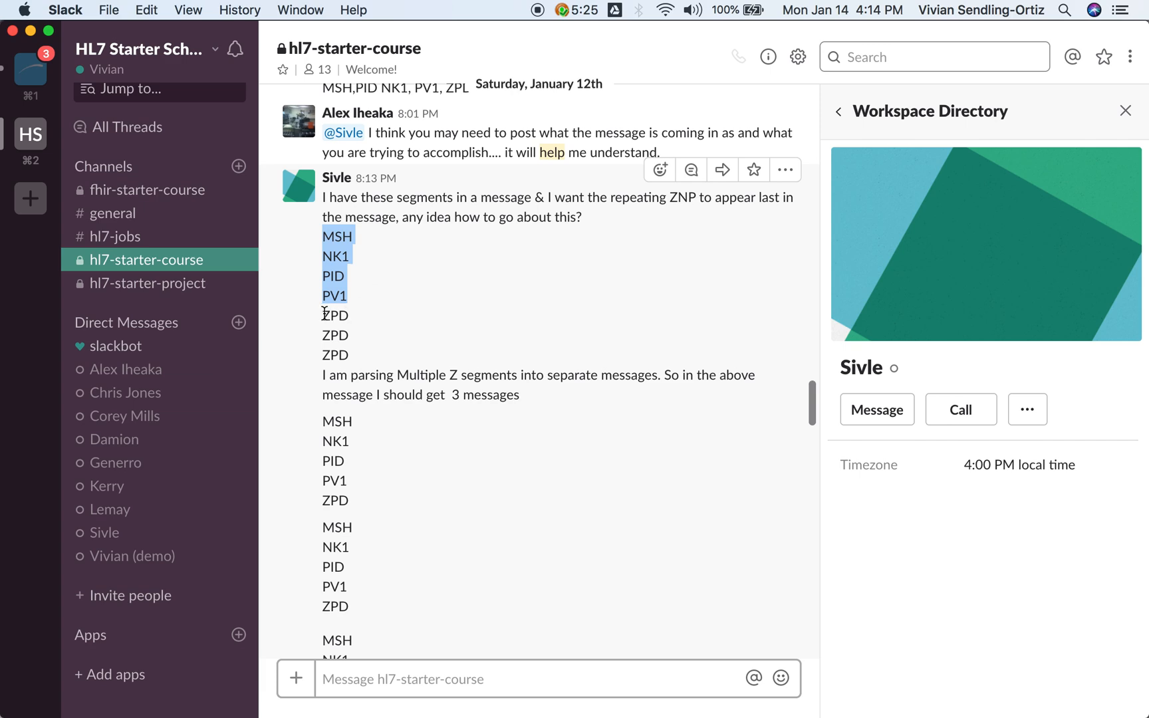
mouse_move(709, 314)
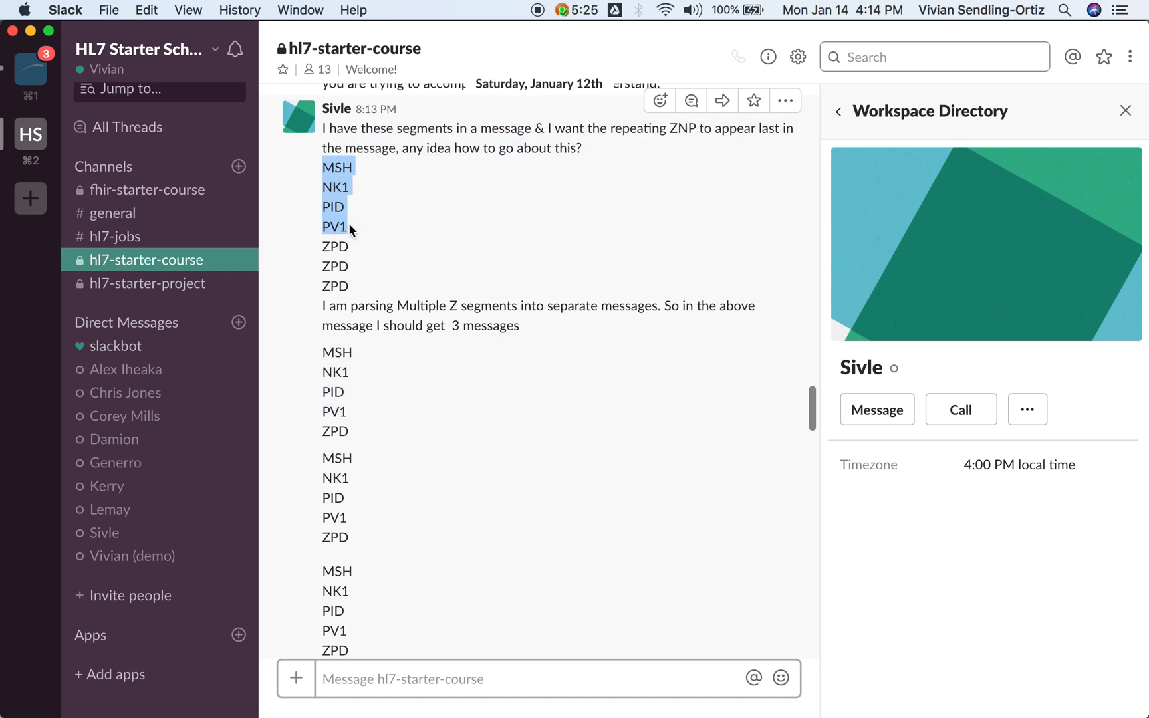
mouse_move(344, 334)
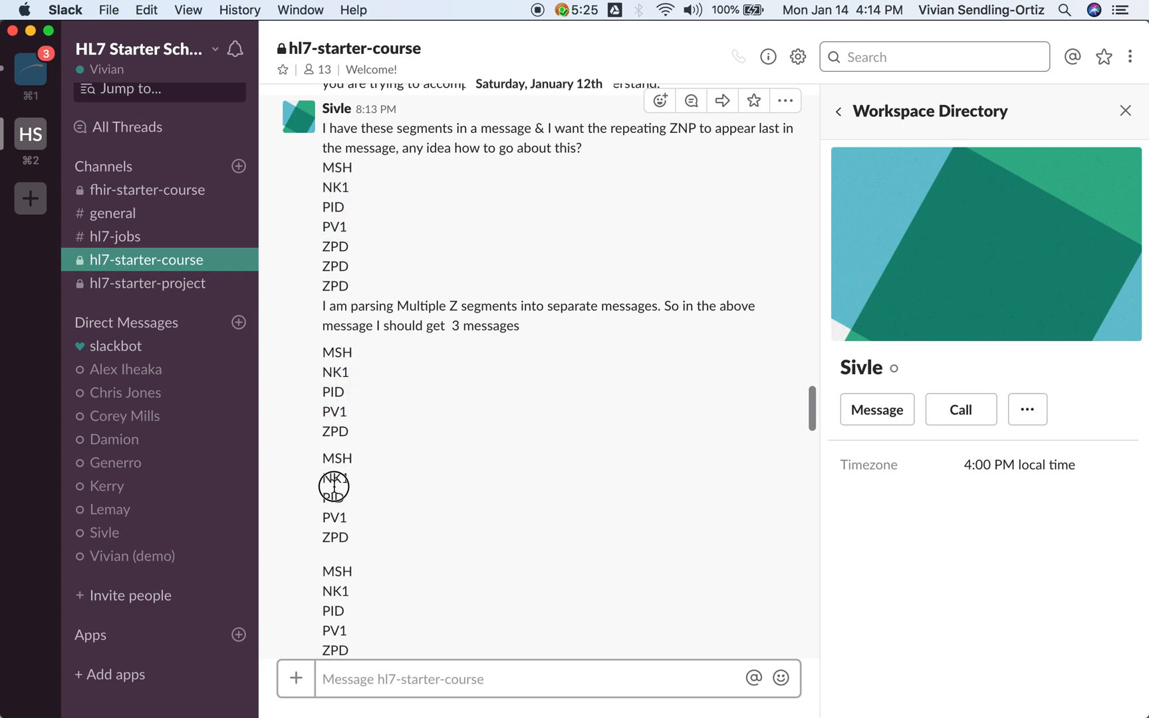
scroll(down, 3)
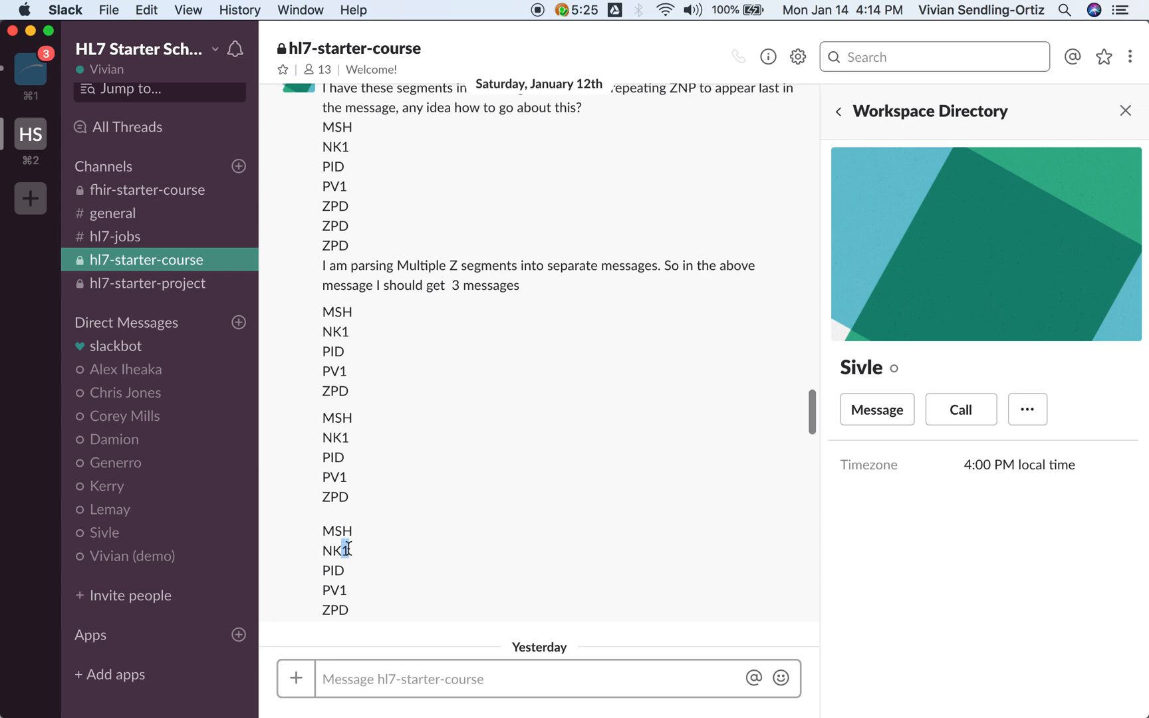
scroll(up, 3)
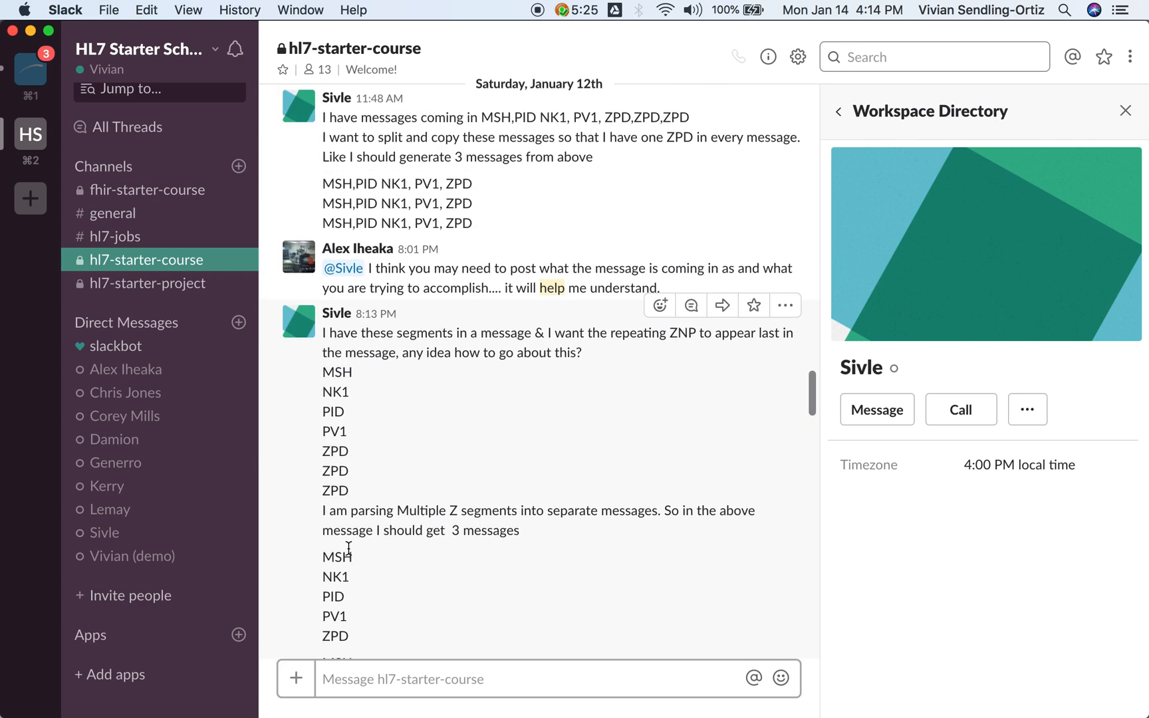
scroll(down, 3)
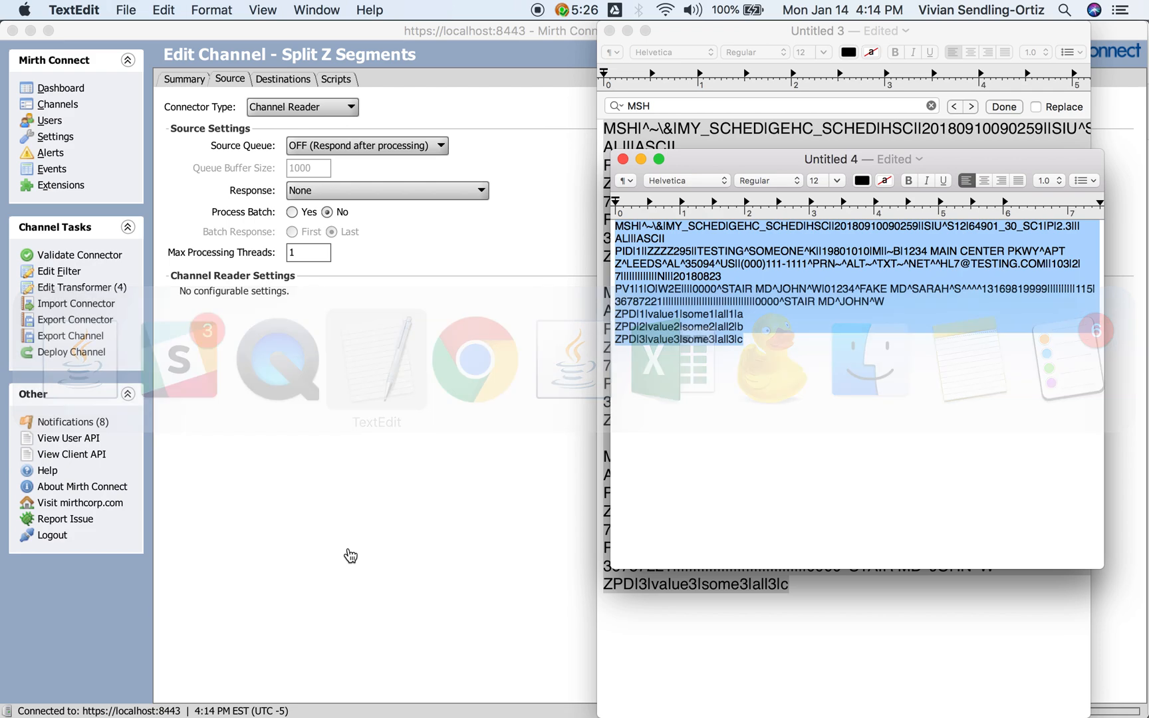
Step: Compare the three-ZPD note with the three one-ZPD messages, then return to the channel editor
click(764, 342)
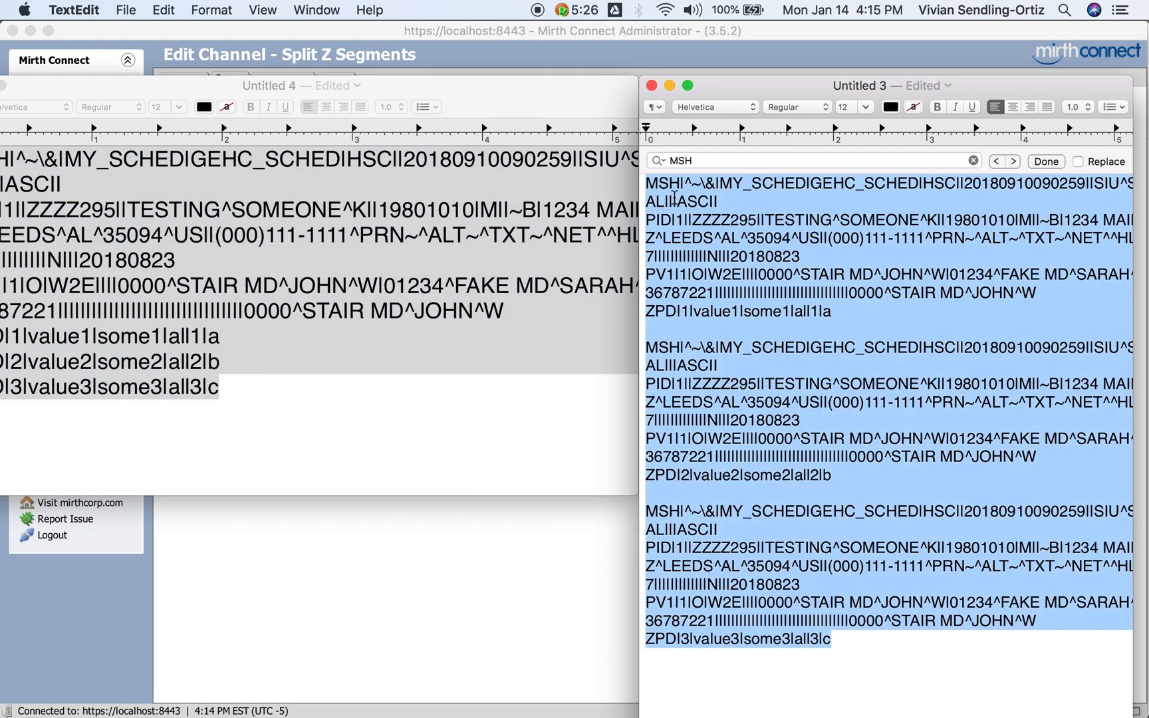
click(850, 602)
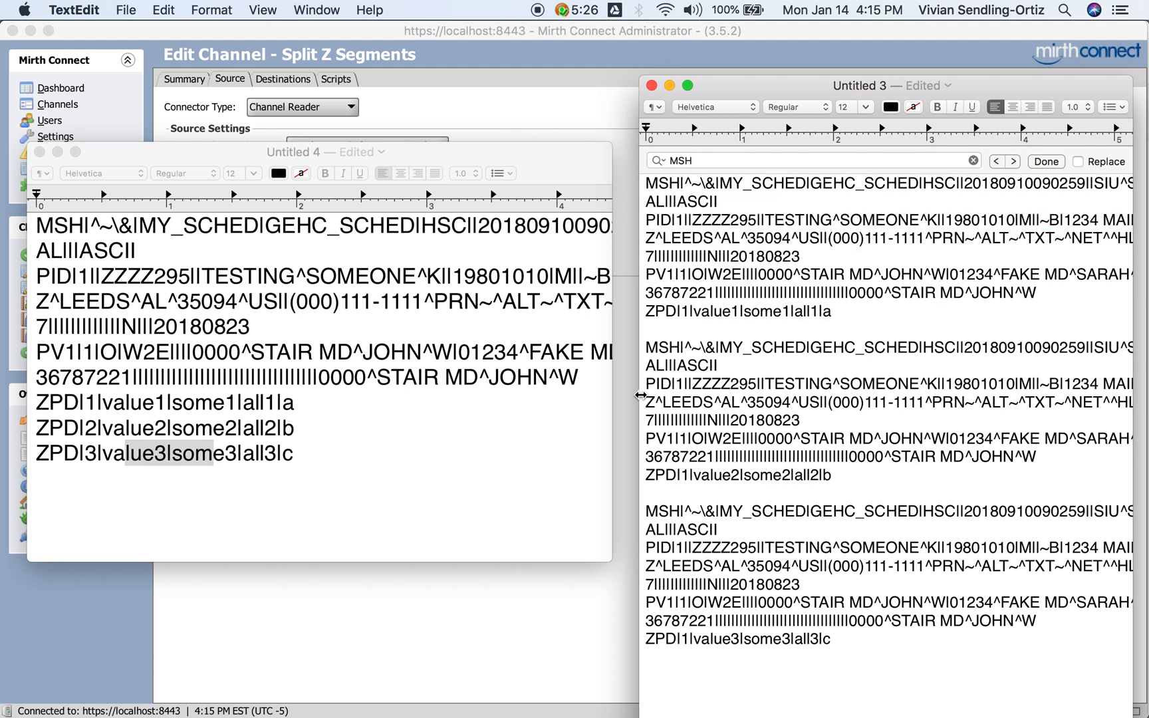
double_click(168, 454)
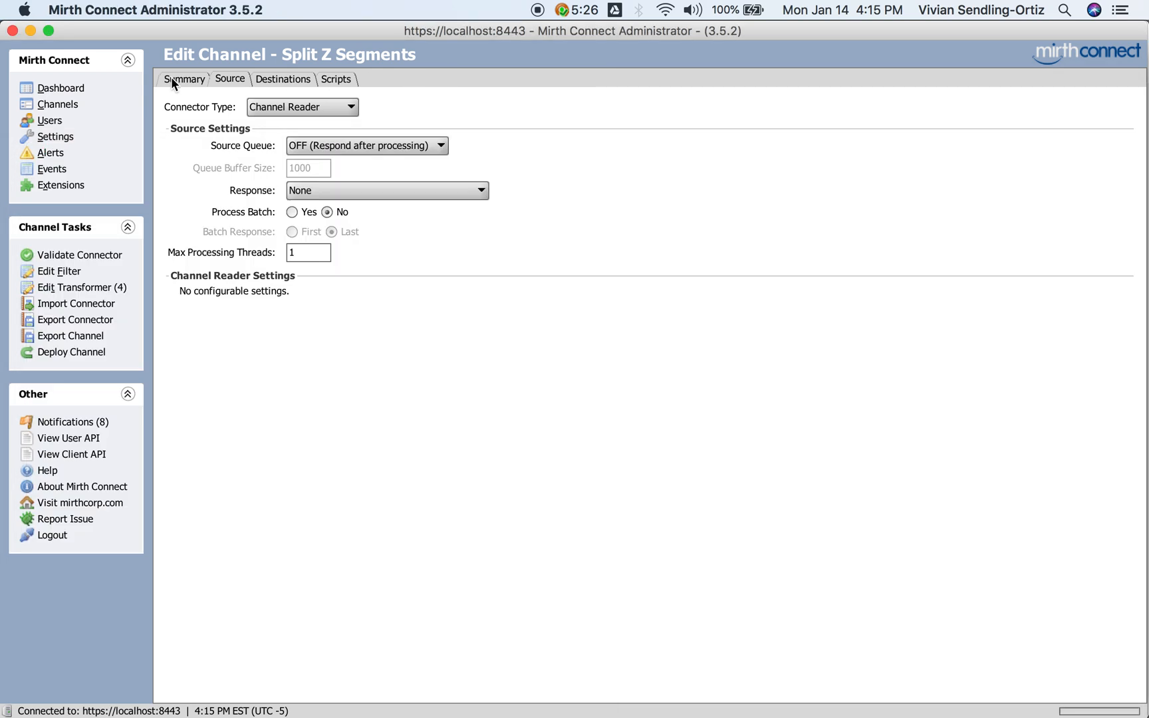
mouse_move(86, 93)
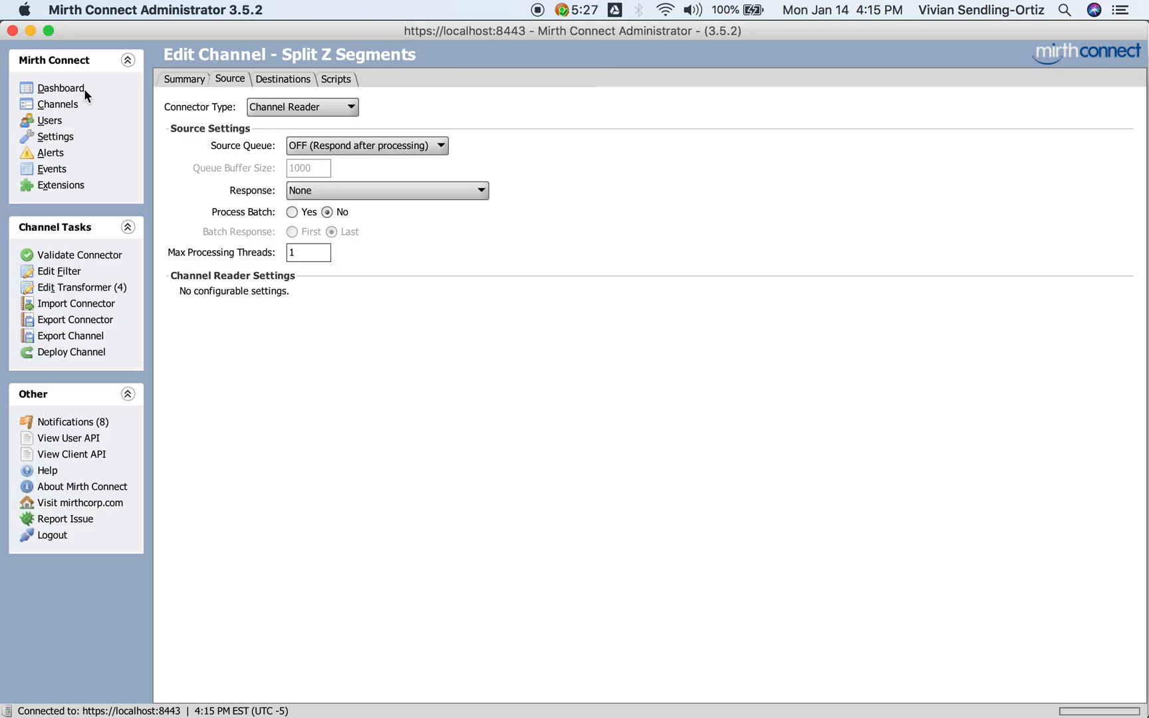
Step: Send the three-ZPD test message and view the Bulk ZPDs sent output as three split messages
click(64, 88)
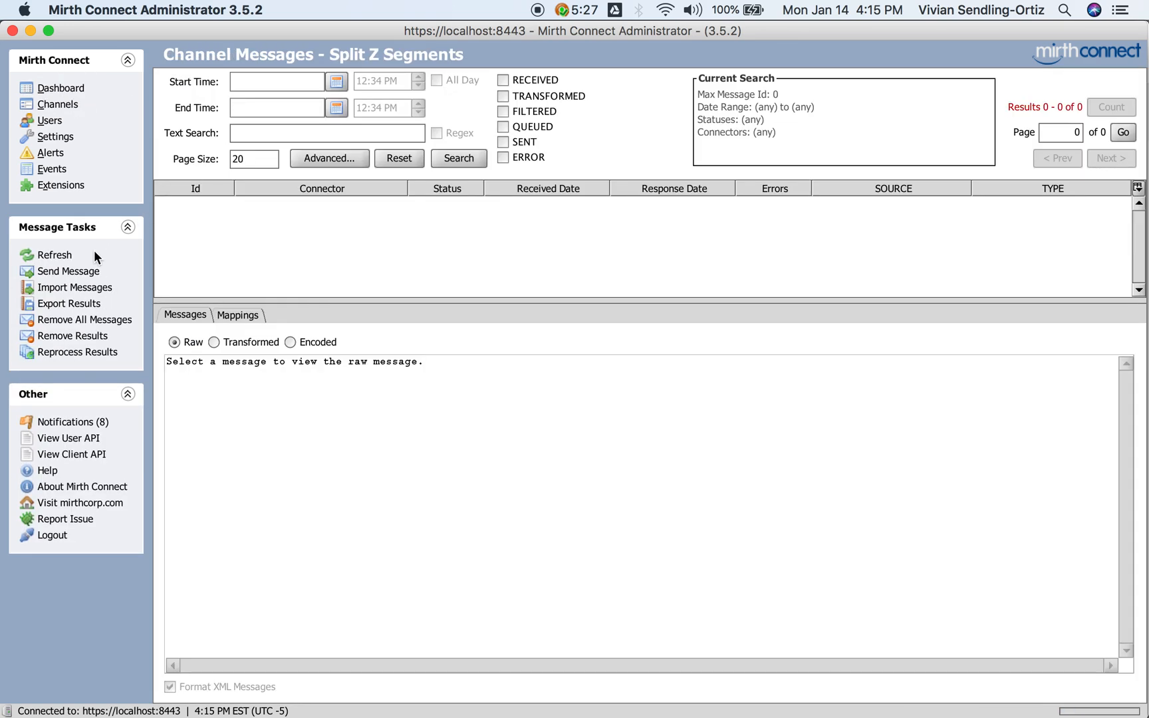
mouse_move(68, 271)
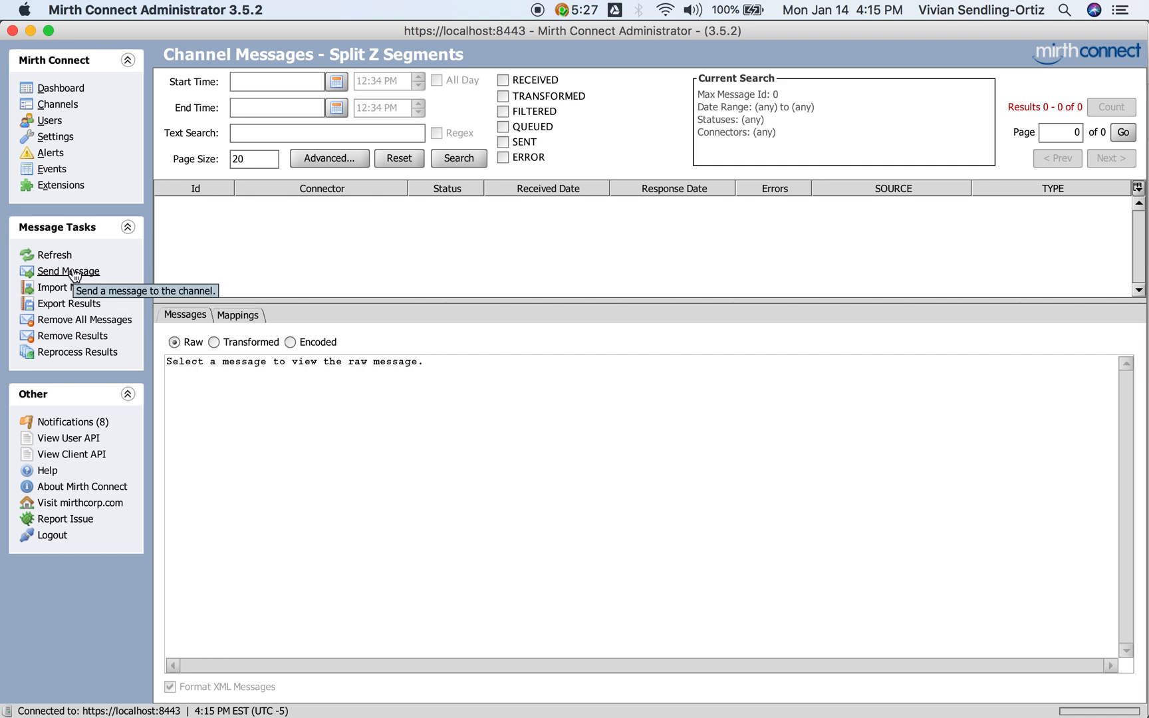
click(67, 270)
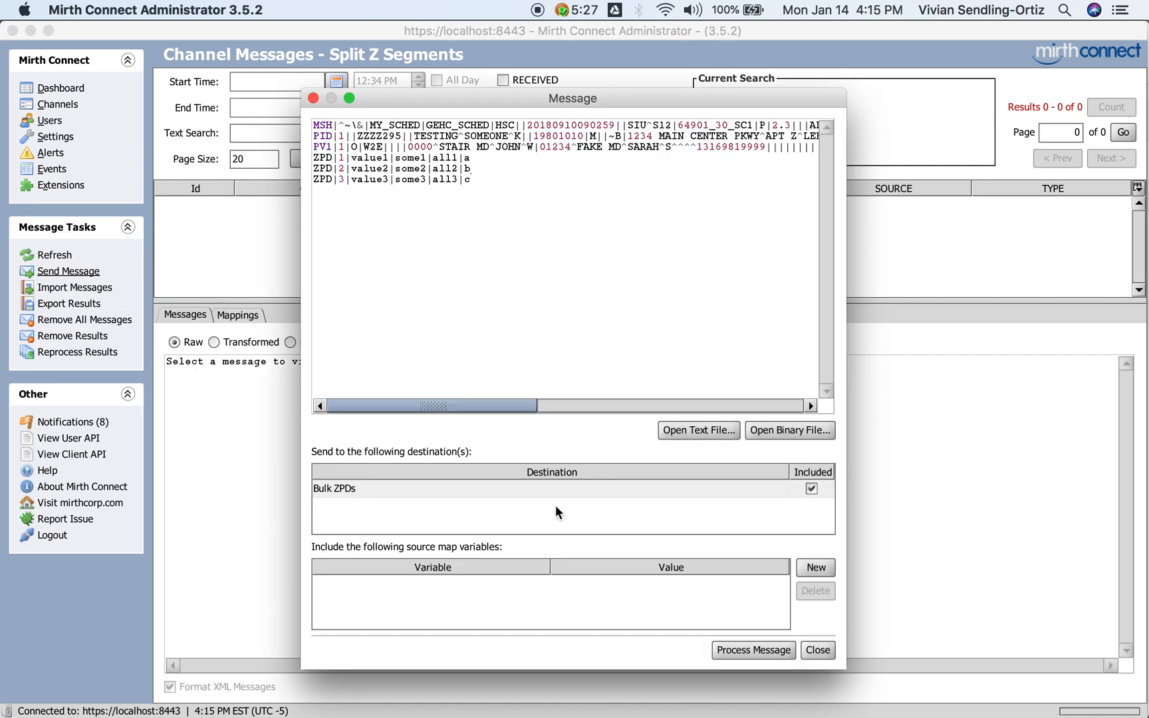
click(752, 650)
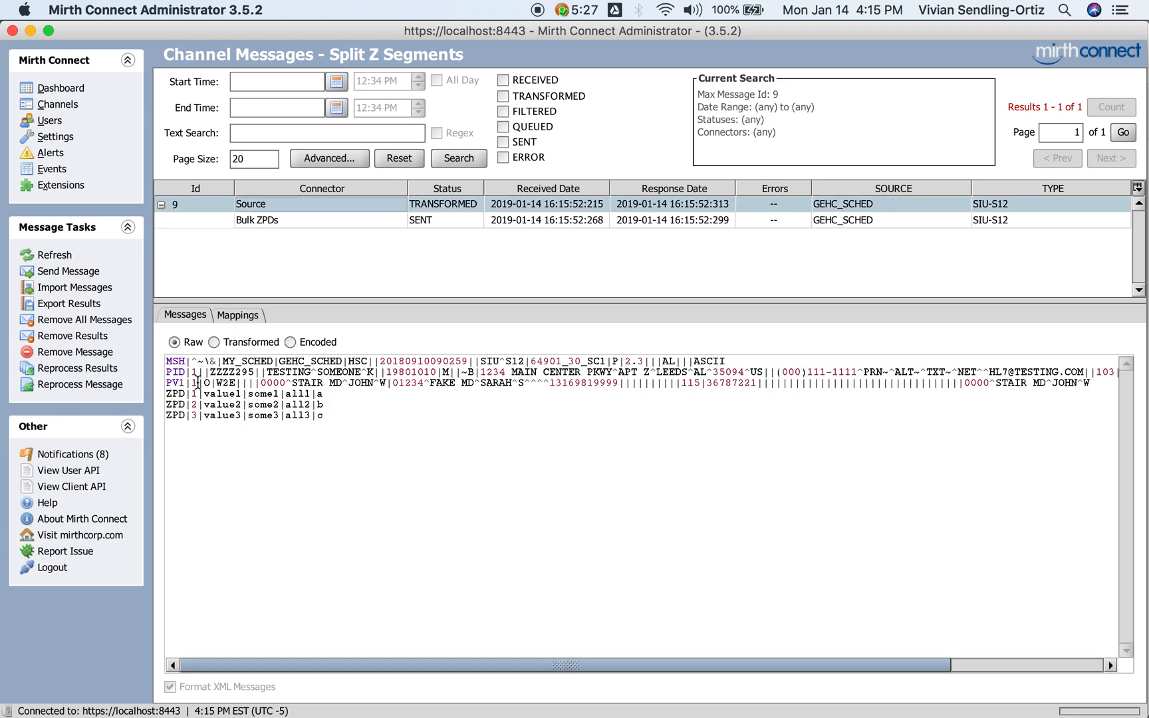
click(320, 220)
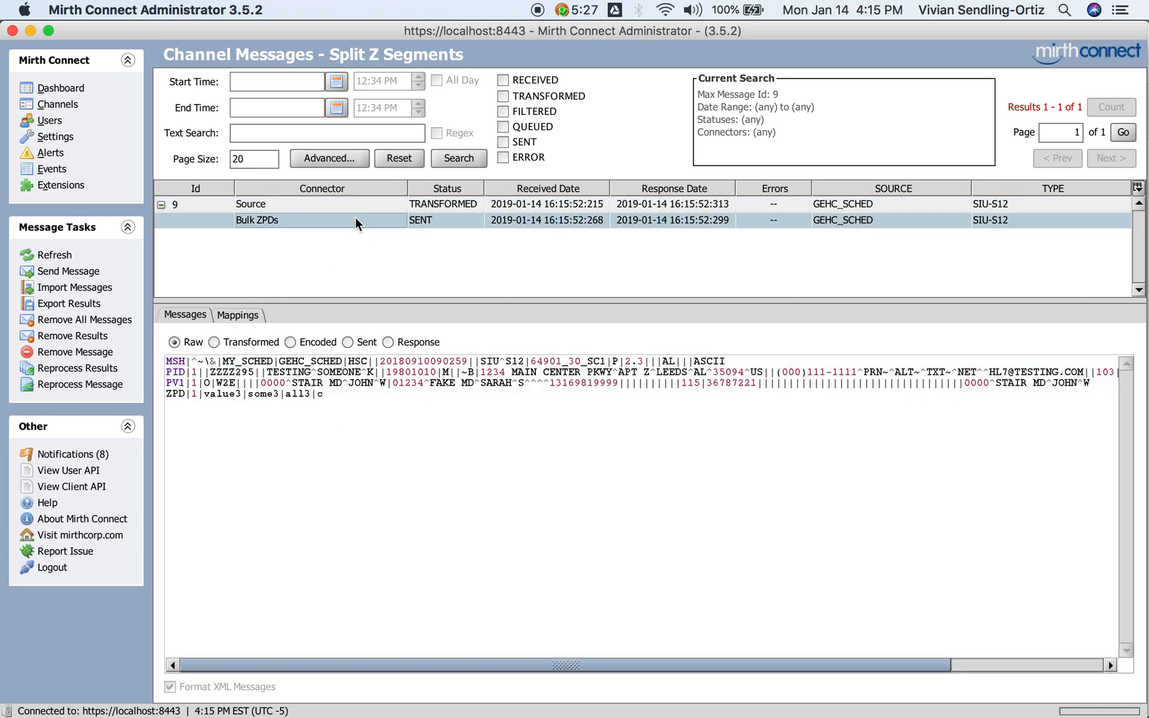
click(352, 342)
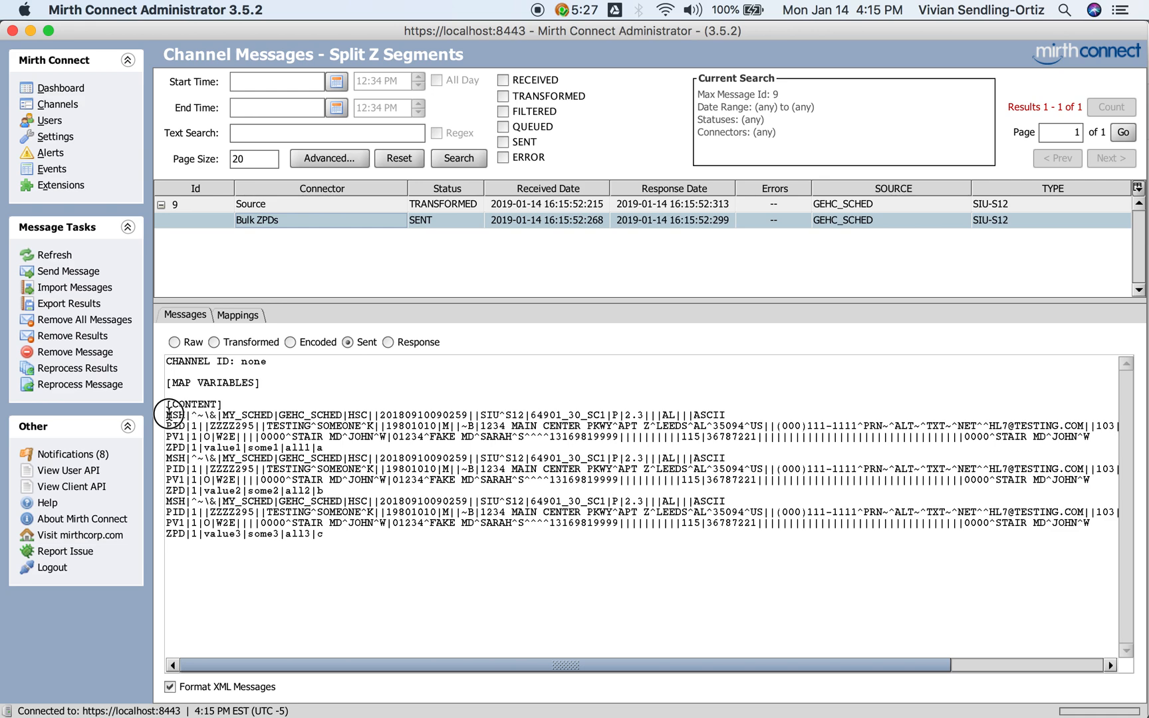
mouse_move(397, 583)
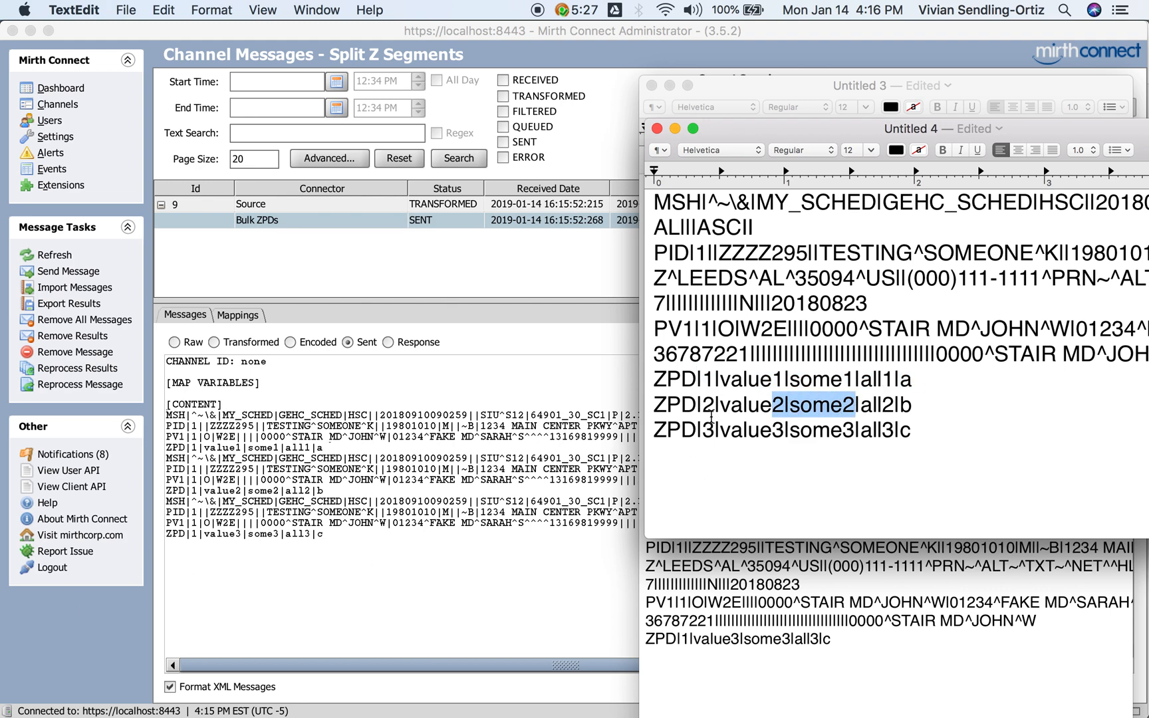
Step: Compare the second ZPD's values, check the Mappings variables, and return to the channel list
double_click(791, 429)
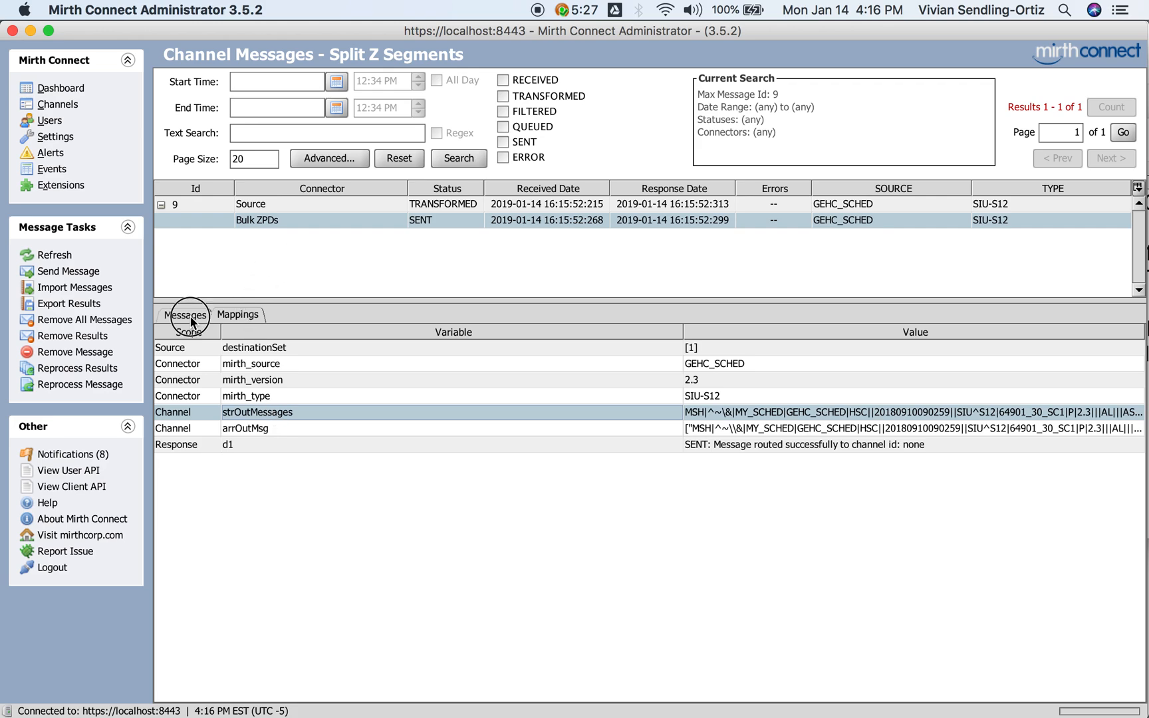
click(184, 313)
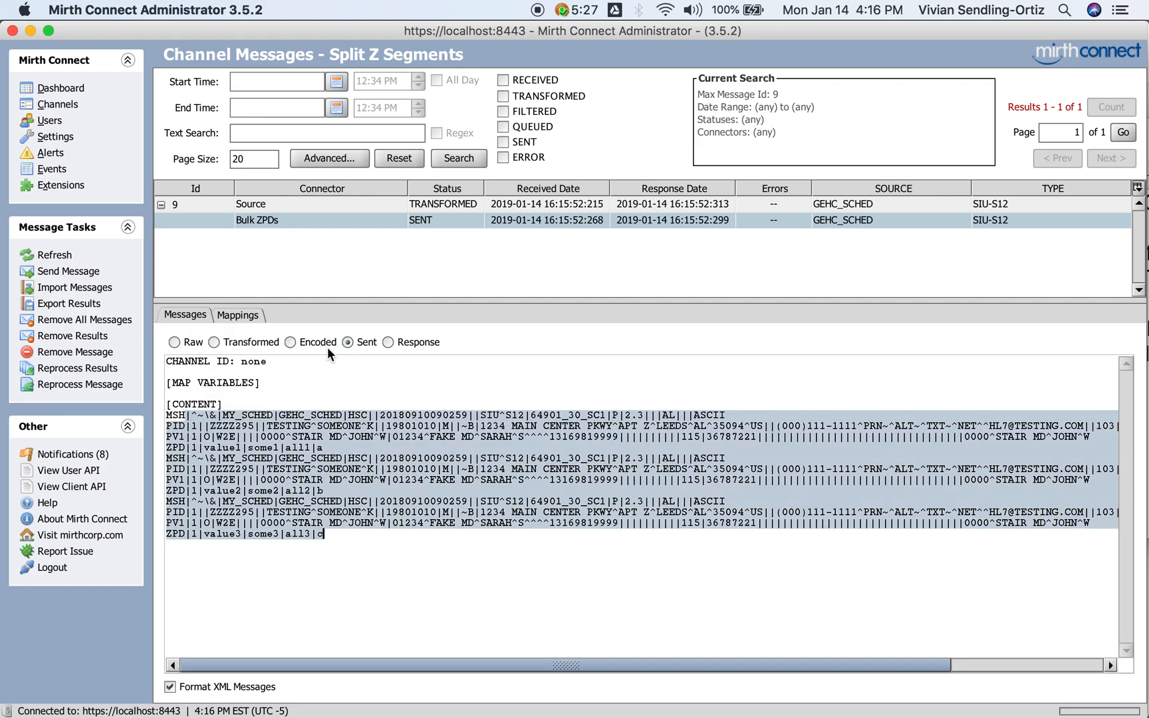
click(238, 314)
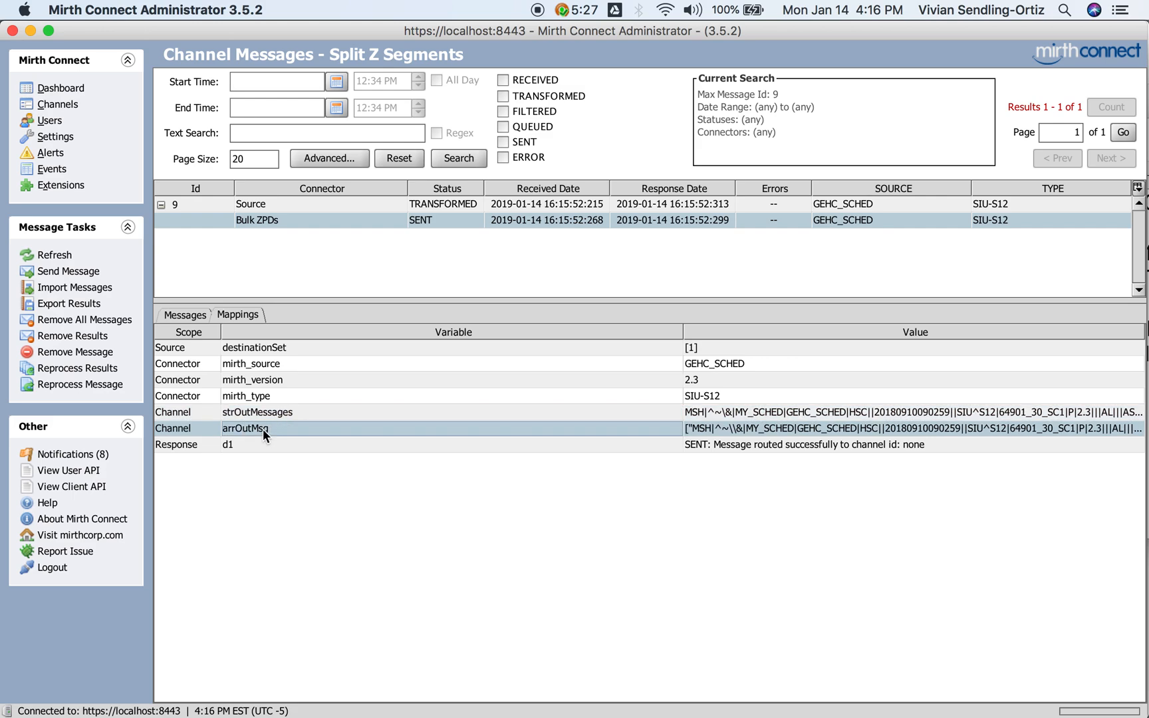
mouse_move(373, 417)
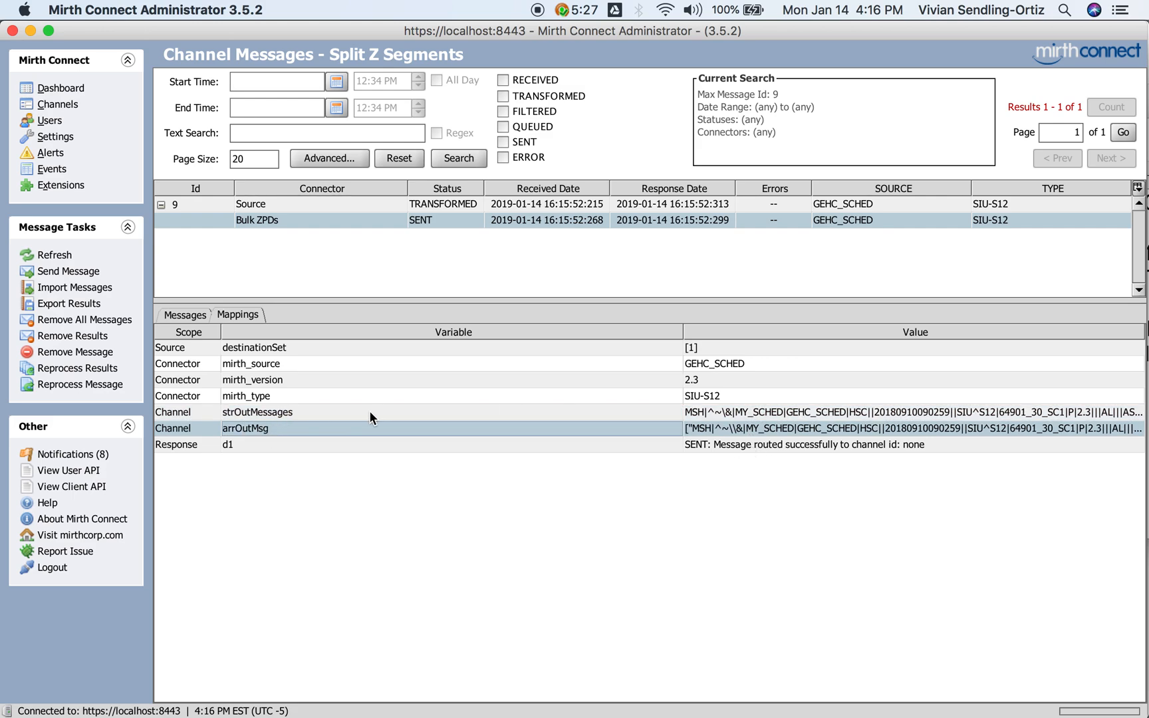
click(59, 103)
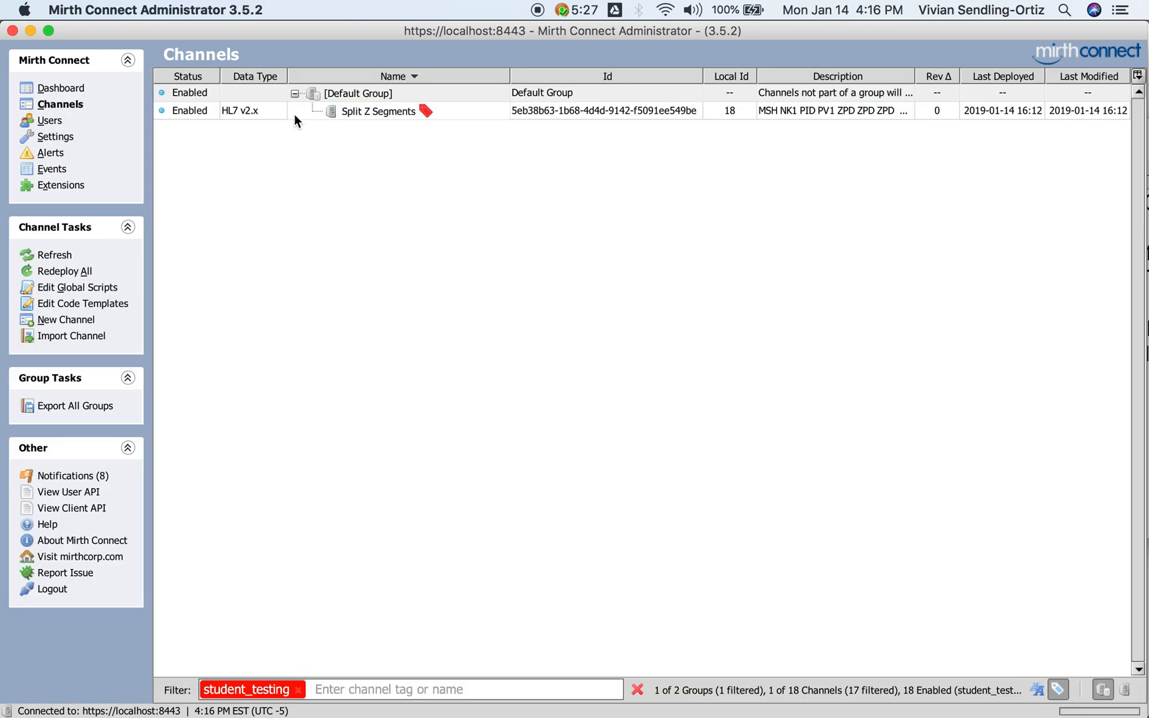
Step: Review the source transformer steps and fill the Outbound template with MSH, PID and PV1 lines
double_click(379, 111)
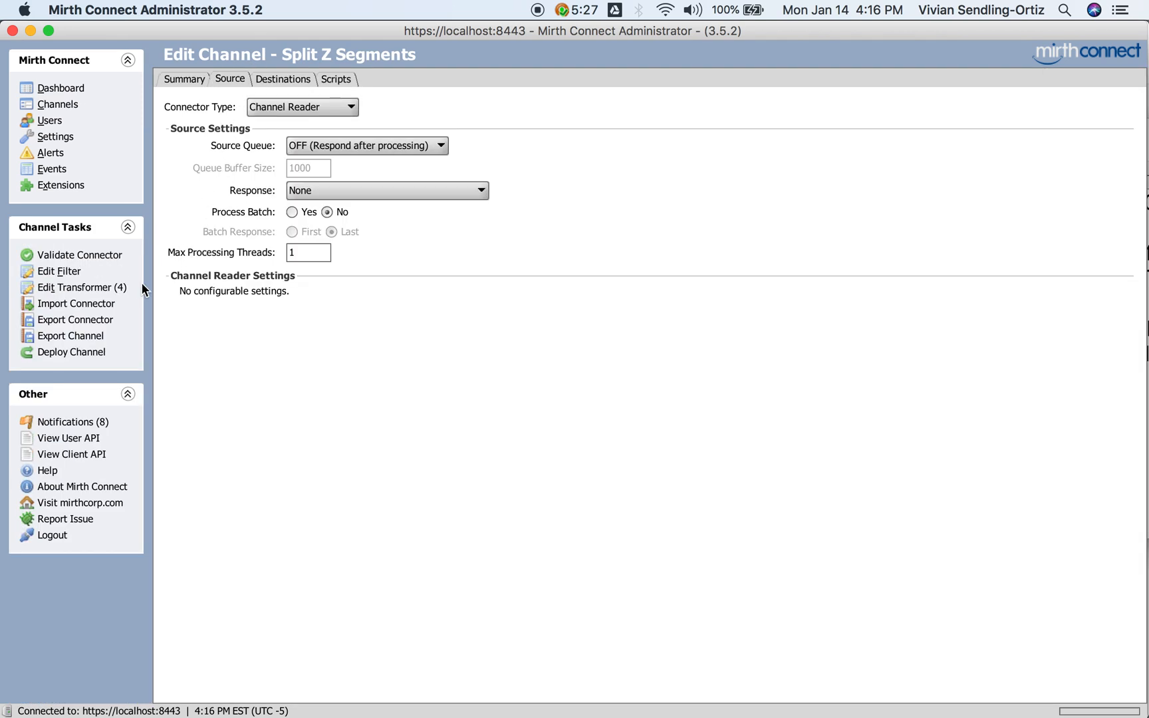
click(79, 286)
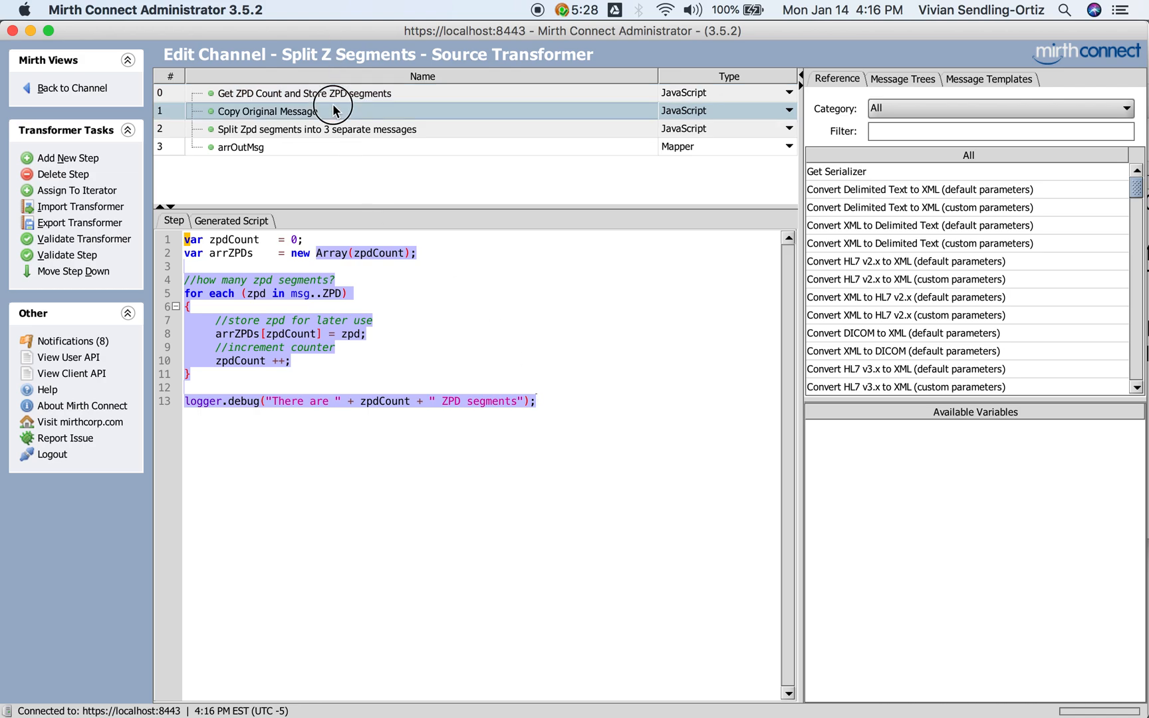
click(267, 112)
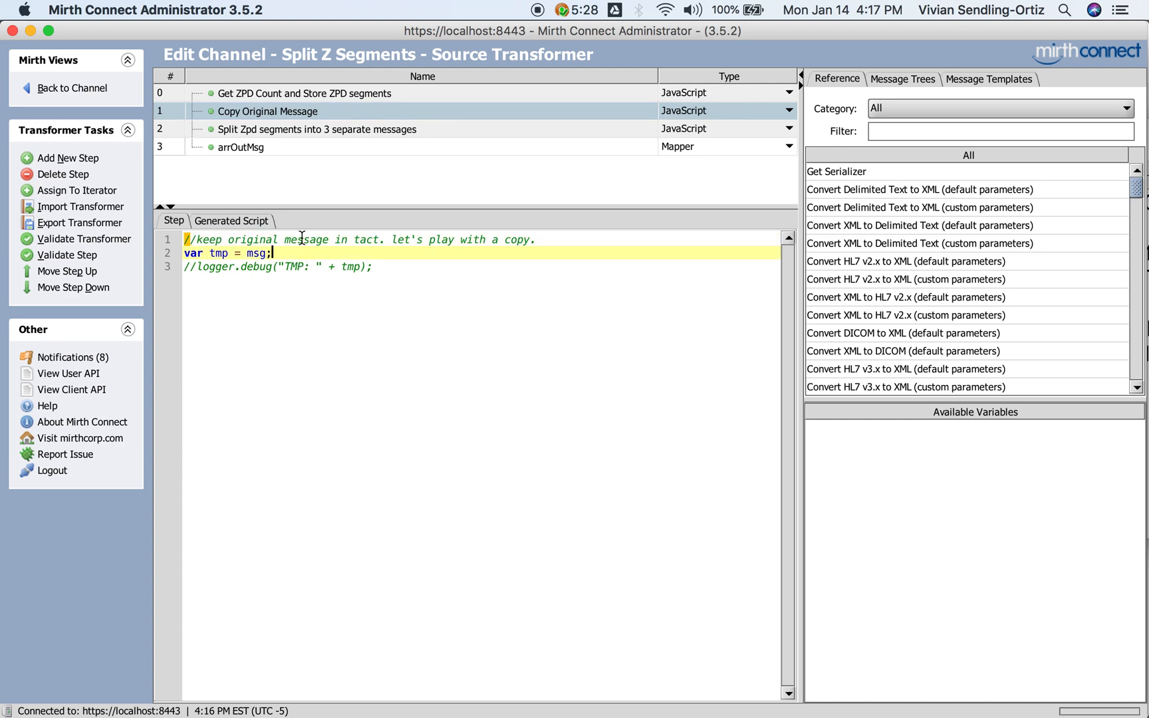
click(987, 78)
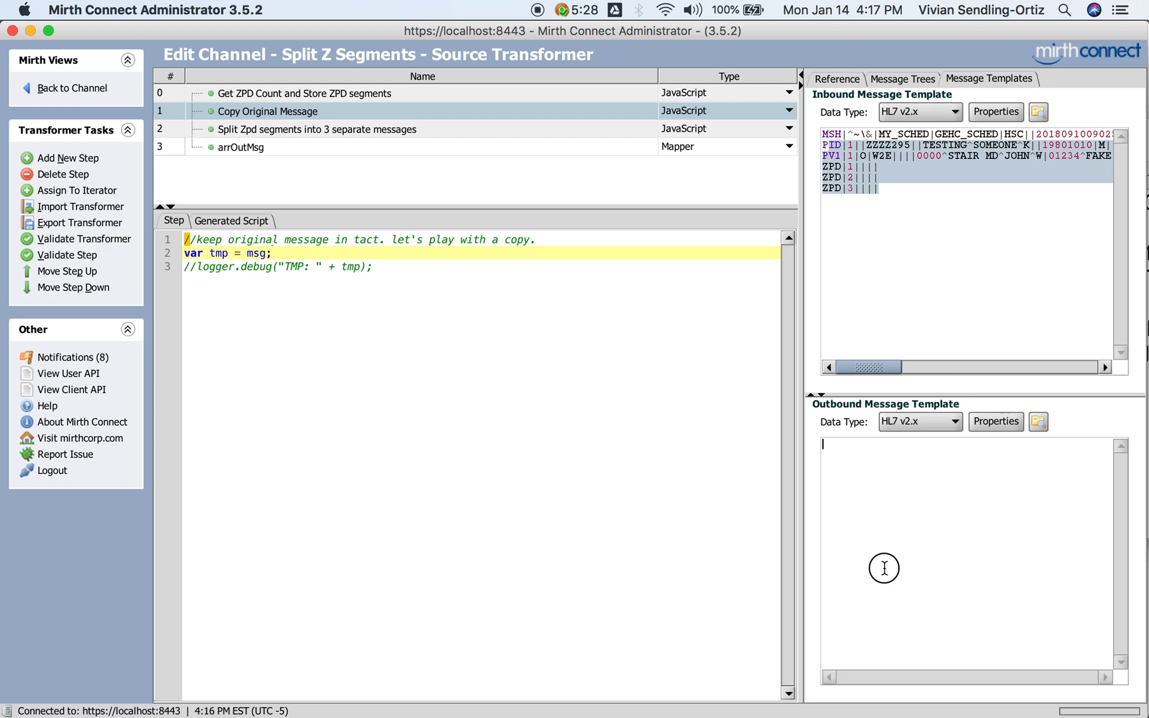
click(318, 129)
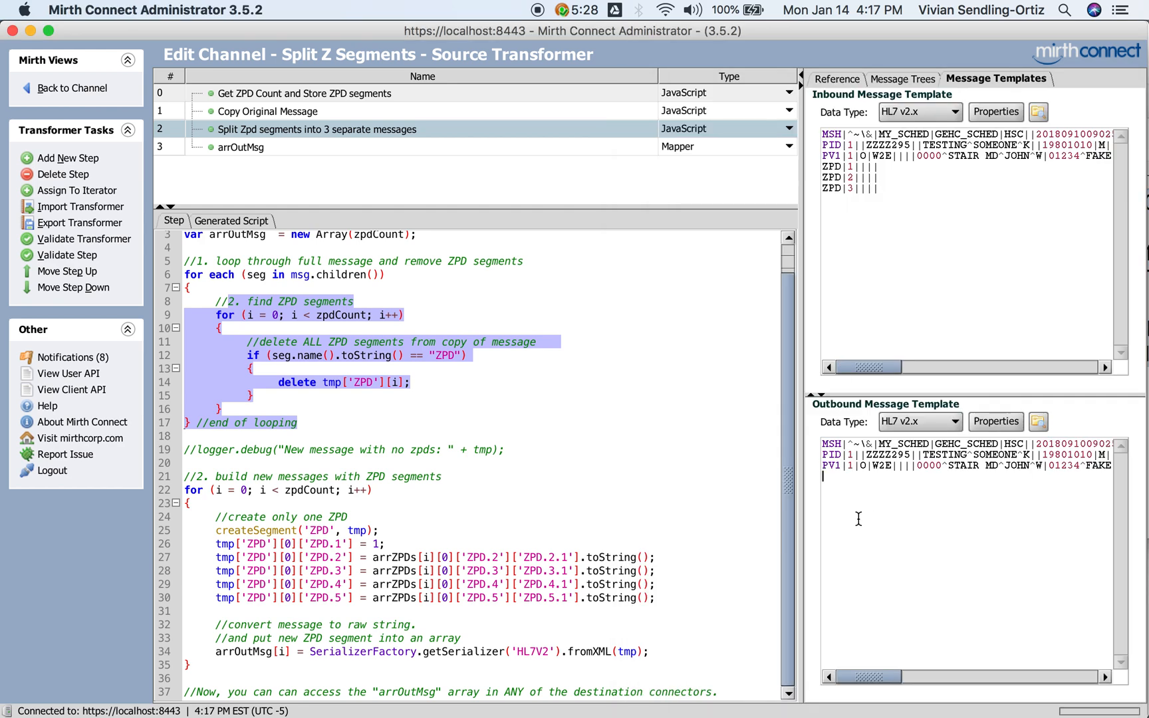
Step: Review the split script, noting 'zpd1', and dismiss the incoming Slack notification
click(217, 476)
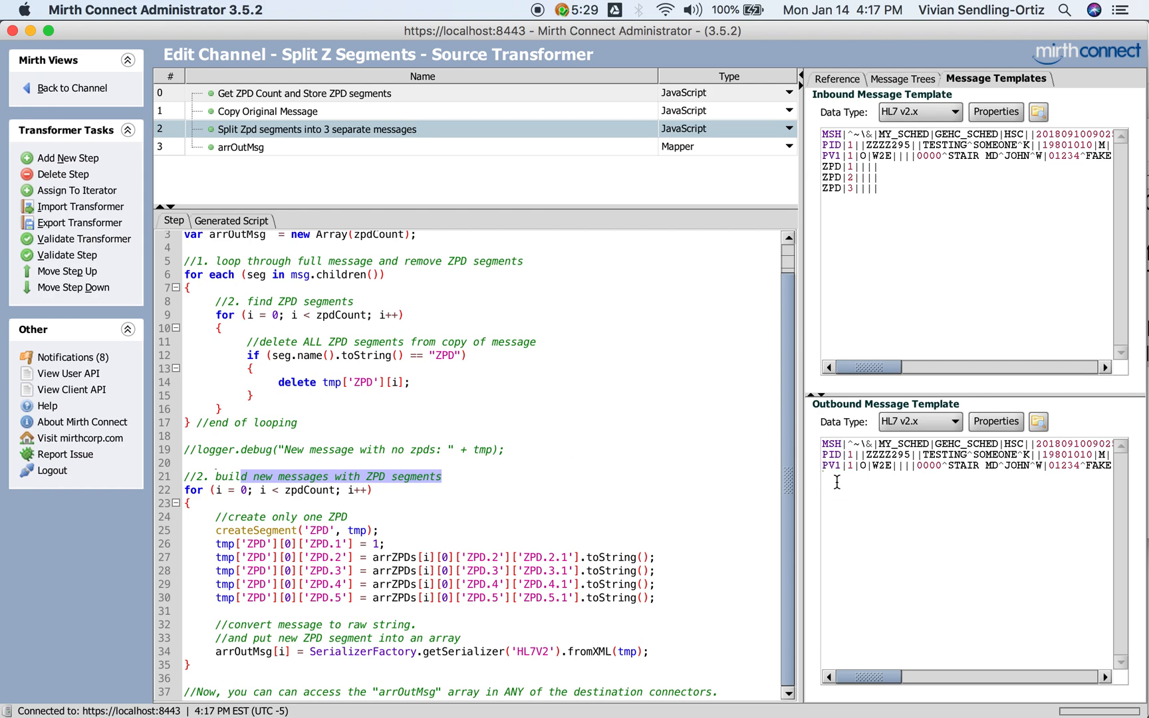
text(zpd1)
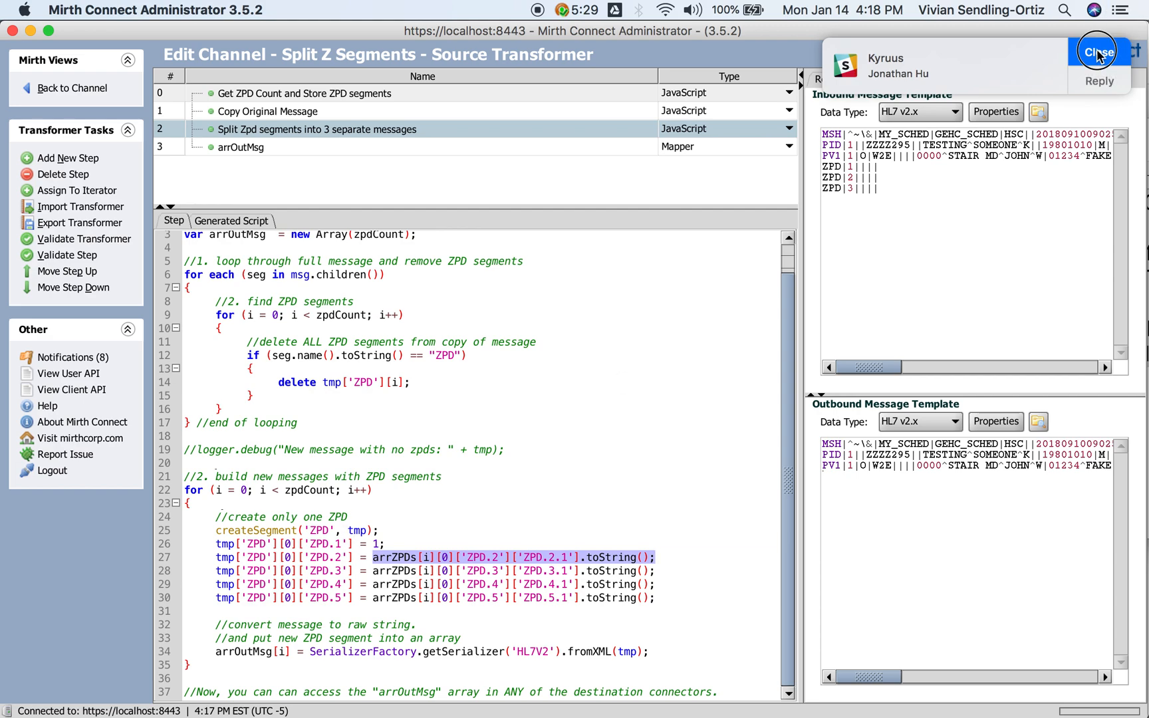
click(1097, 52)
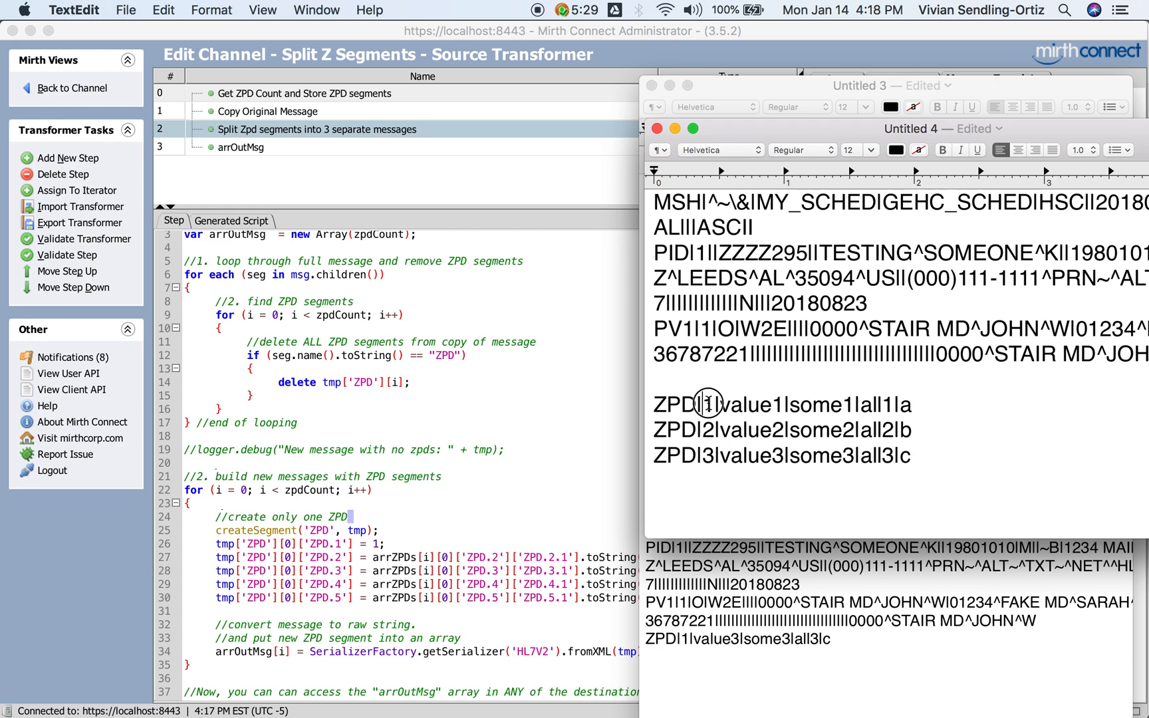
Step: Paste the one-ZPD example messages into the Outbound template and walk the ZPD.5 assignment lines
double_click(714, 404)
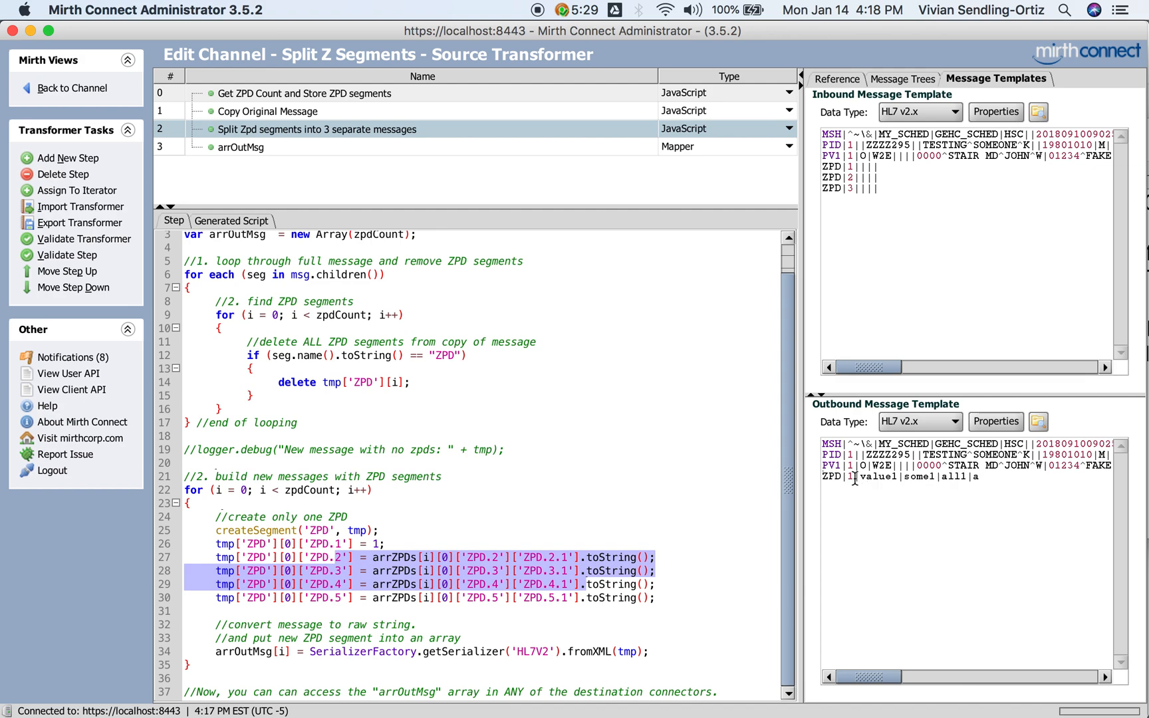
mouse_move(270, 630)
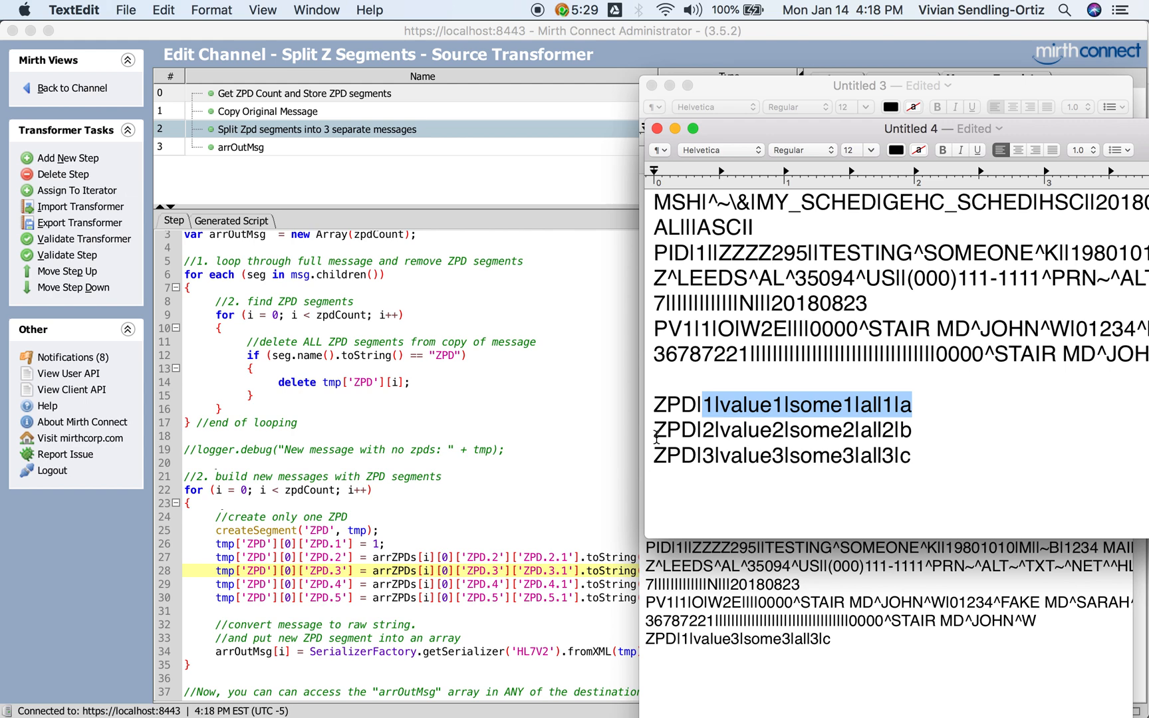
click(825, 435)
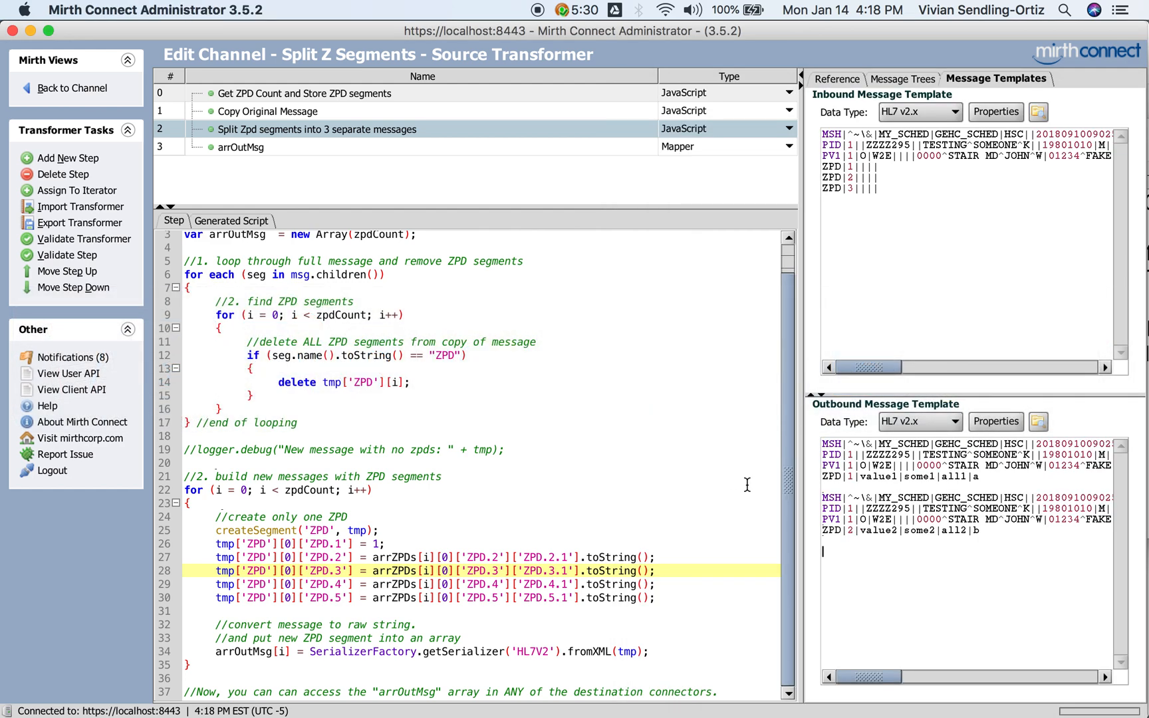
mouse_move(820, 499)
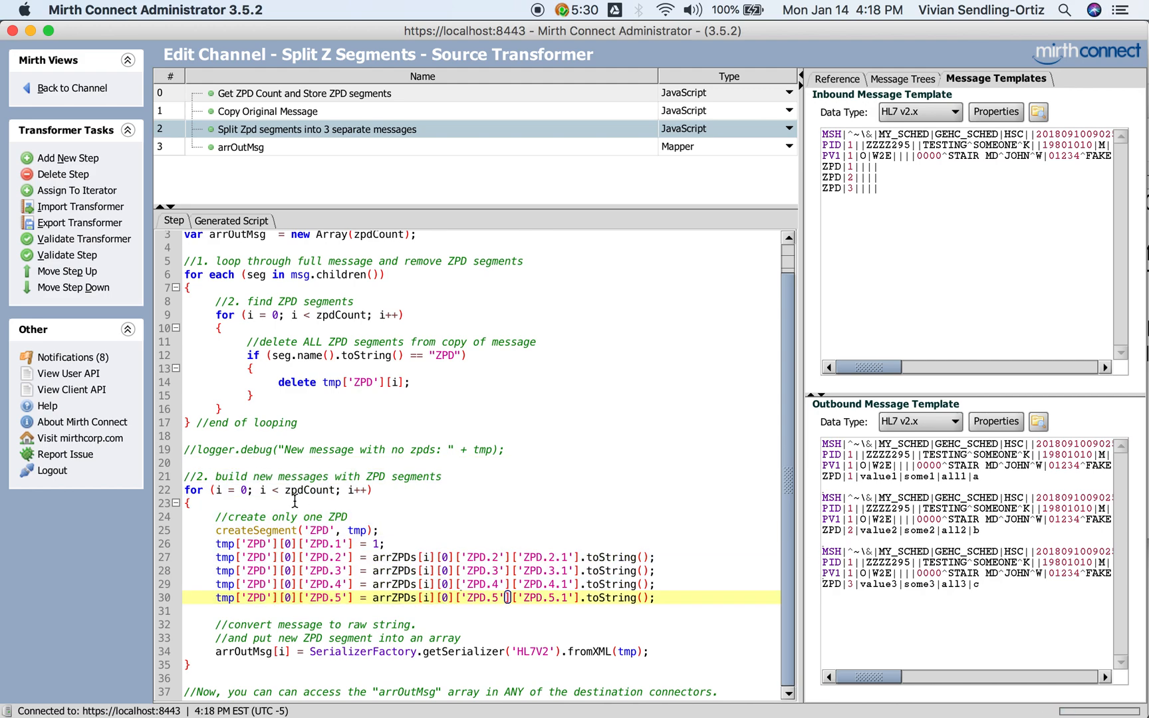
click(286, 544)
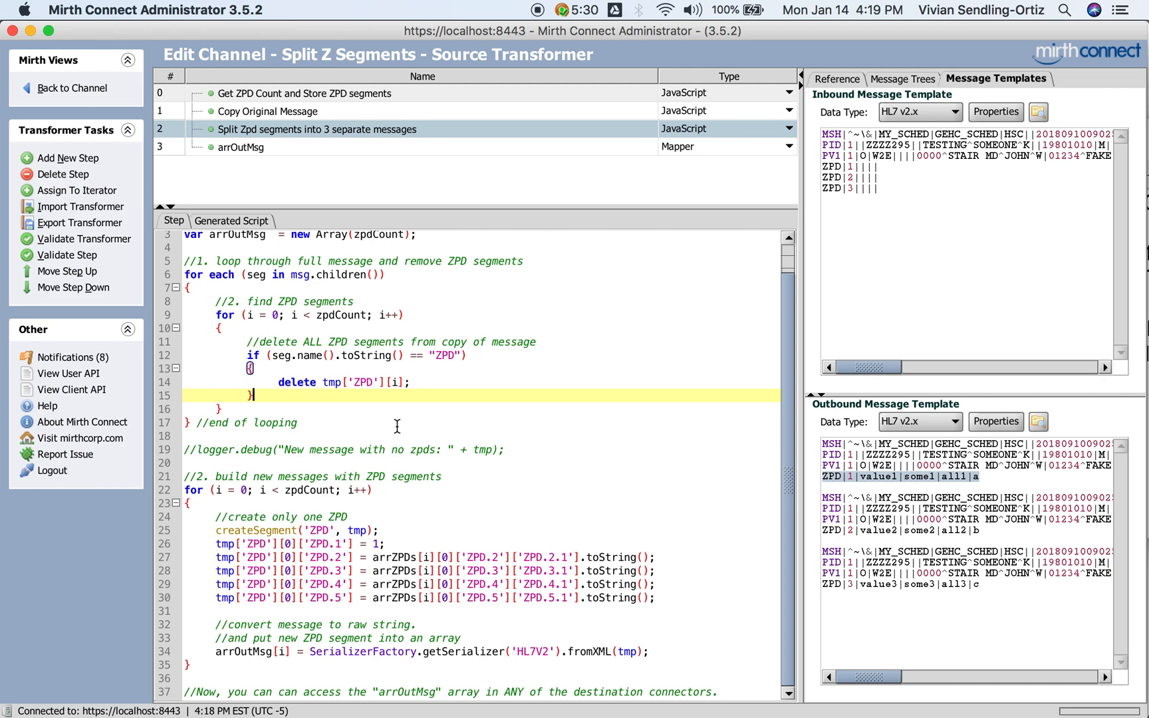
mouse_move(334, 523)
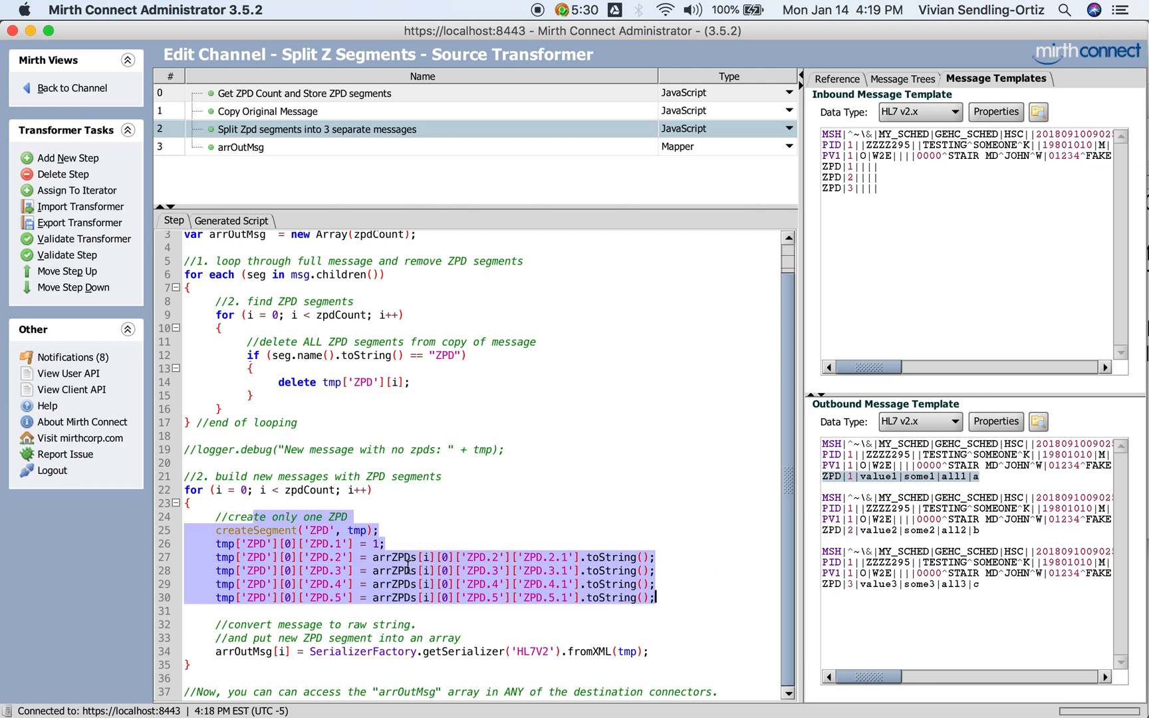
click(403, 570)
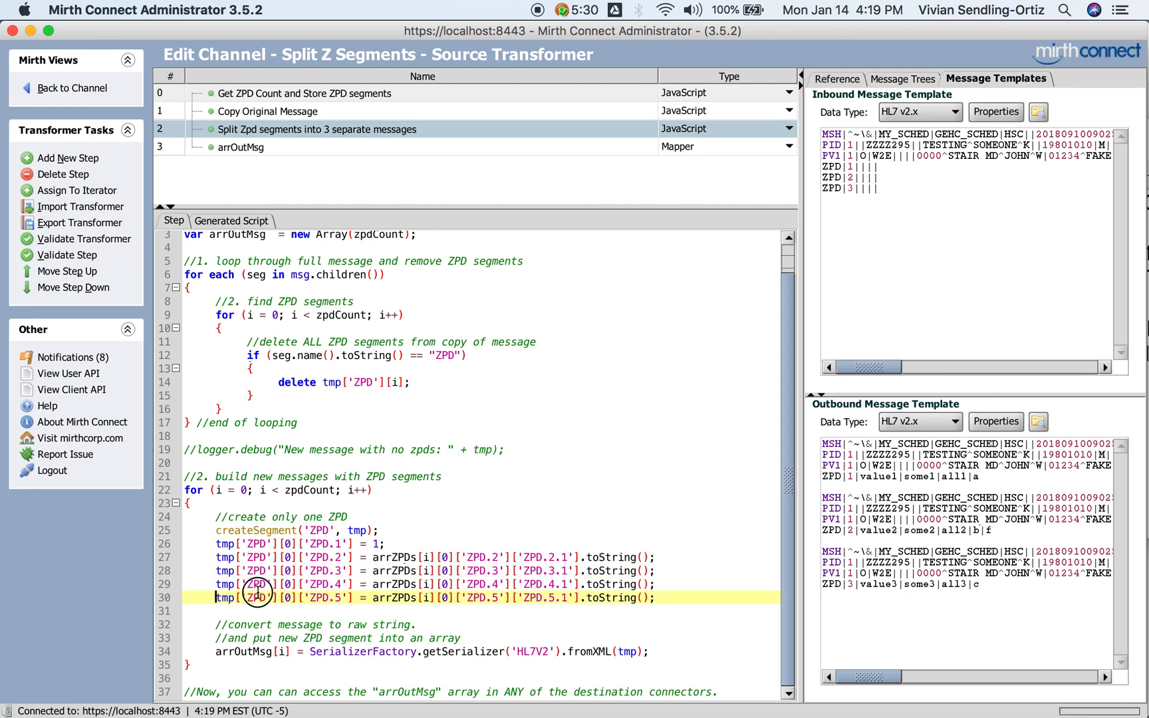
click(658, 597)
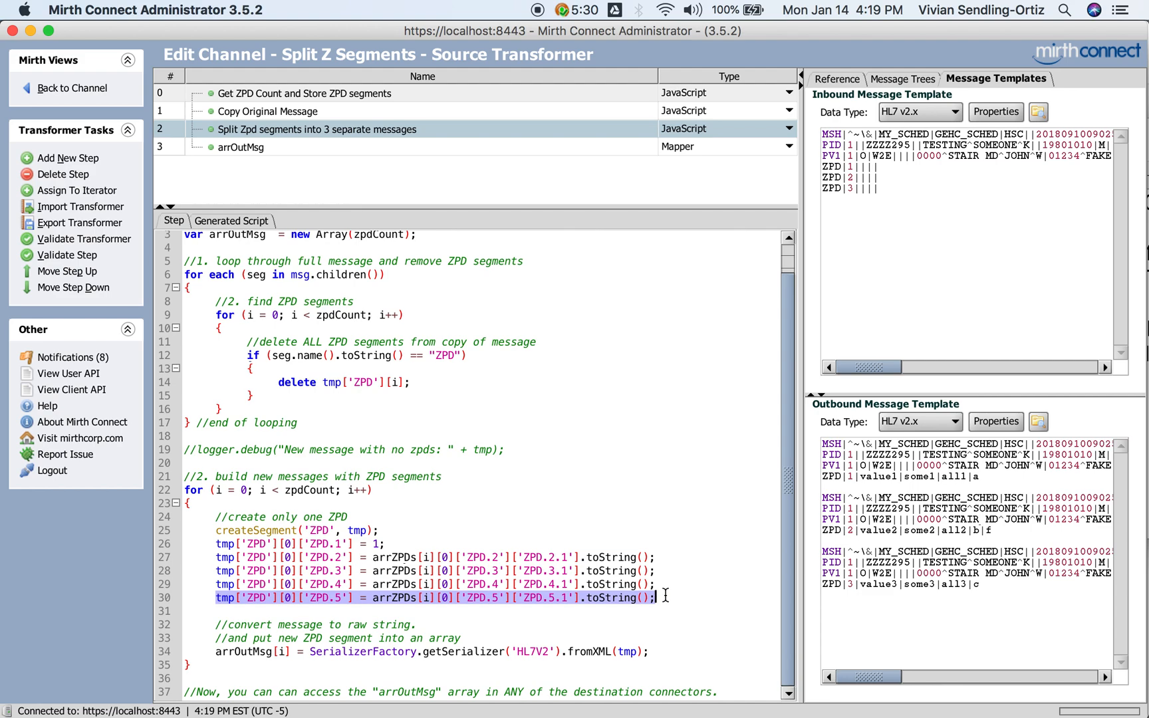
click(440, 597)
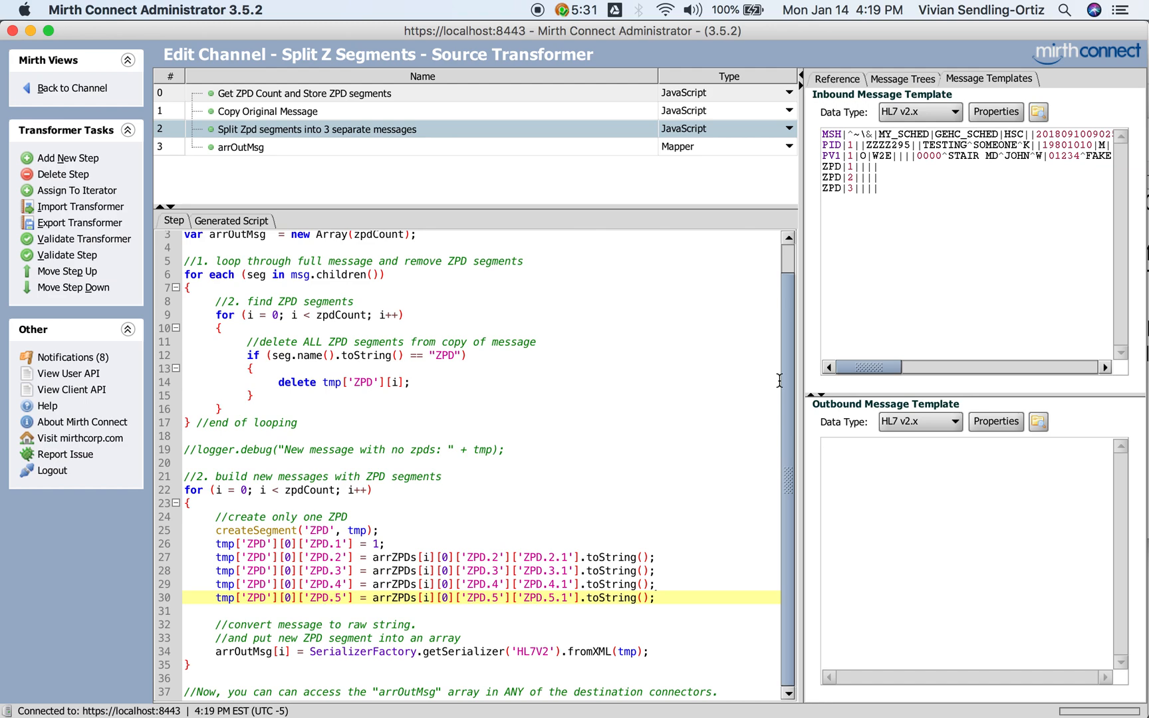
Step: Note the HL7V2 serializer, clear the template, and view the arrOutMsg channel-map mapper step
click(501, 450)
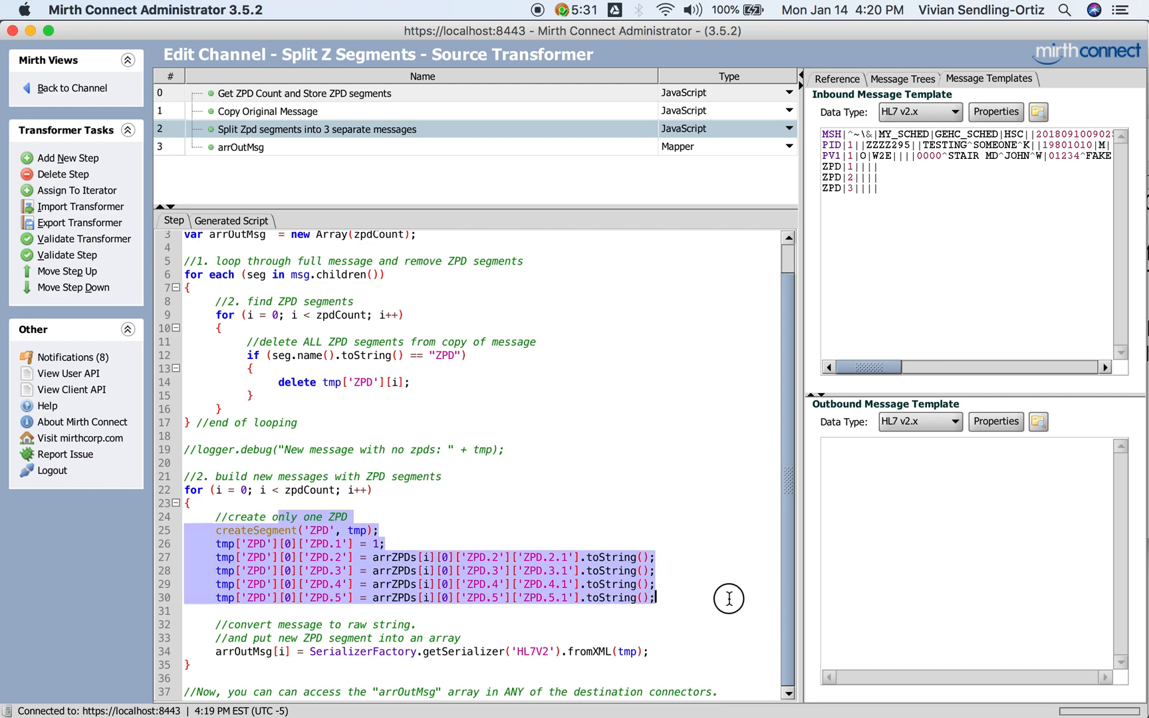
mouse_move(291, 629)
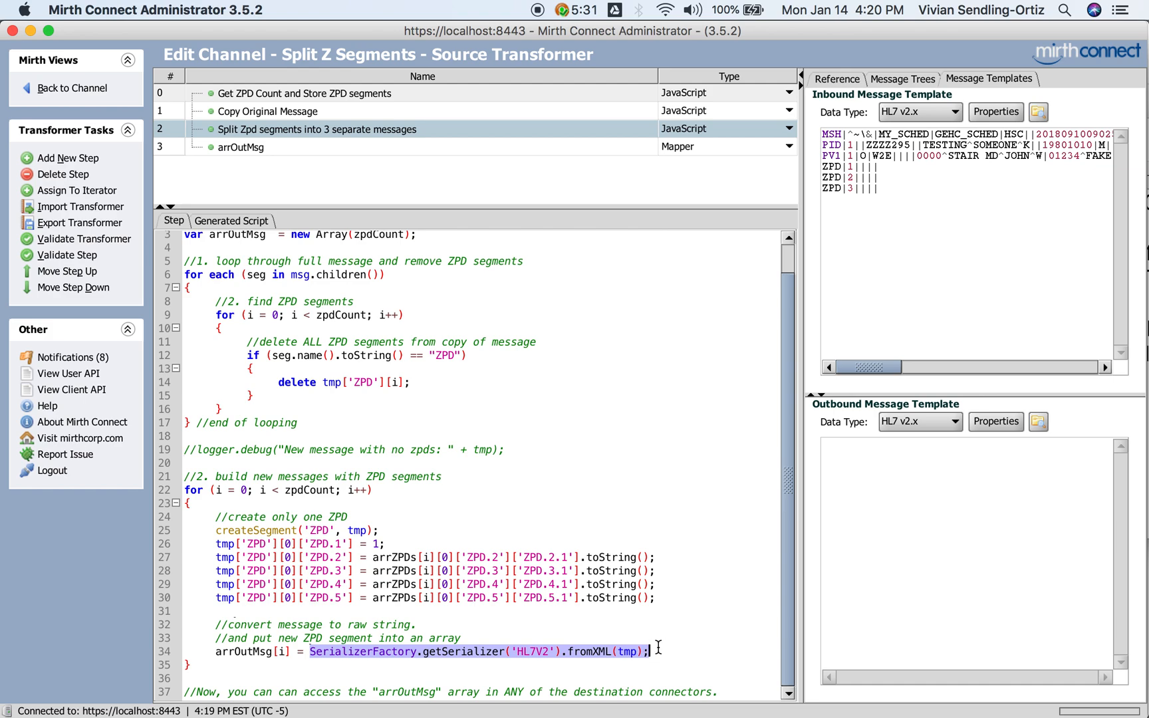
double_click(533, 652)
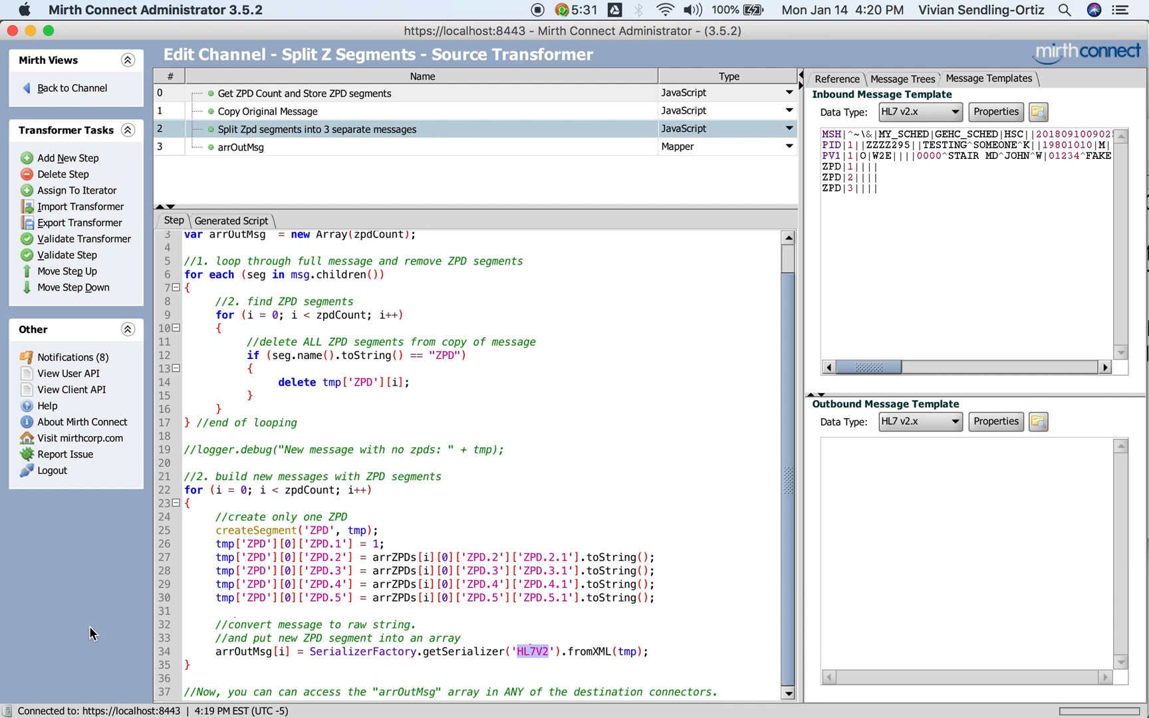
click(316, 651)
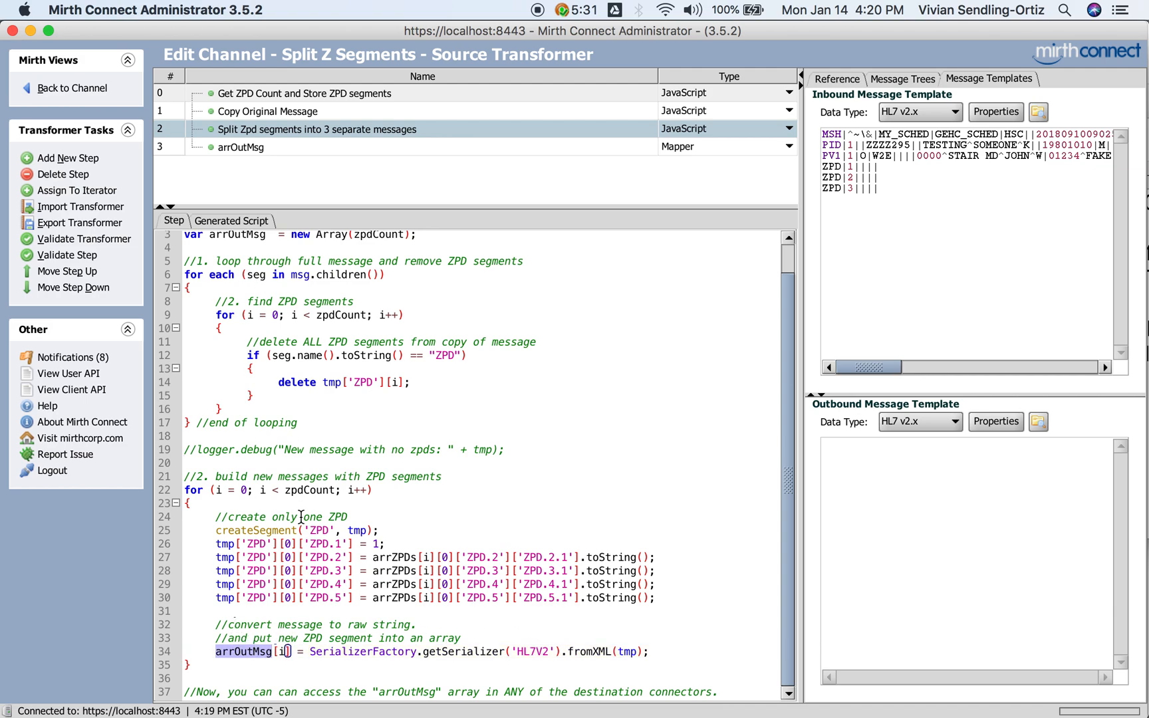
click(240, 146)
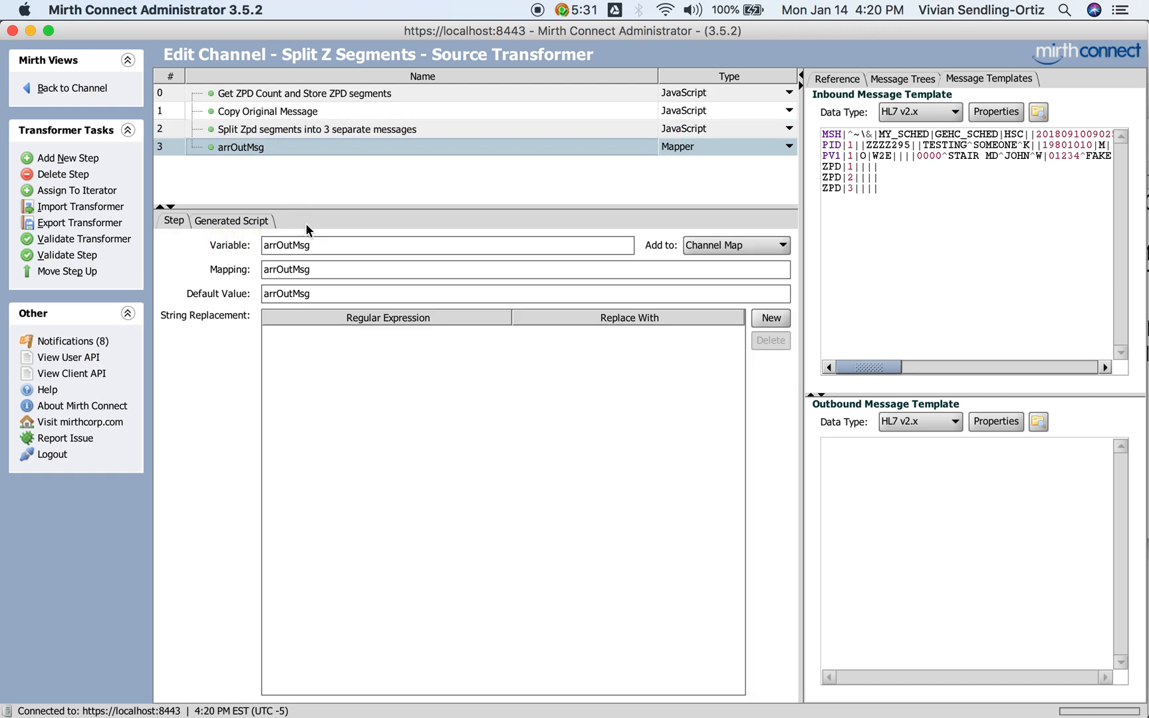
Step: Open the Bulk ZPDs destination transformer and return to the destination settings
click(70, 87)
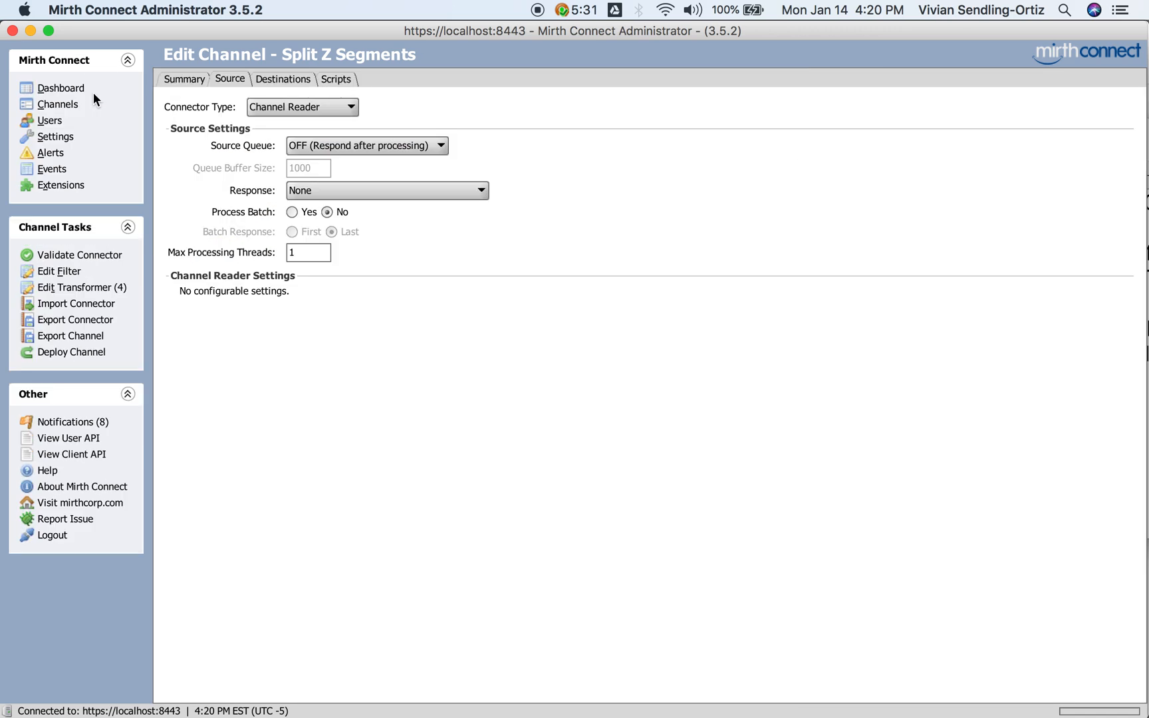
click(283, 80)
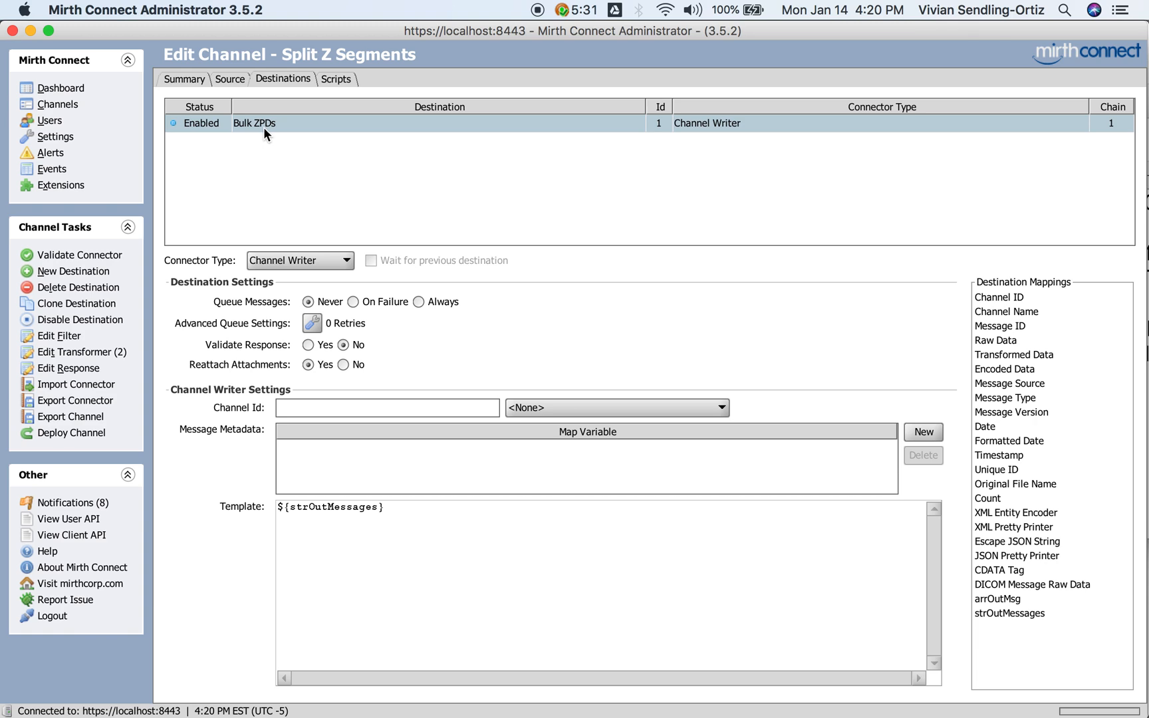
click(79, 352)
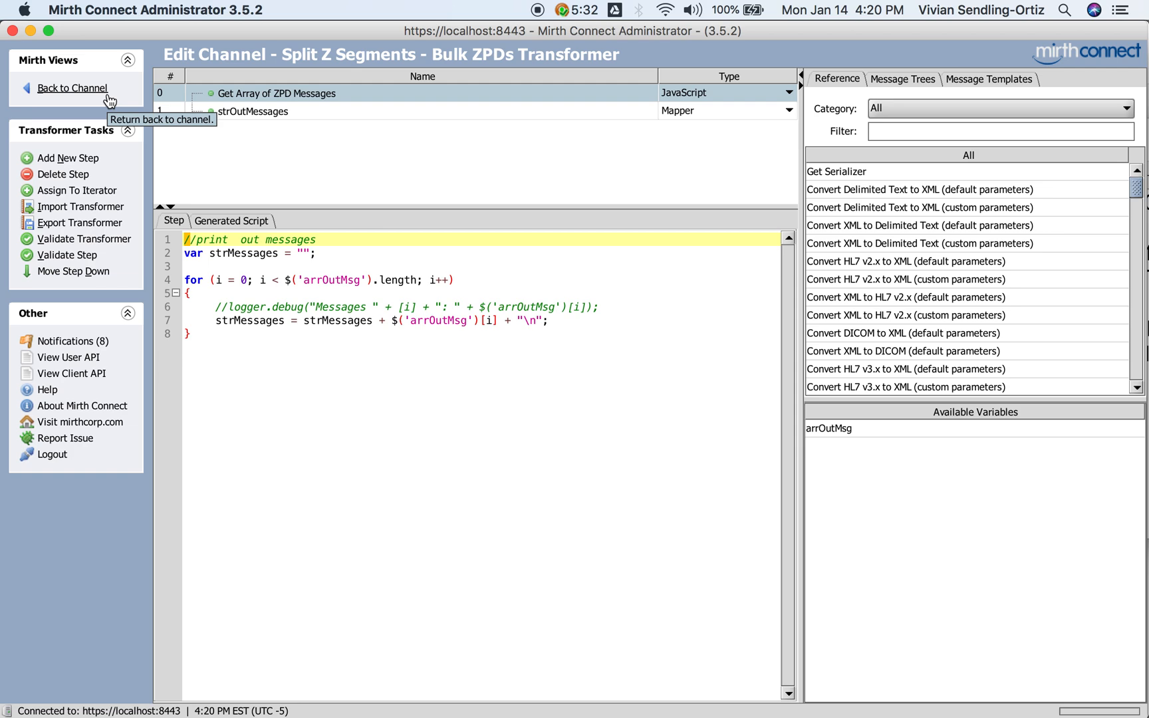
click(73, 88)
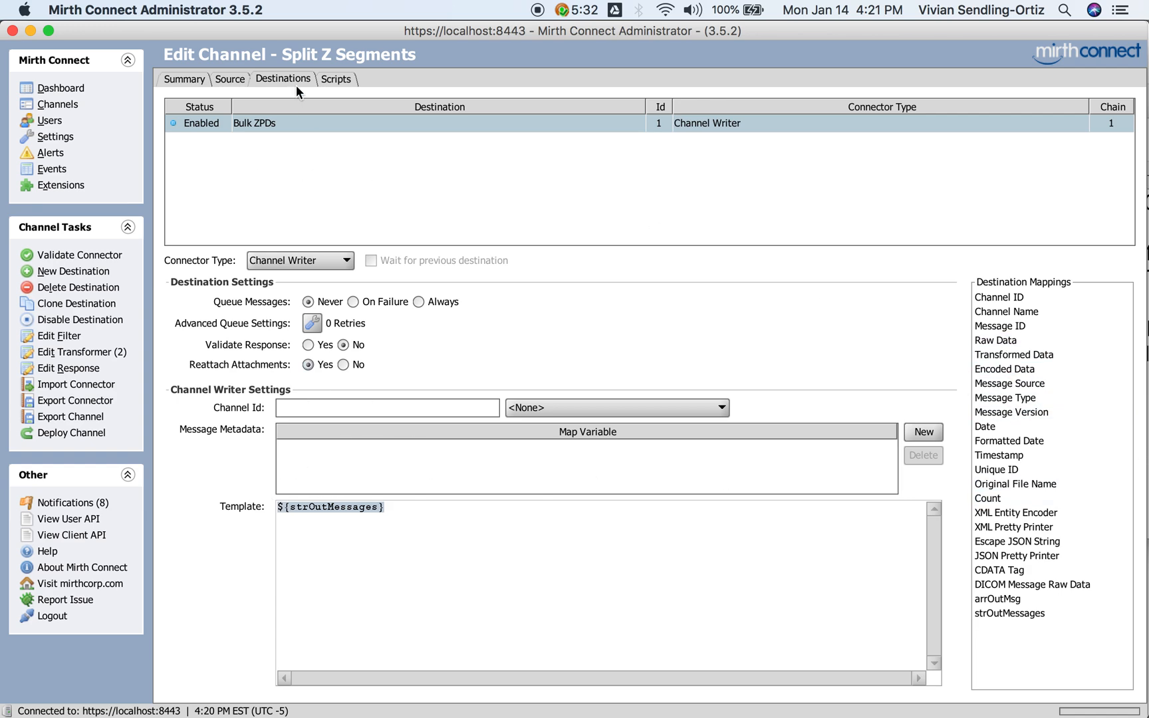
mouse_move(335, 234)
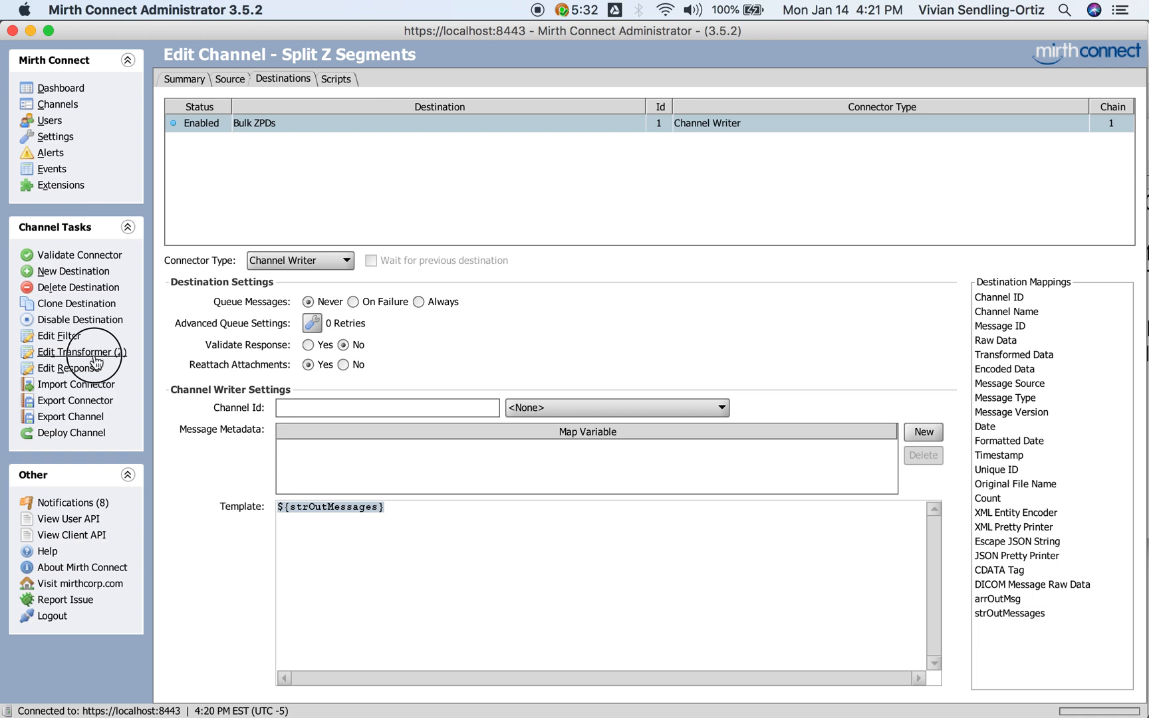
Step: Review the ZPD array script and strOutMessages mapper step, confirming the ${strOutMessages} template
click(82, 351)
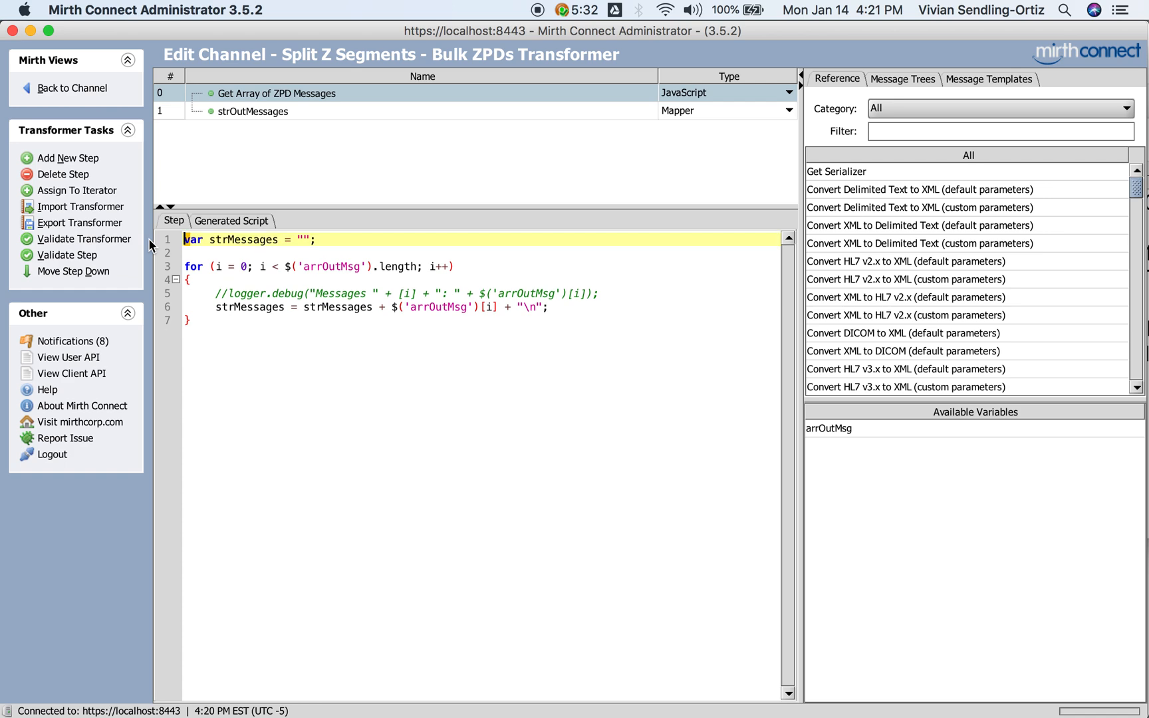
mouse_move(241, 277)
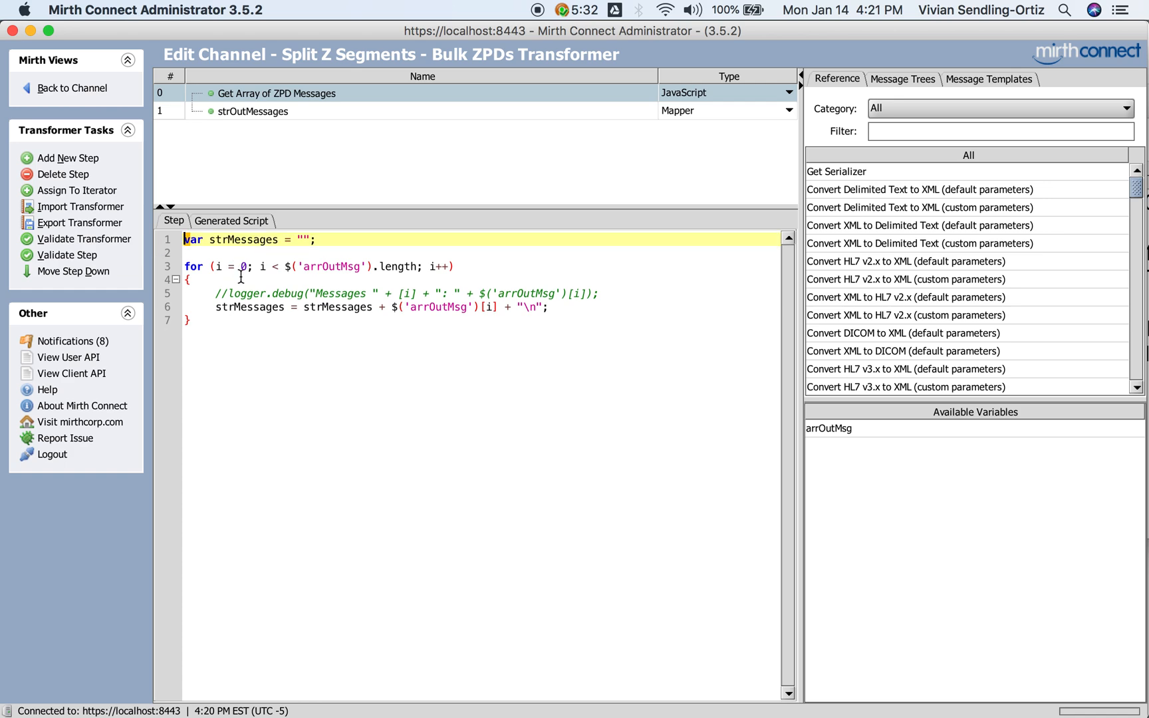
click(249, 110)
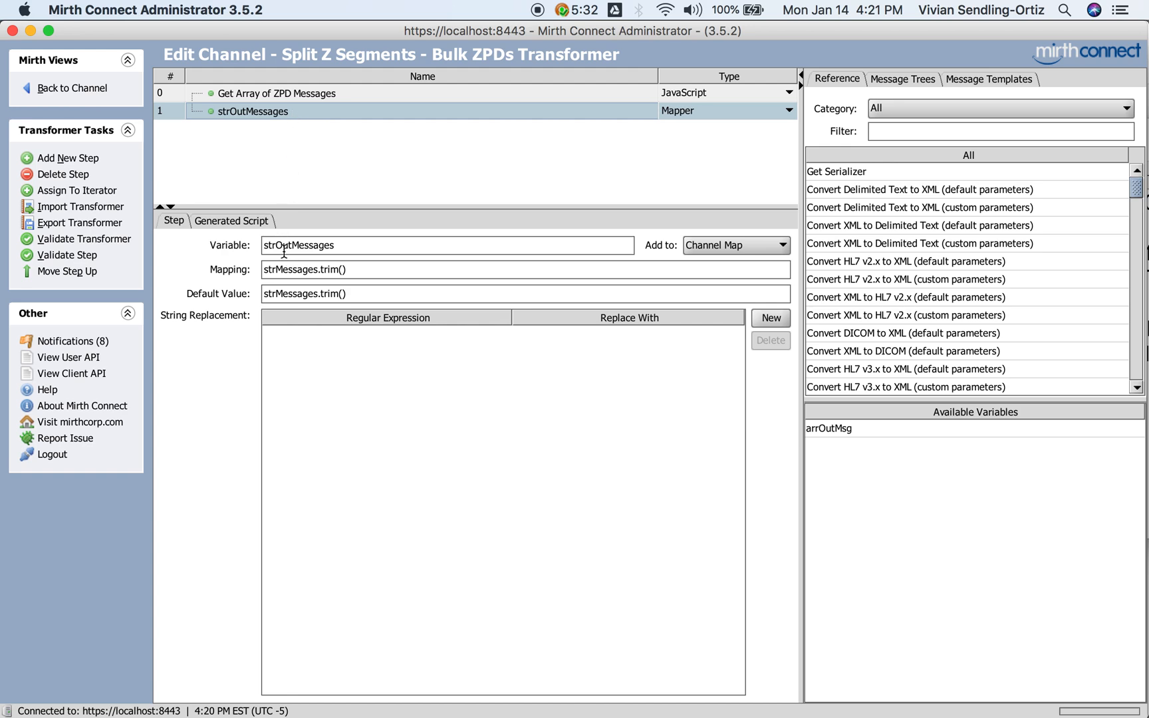
click(275, 94)
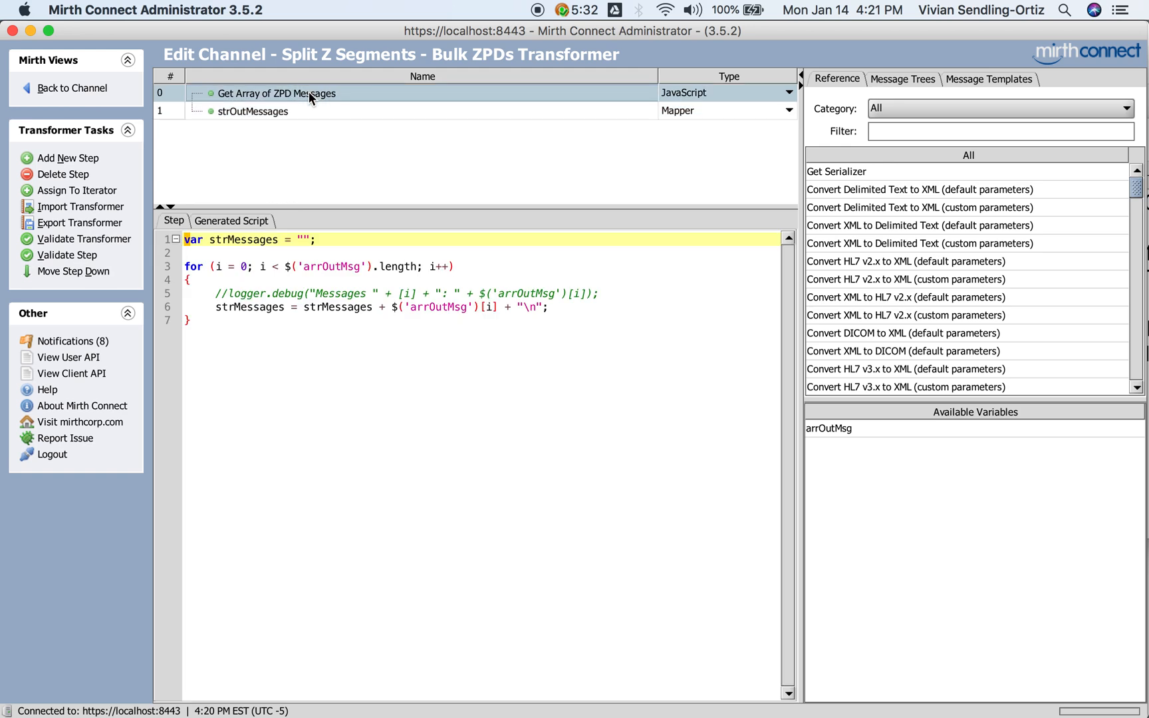
click(256, 111)
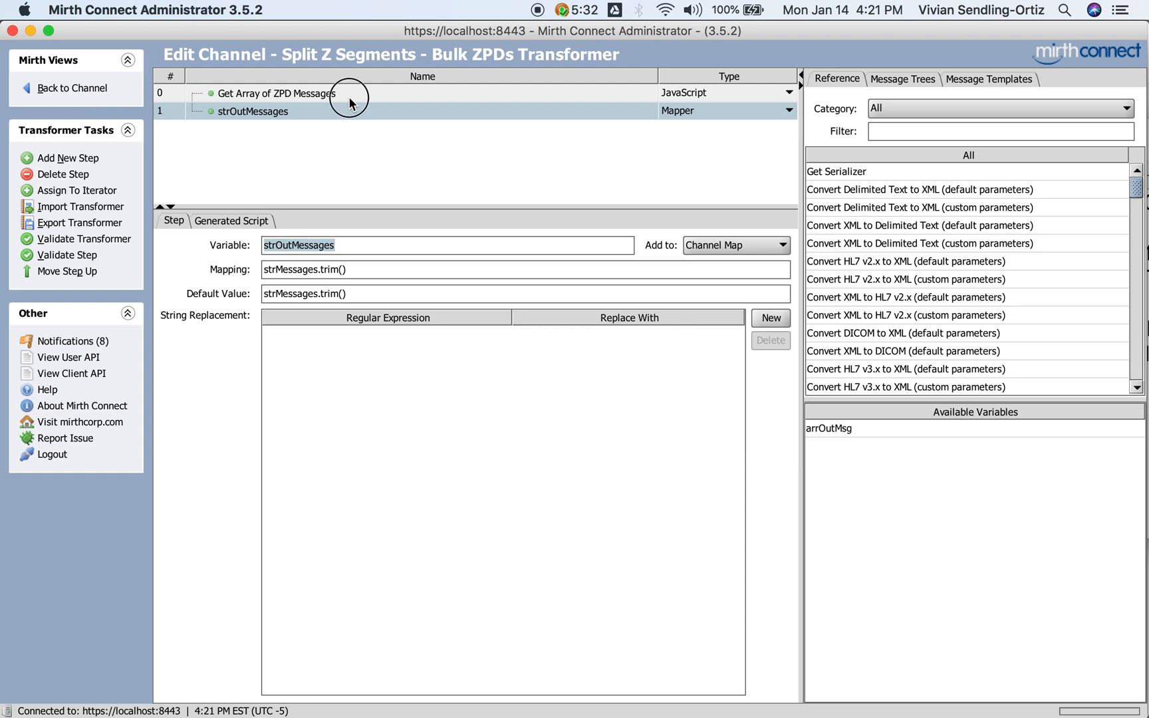
click(71, 88)
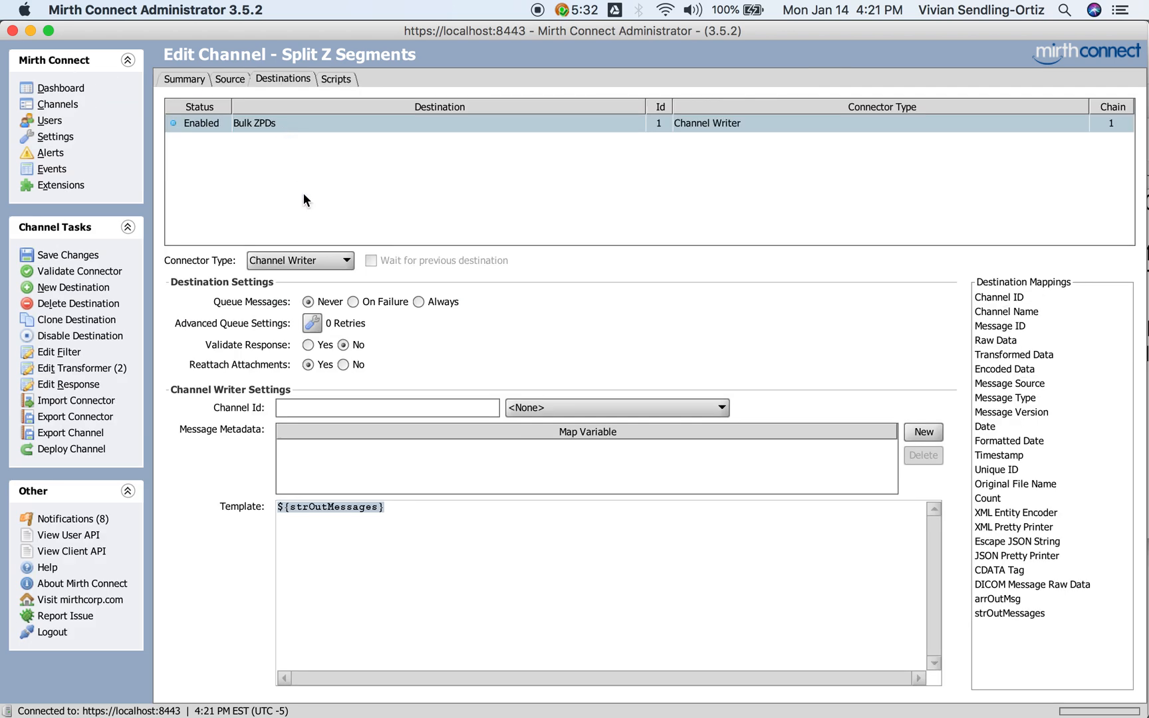
mouse_move(809, 563)
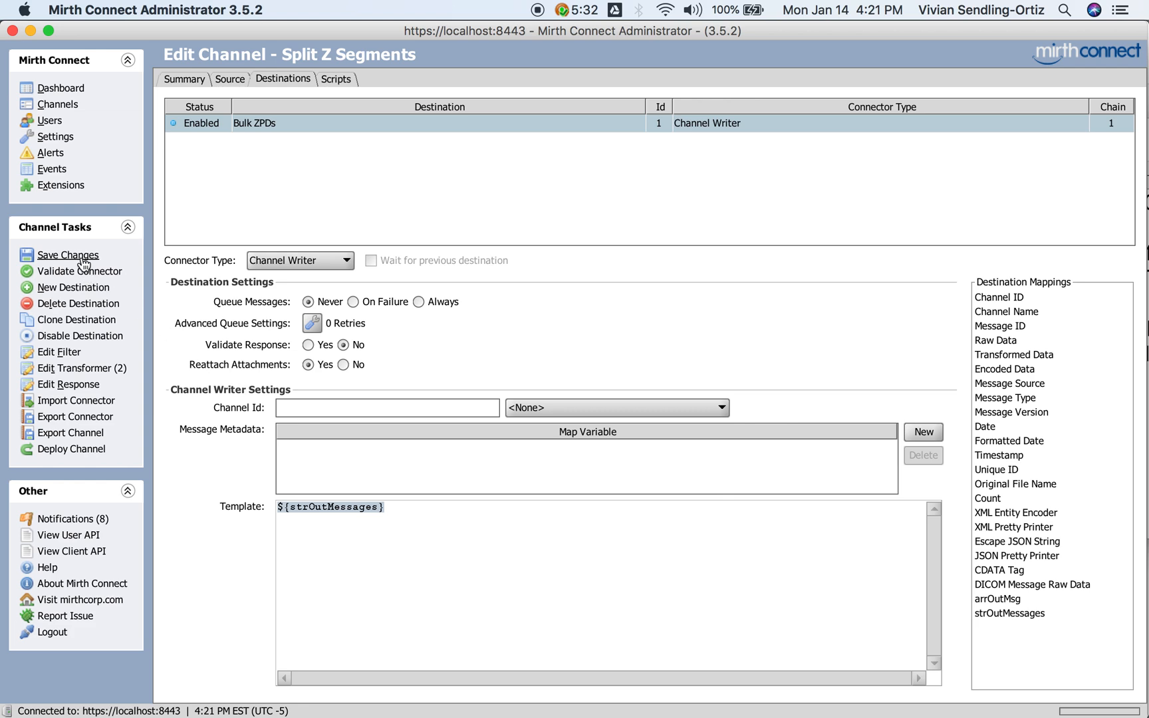
Step: Save the channel changes and clear old server log entries on the Dashboard
click(68, 254)
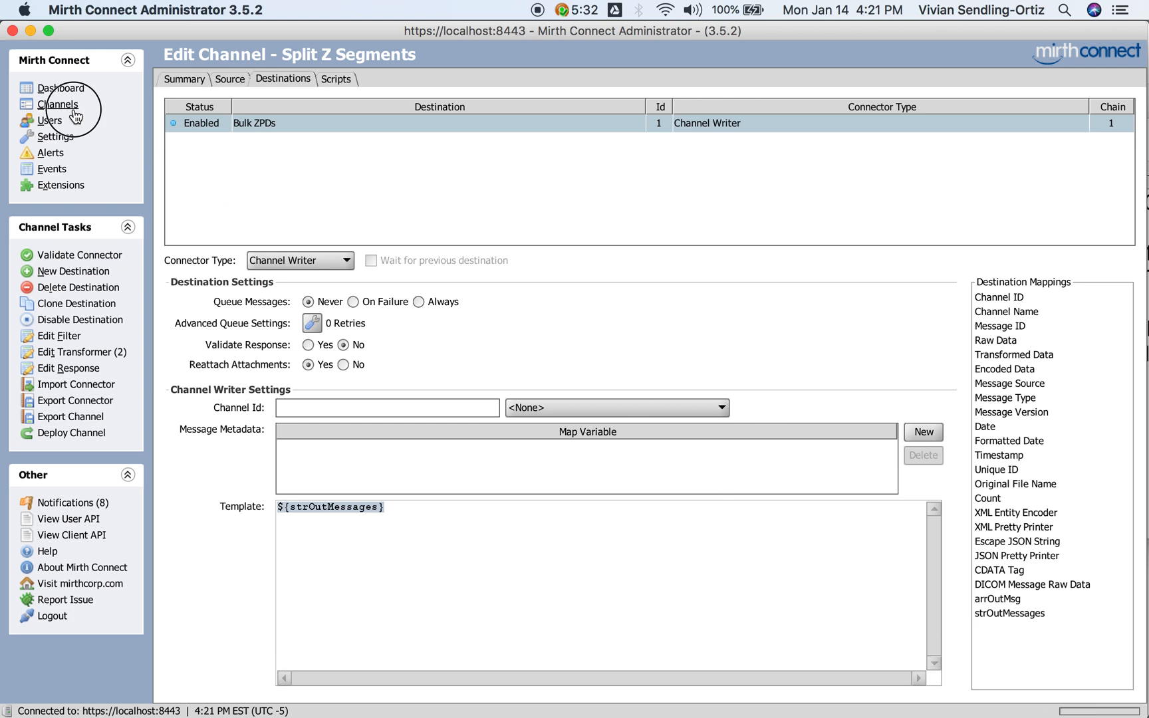
click(58, 103)
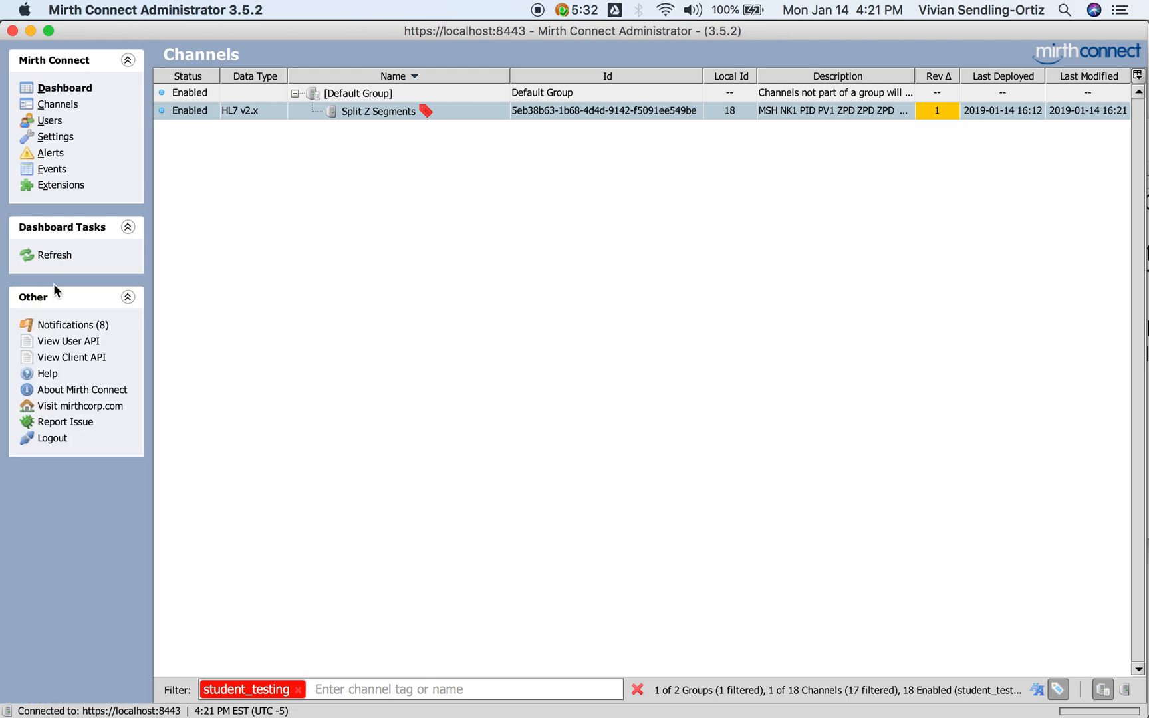
click(63, 88)
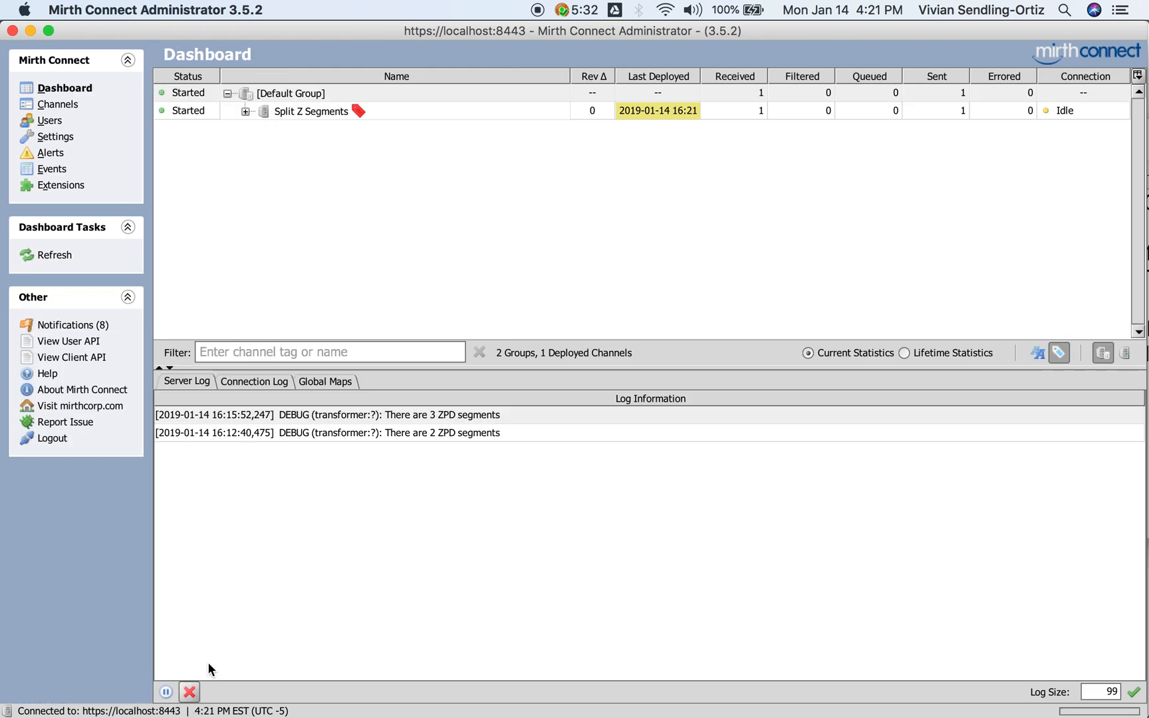
mouse_move(190, 689)
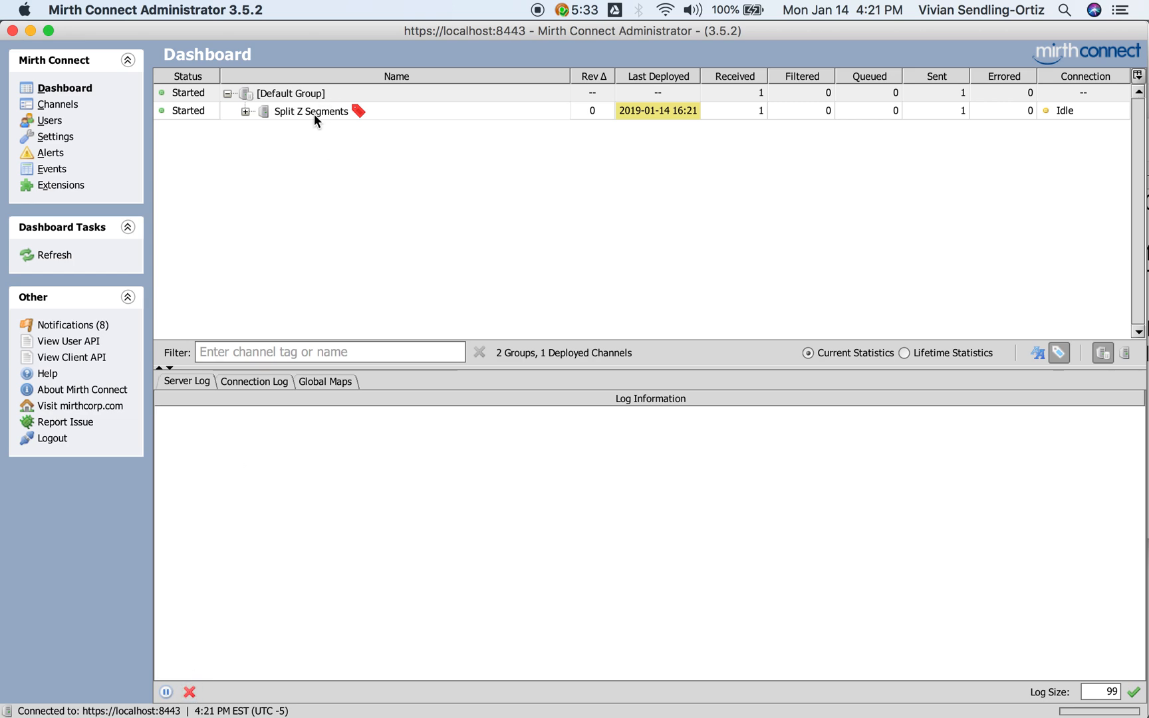
Step: Open Split Z Segments messages and start a Send Message dialog holding the ZPD test message
double_click(310, 111)
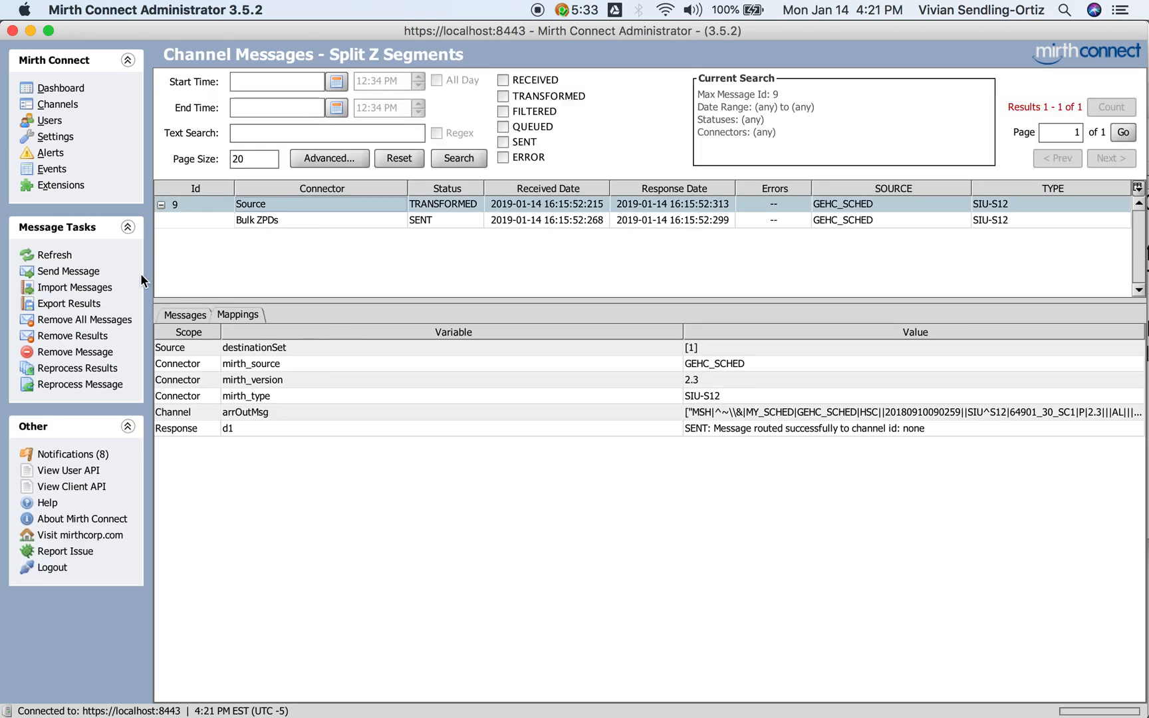
click(70, 270)
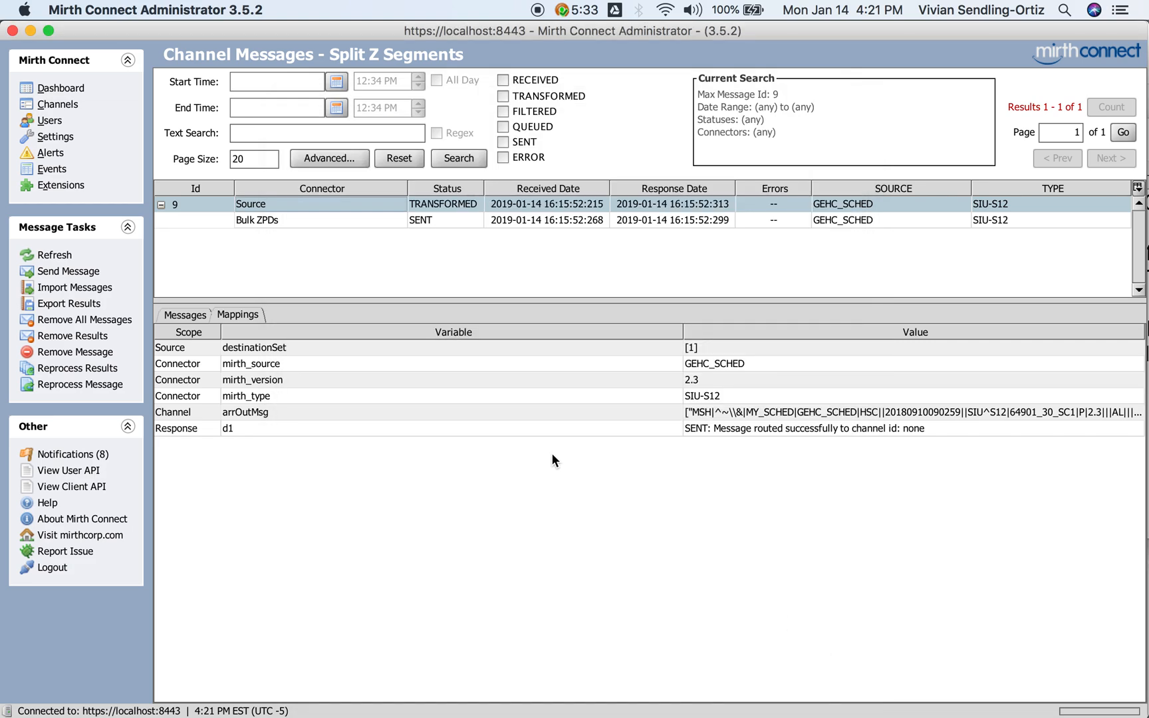
click(68, 270)
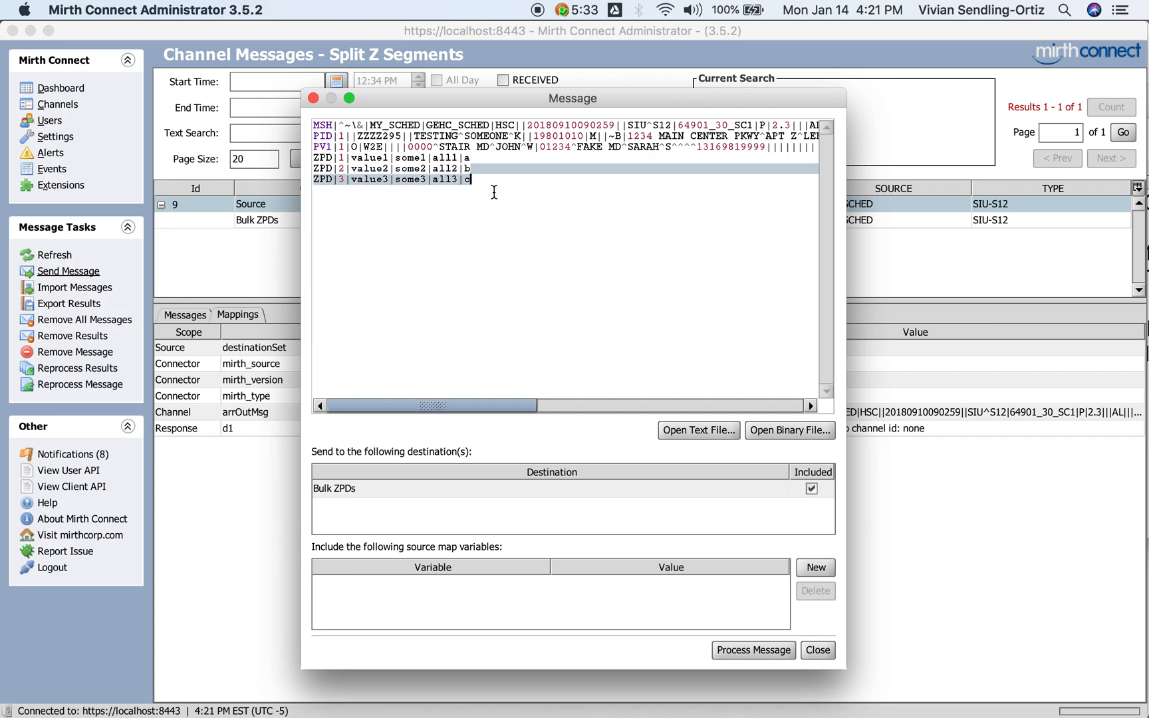
Step: Process message 10 and view what the destination sent
click(753, 650)
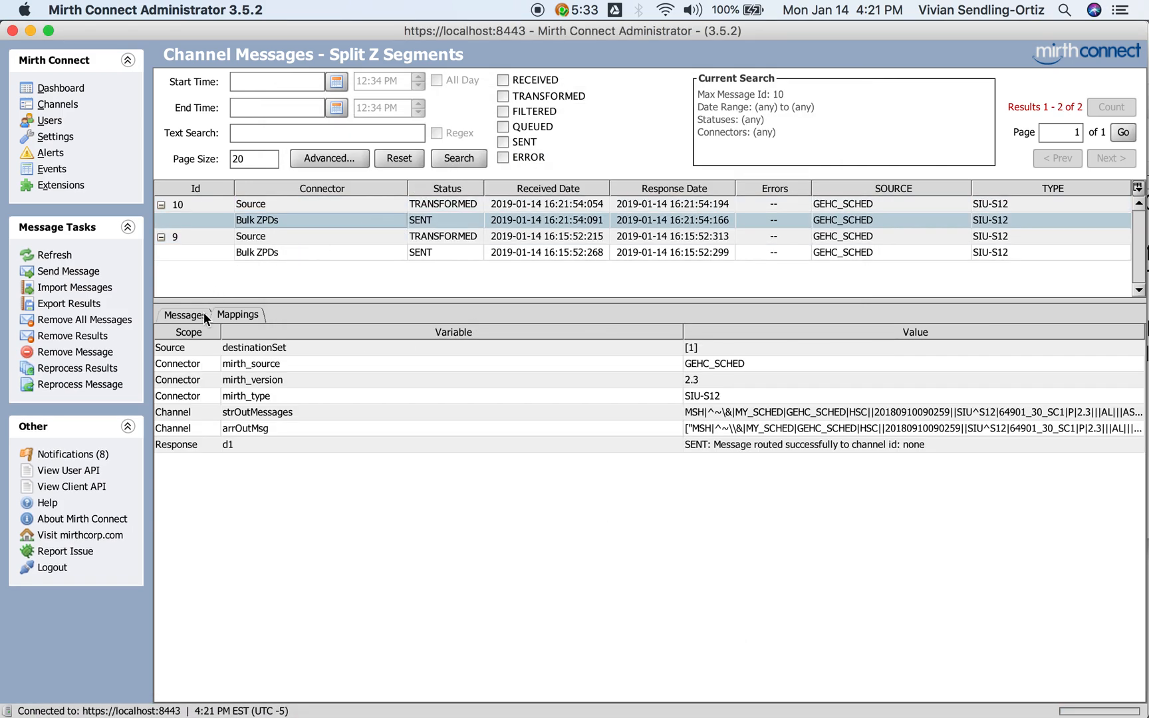
click(185, 314)
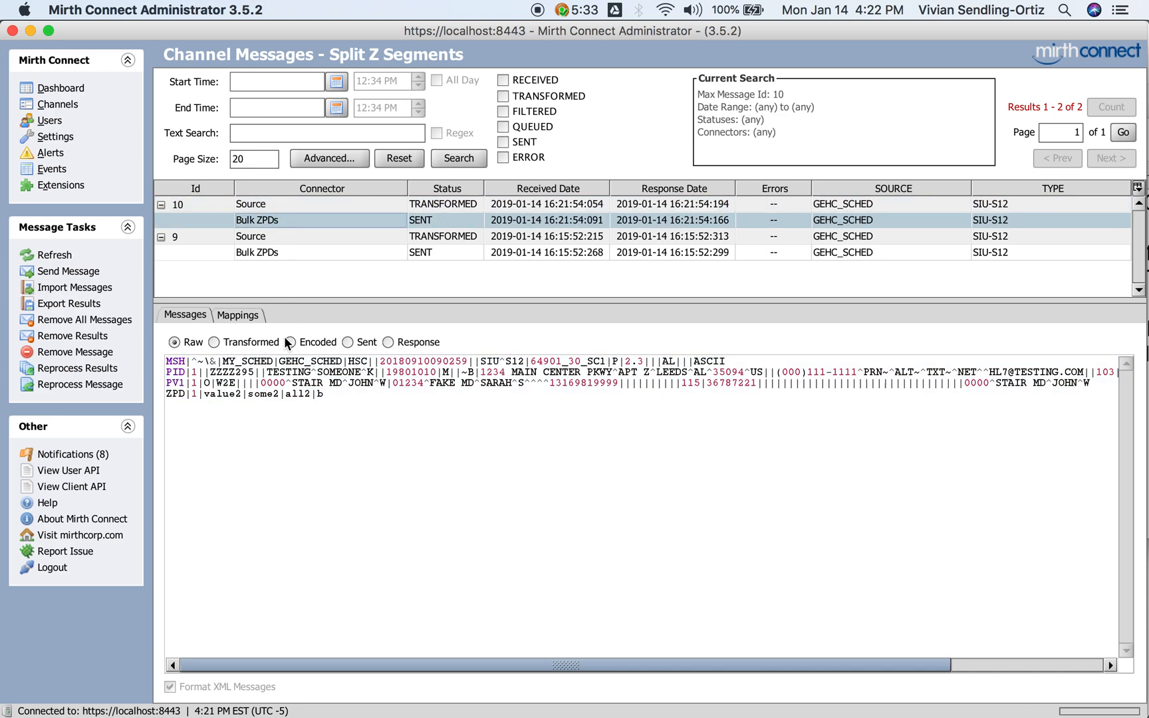
click(348, 341)
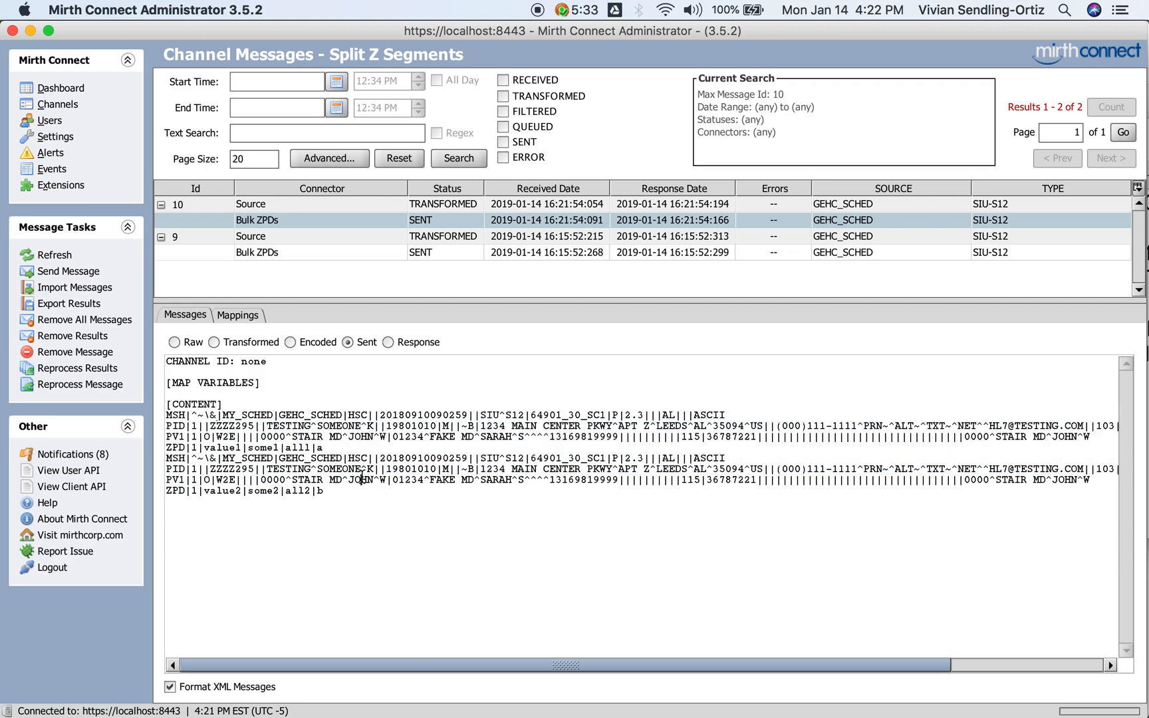
Step: Compare message 10's raw input with the two one-ZPD messages sent by Bulk ZPDs
click(175, 341)
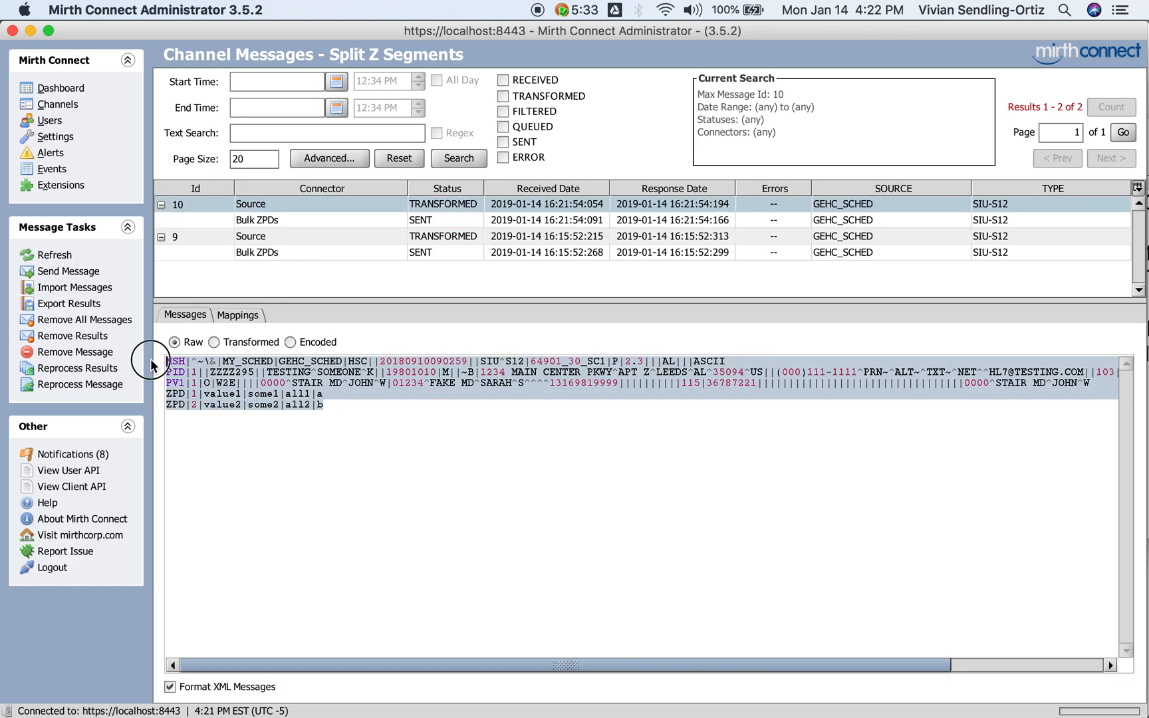
mouse_move(315, 224)
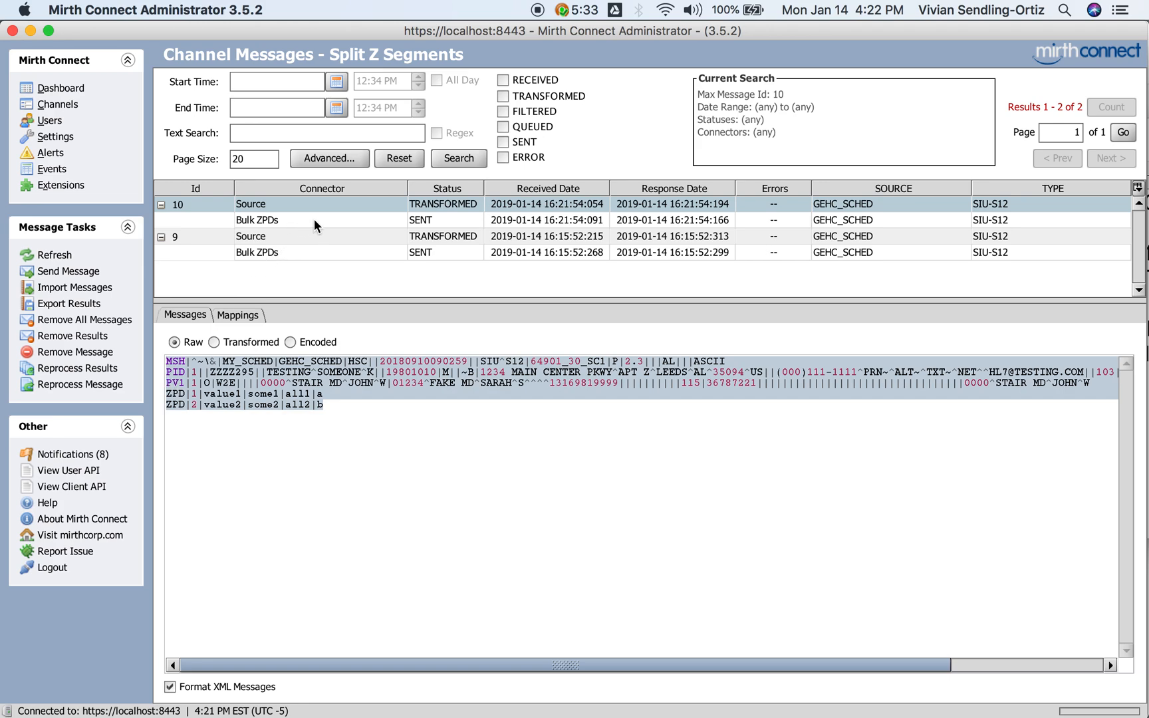
click(258, 220)
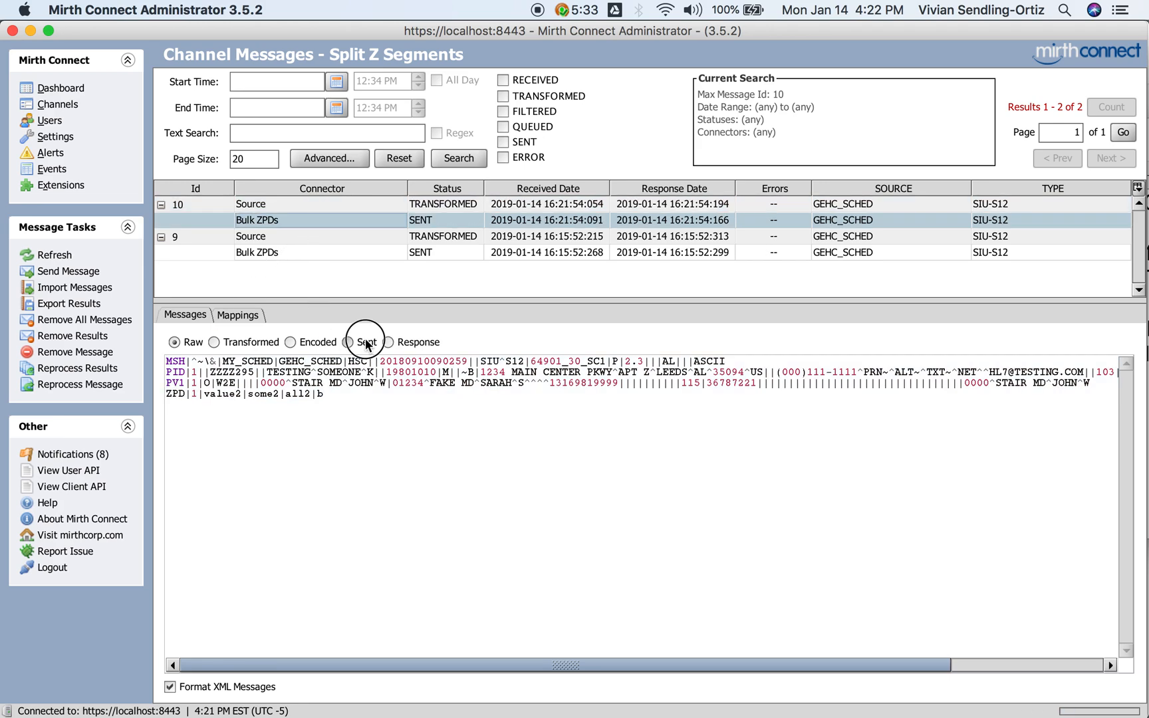
click(349, 342)
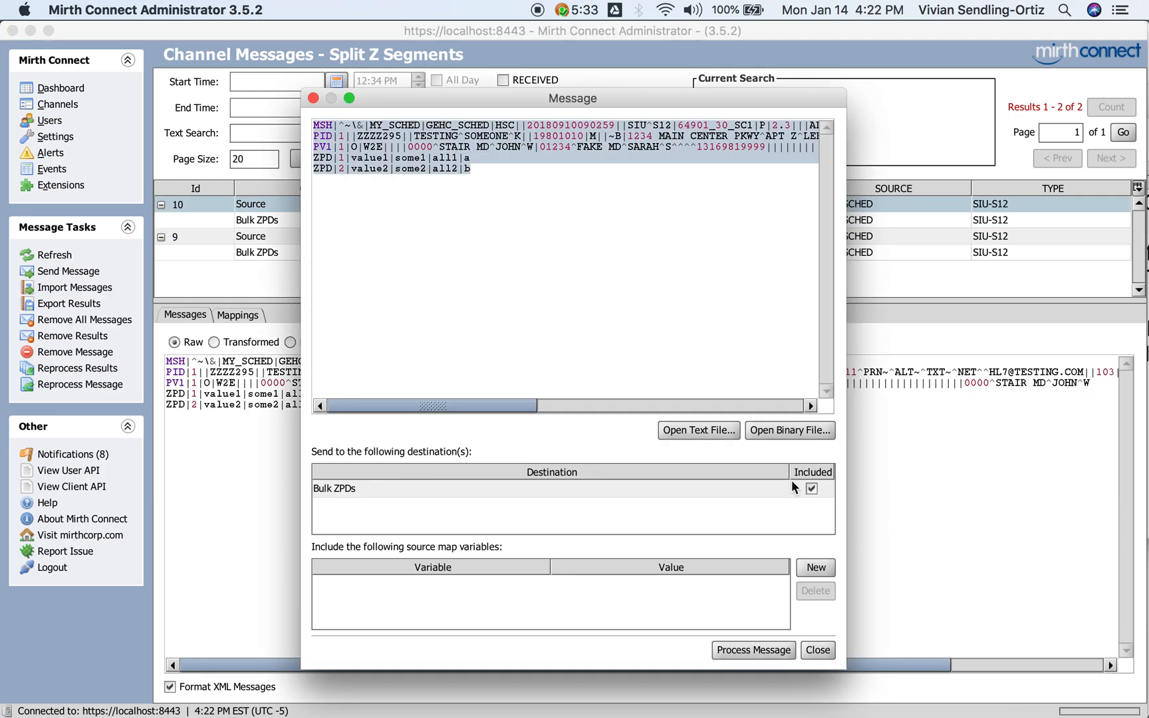
Step: Reopen the Send Message dialog, edit the ZPD lines, then close it without processing
click(816, 650)
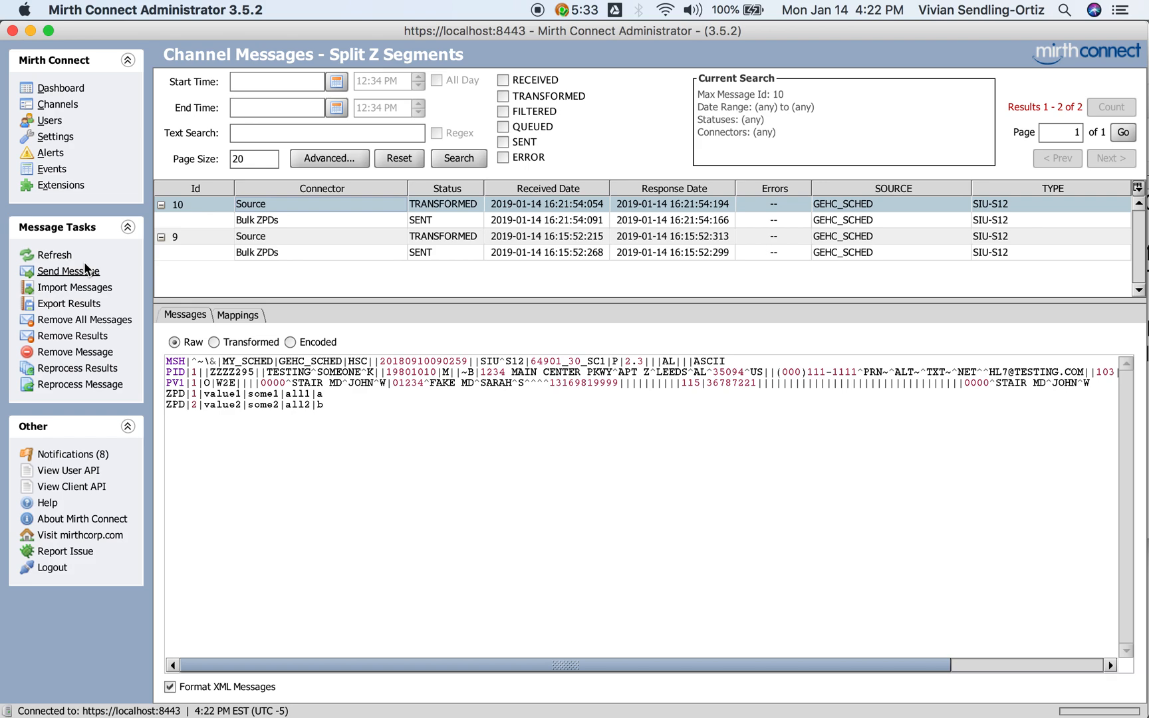
click(68, 269)
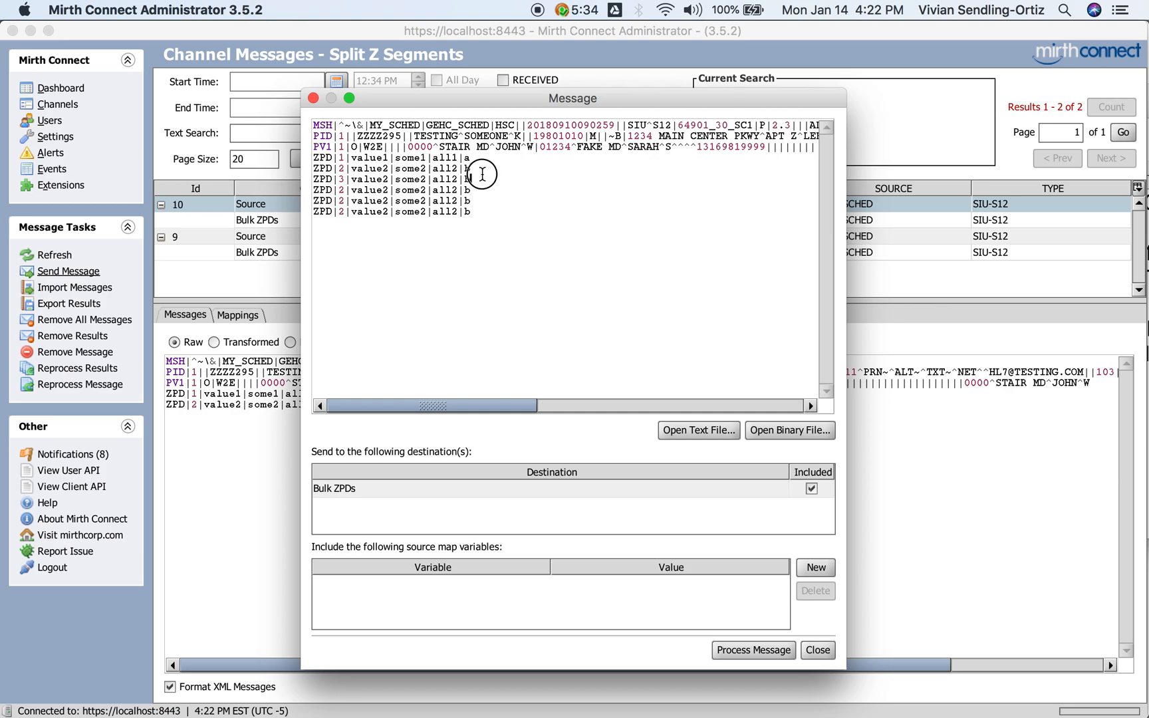
mouse_move(490, 167)
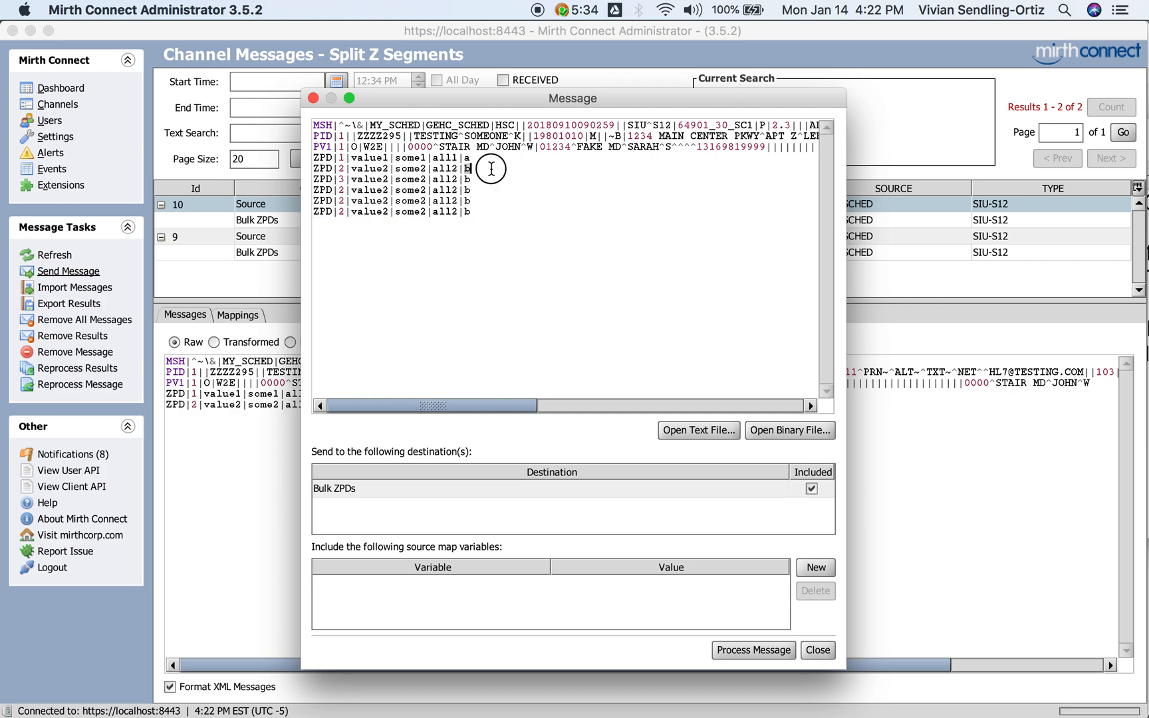
mouse_move(815, 665)
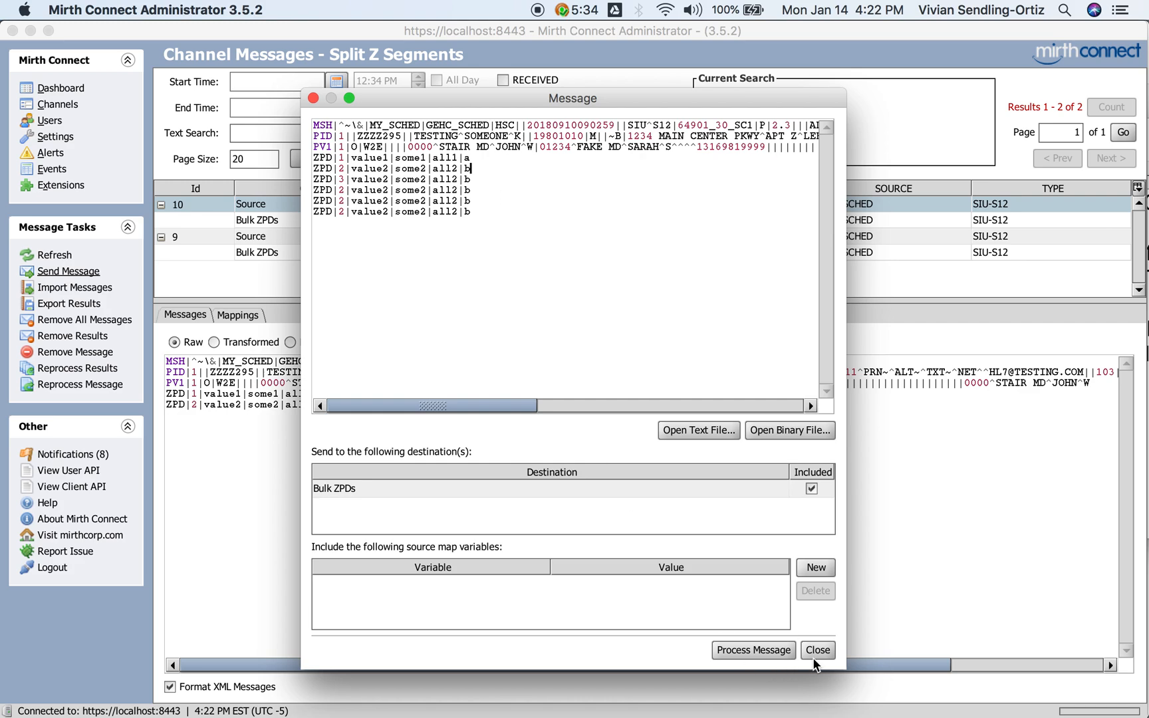
click(816, 650)
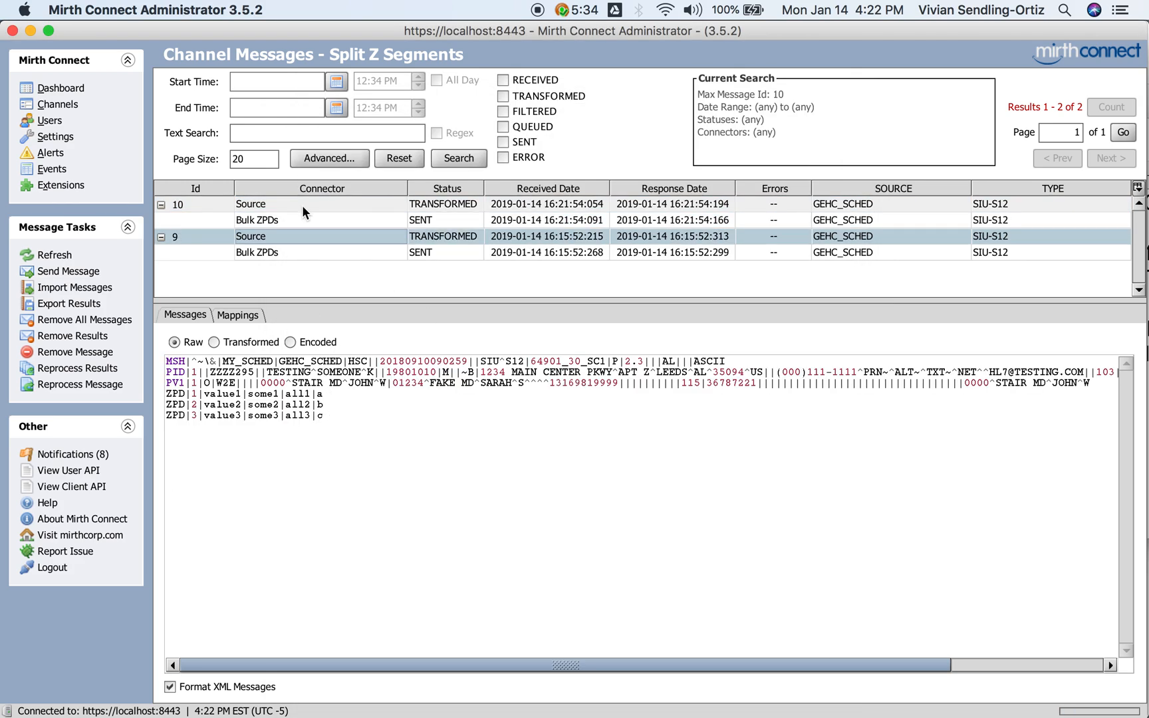
mouse_move(330, 432)
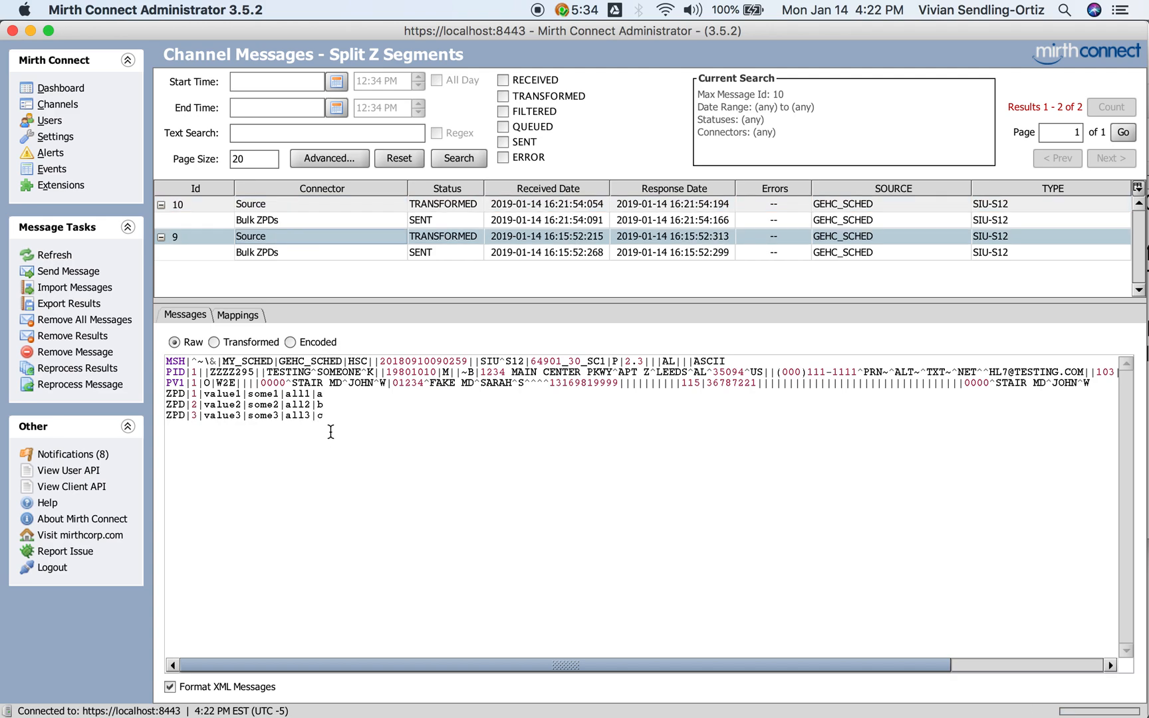
mouse_move(317, 268)
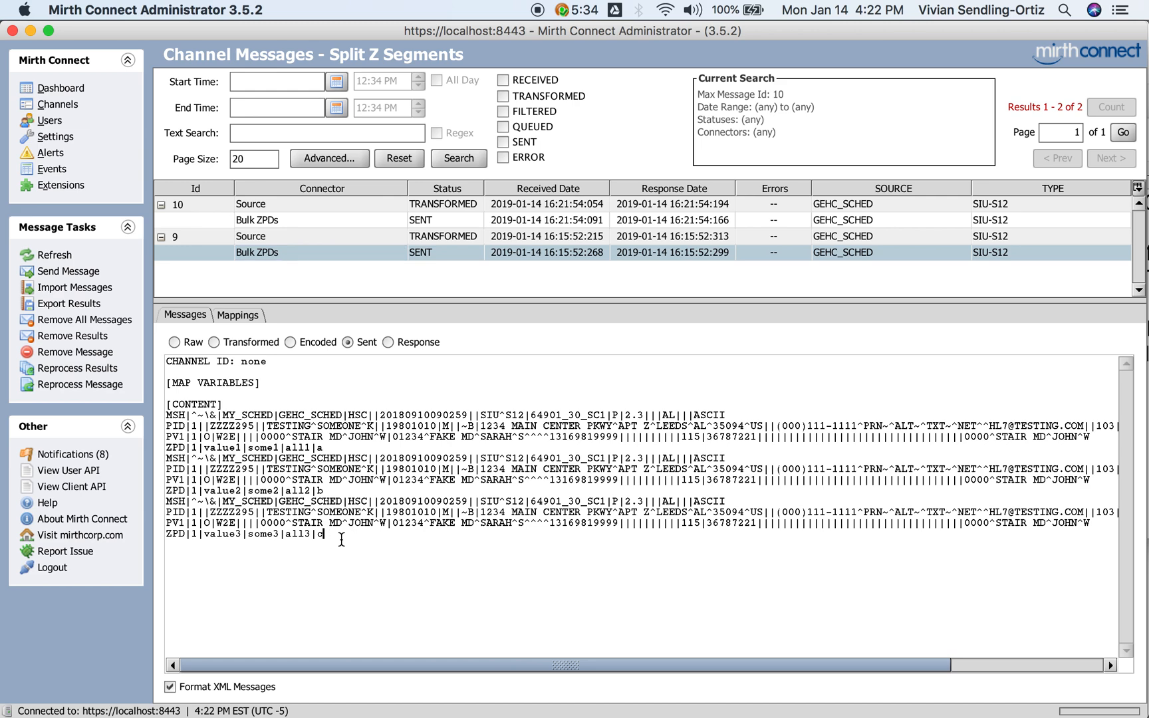
click(176, 342)
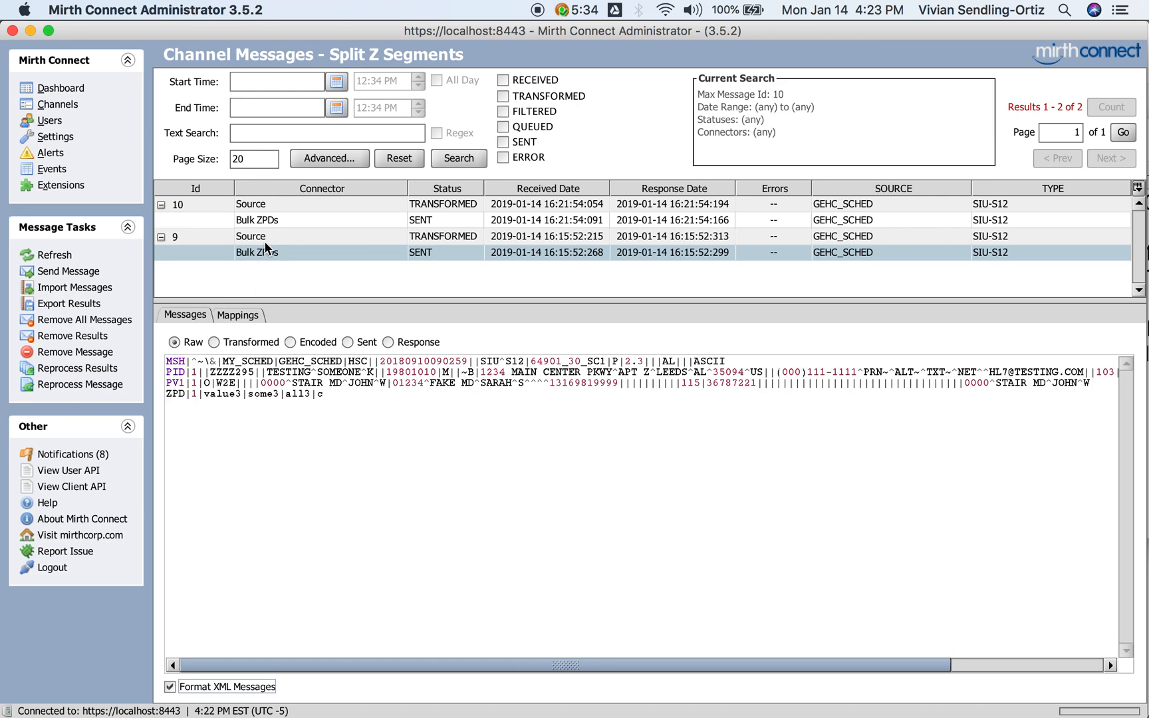
click(250, 235)
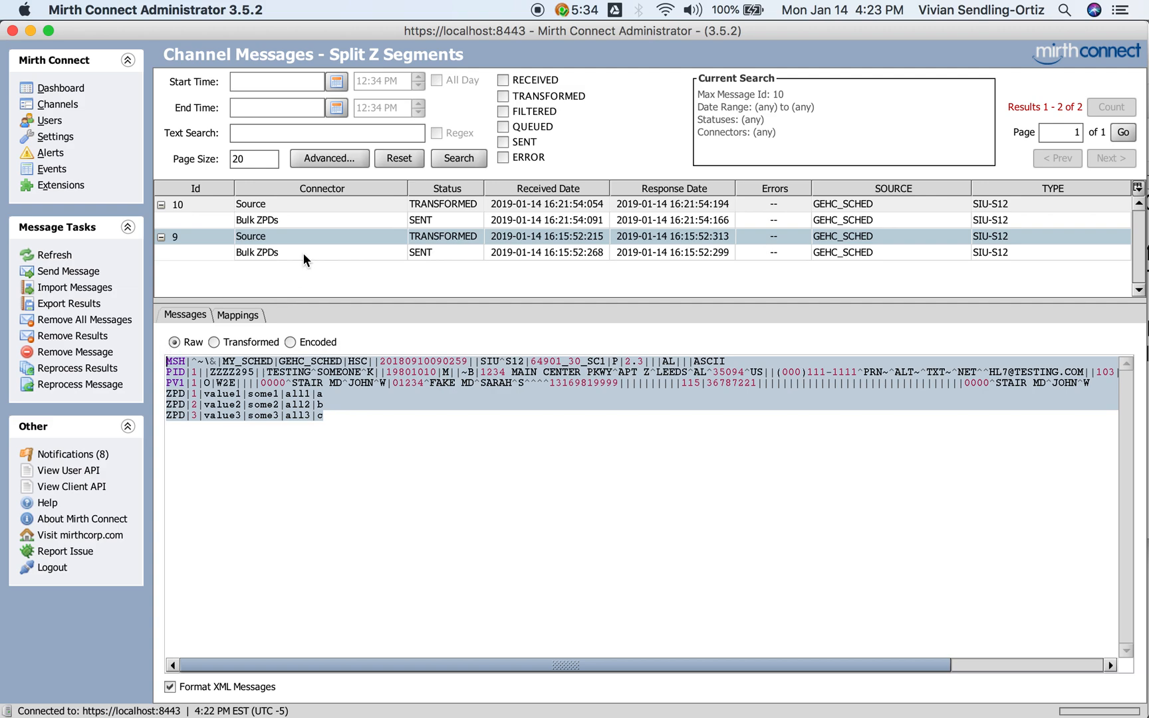
click(354, 342)
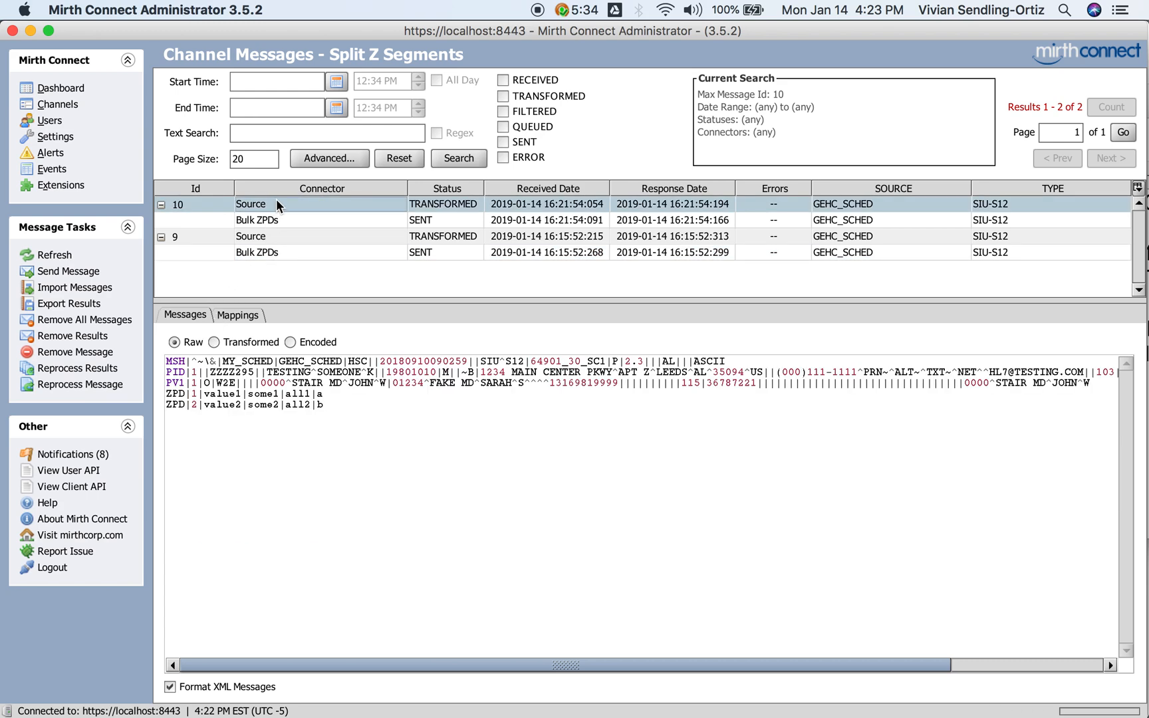
click(67, 270)
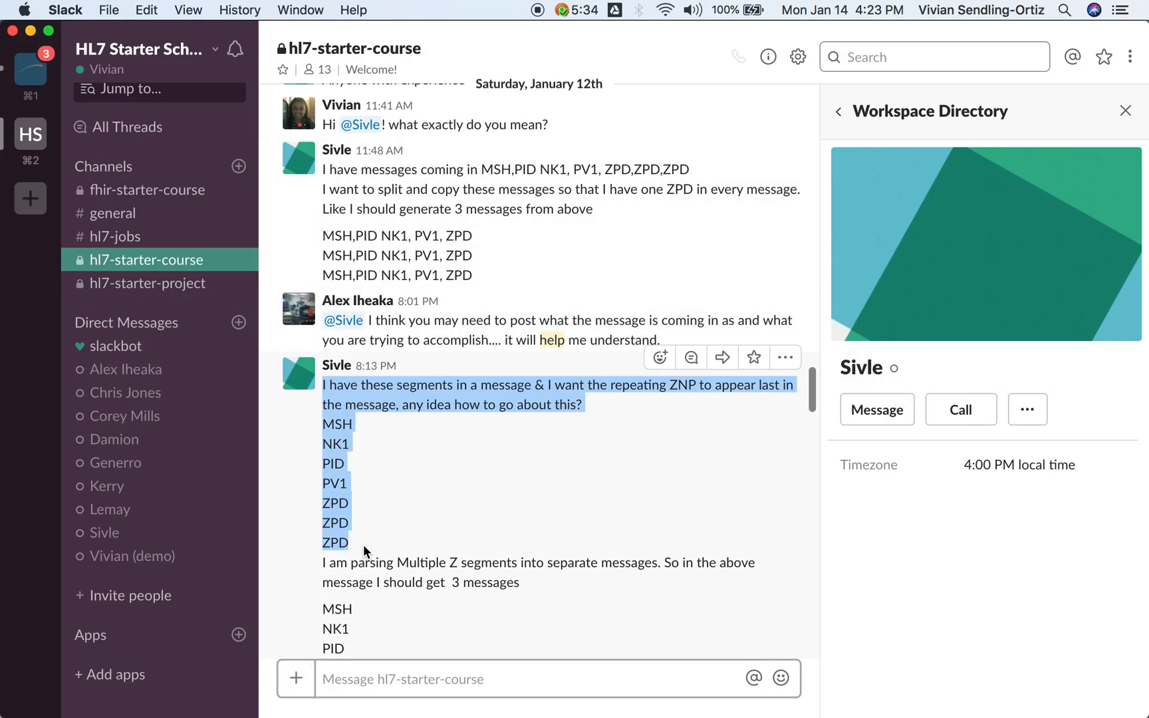
Step: Scroll the #hl7-starter-course thread to Sivle's expected three-message ZPD output
scroll(down, 3)
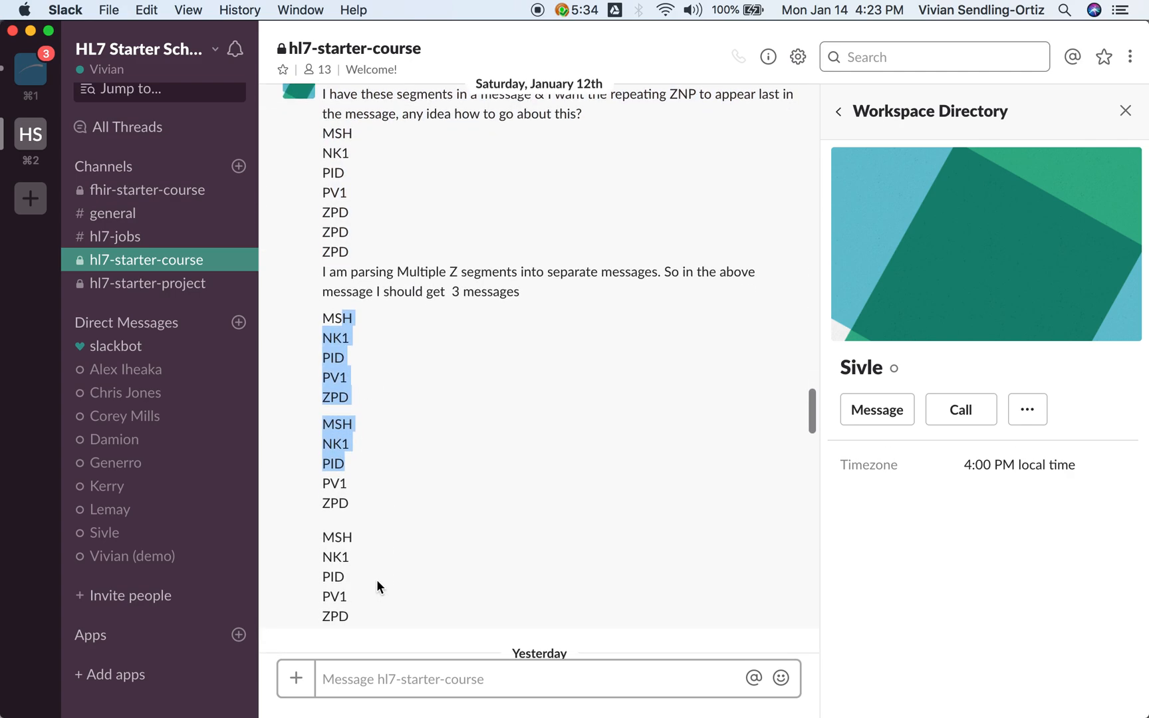